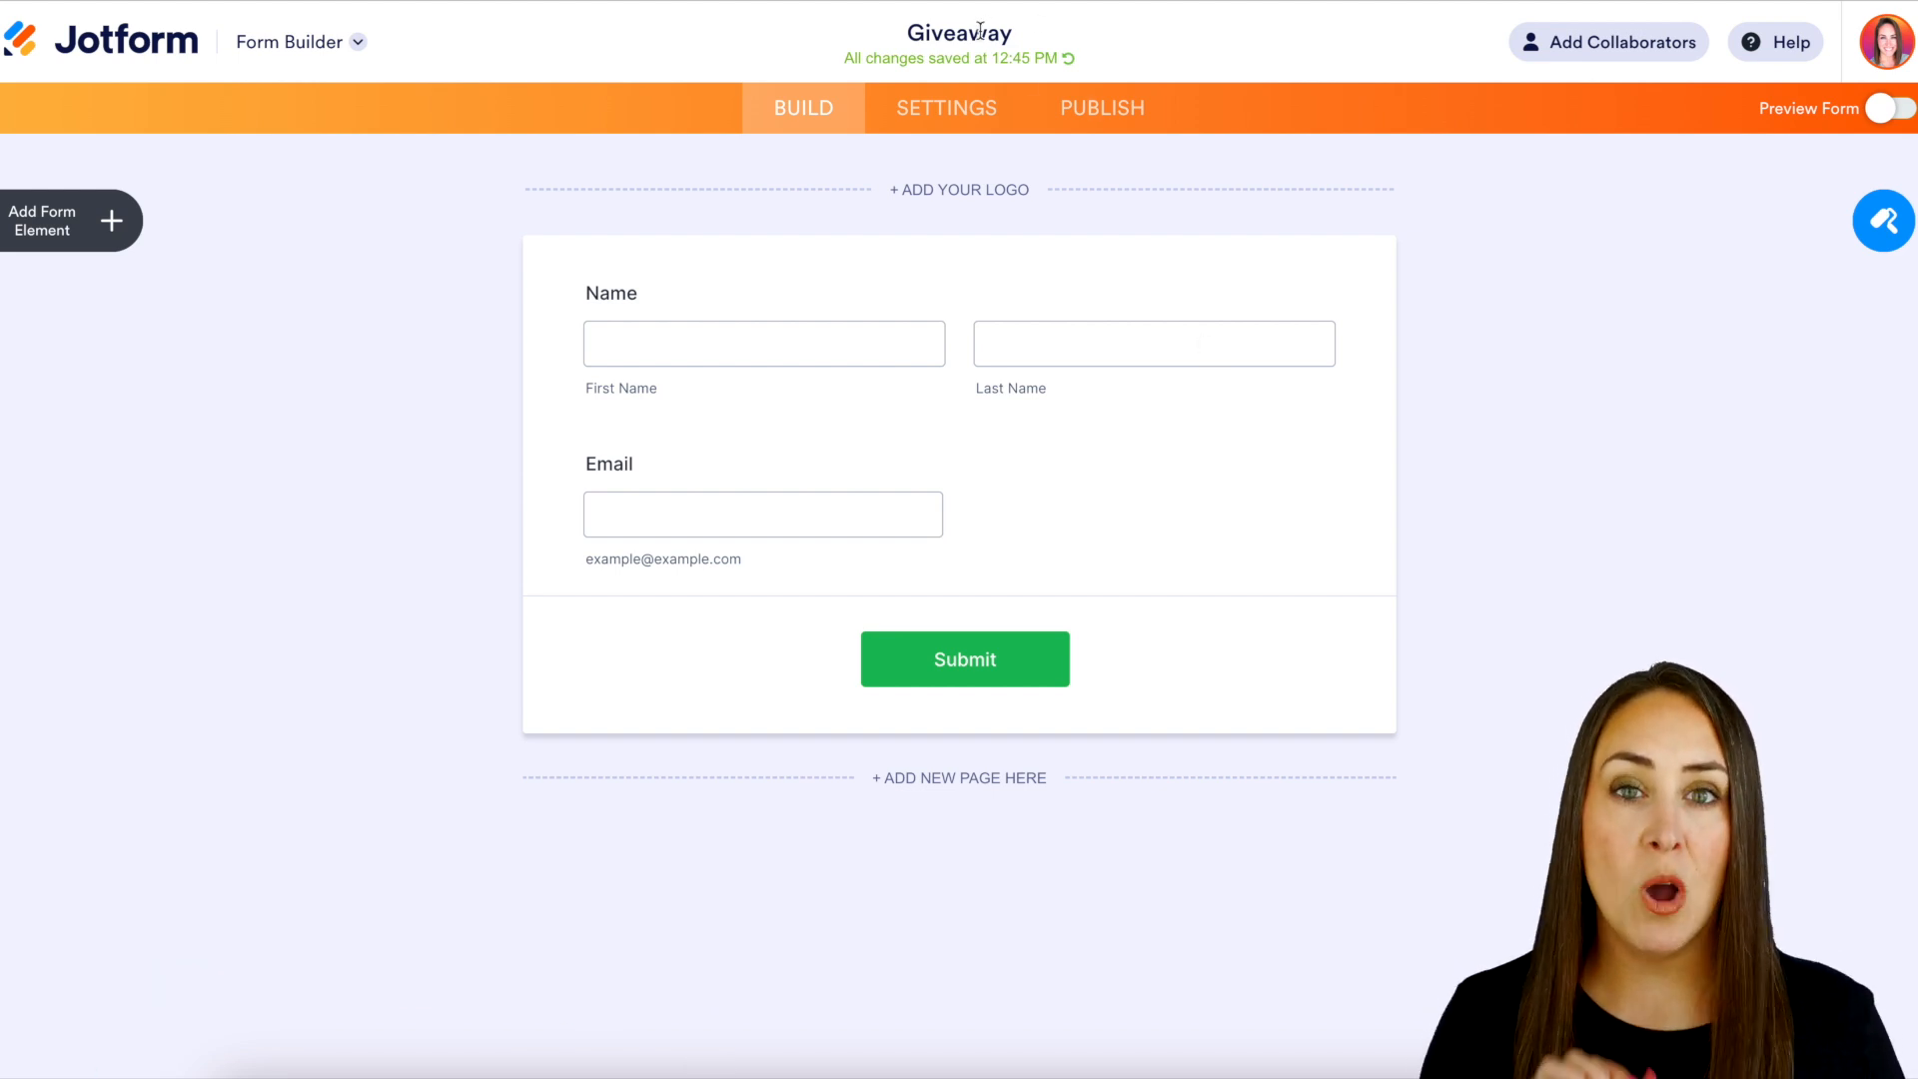
mouse_move(1036, 531)
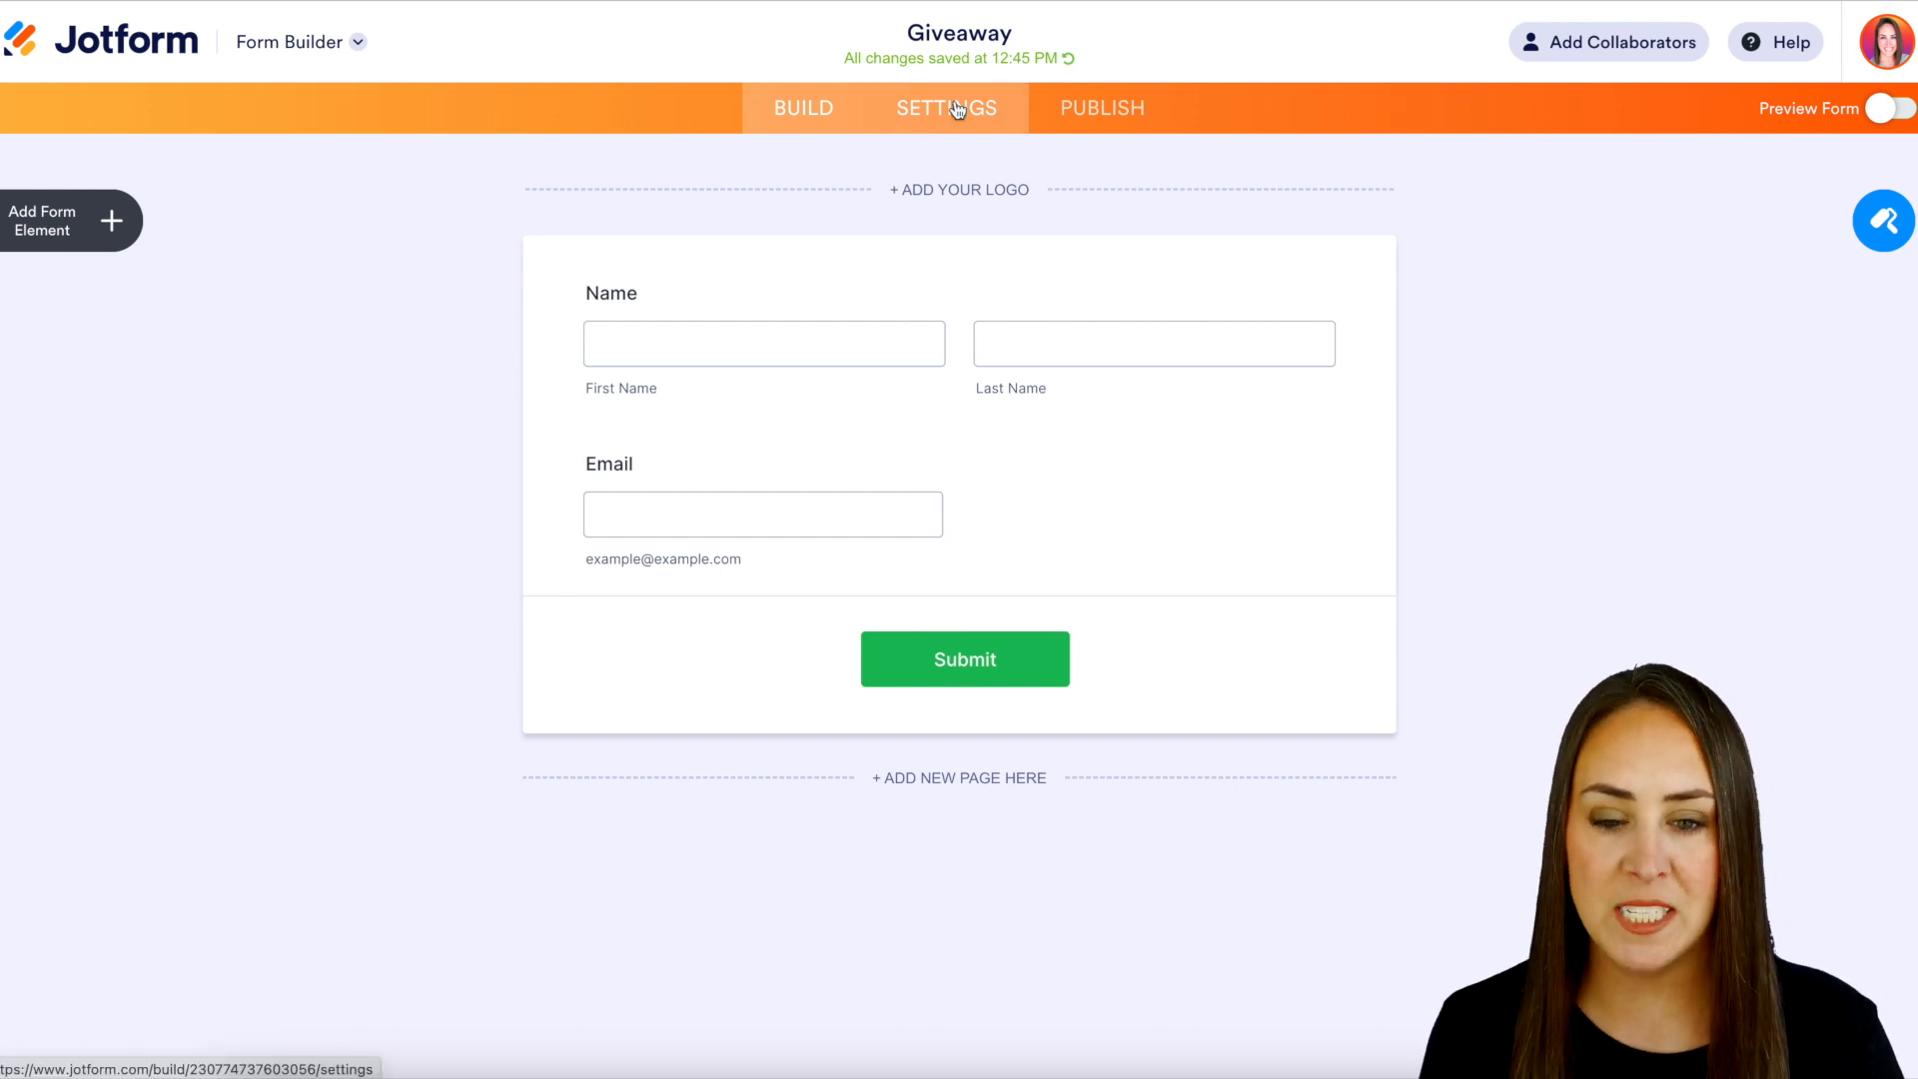
- Find appyReward among the form's integrations (search 'appy') and visit the appyReward website
left_click(944, 108)
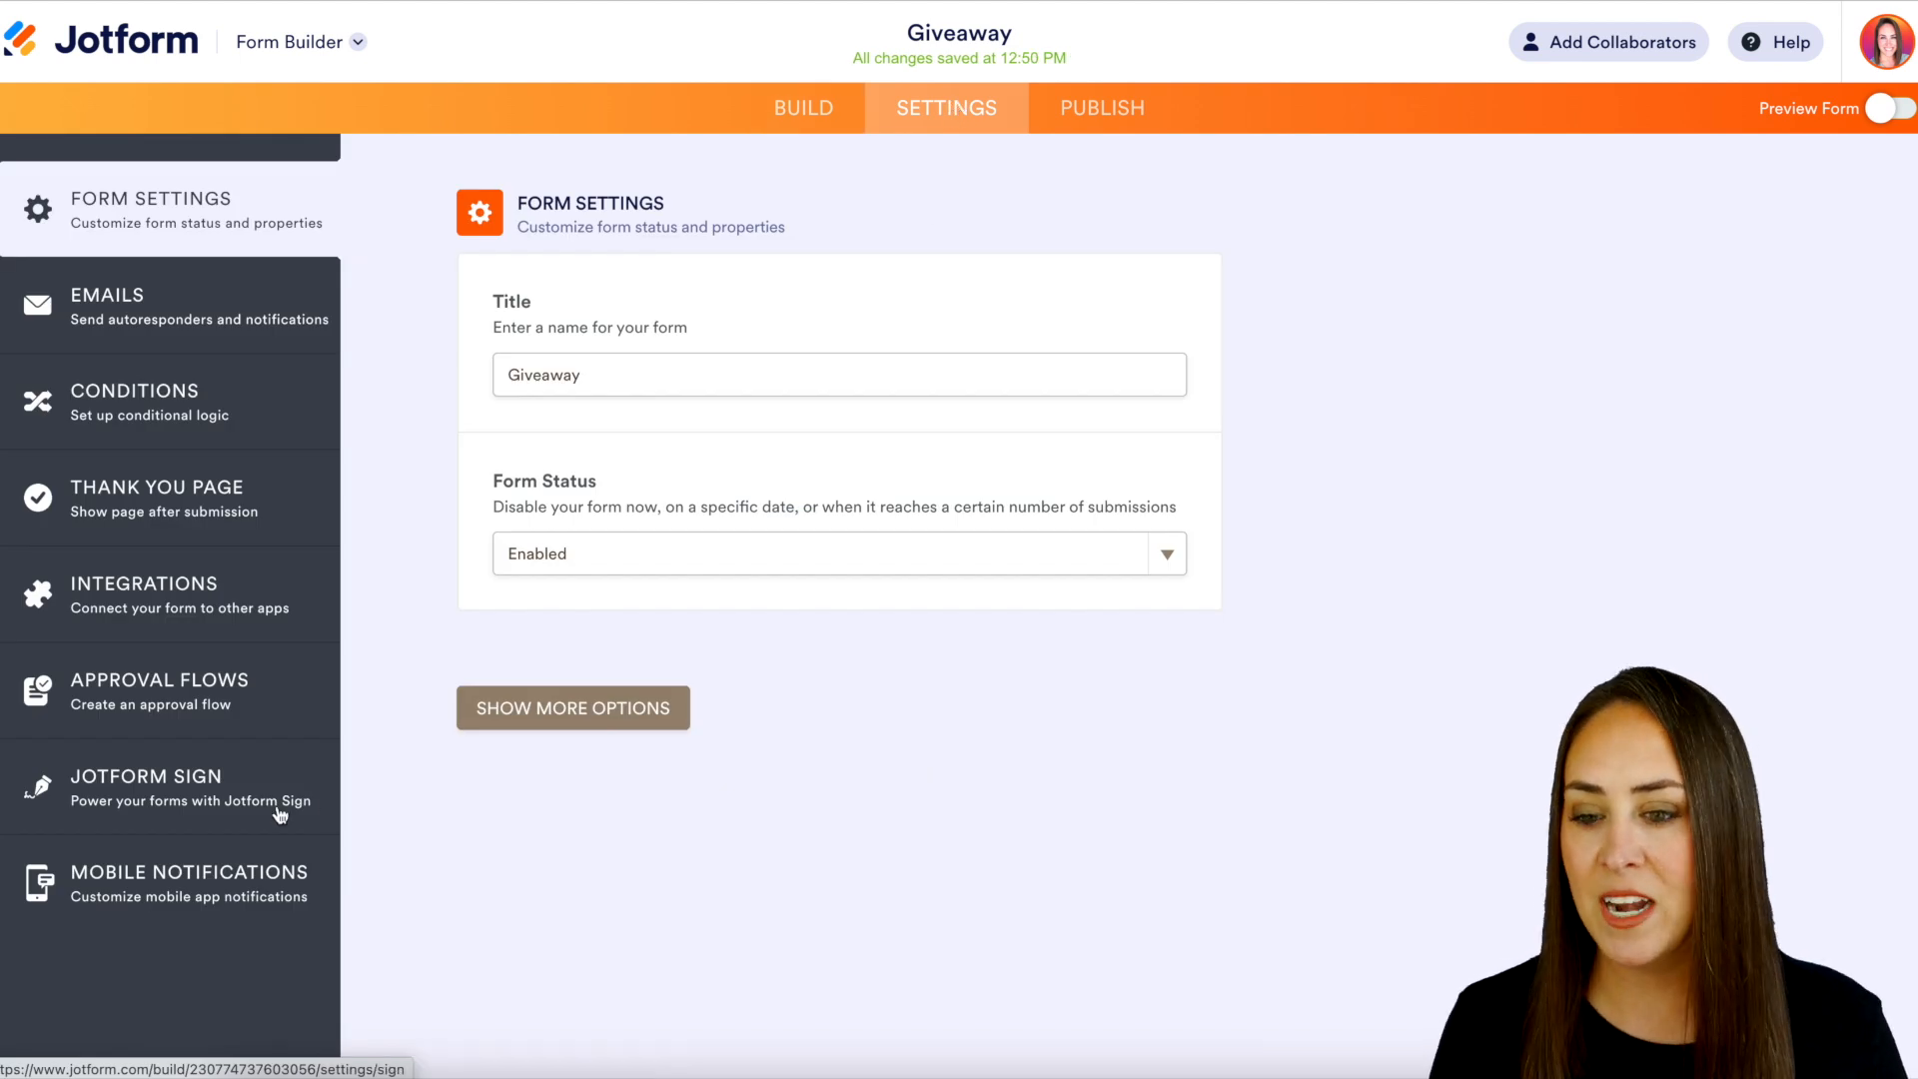
left_click(142, 594)
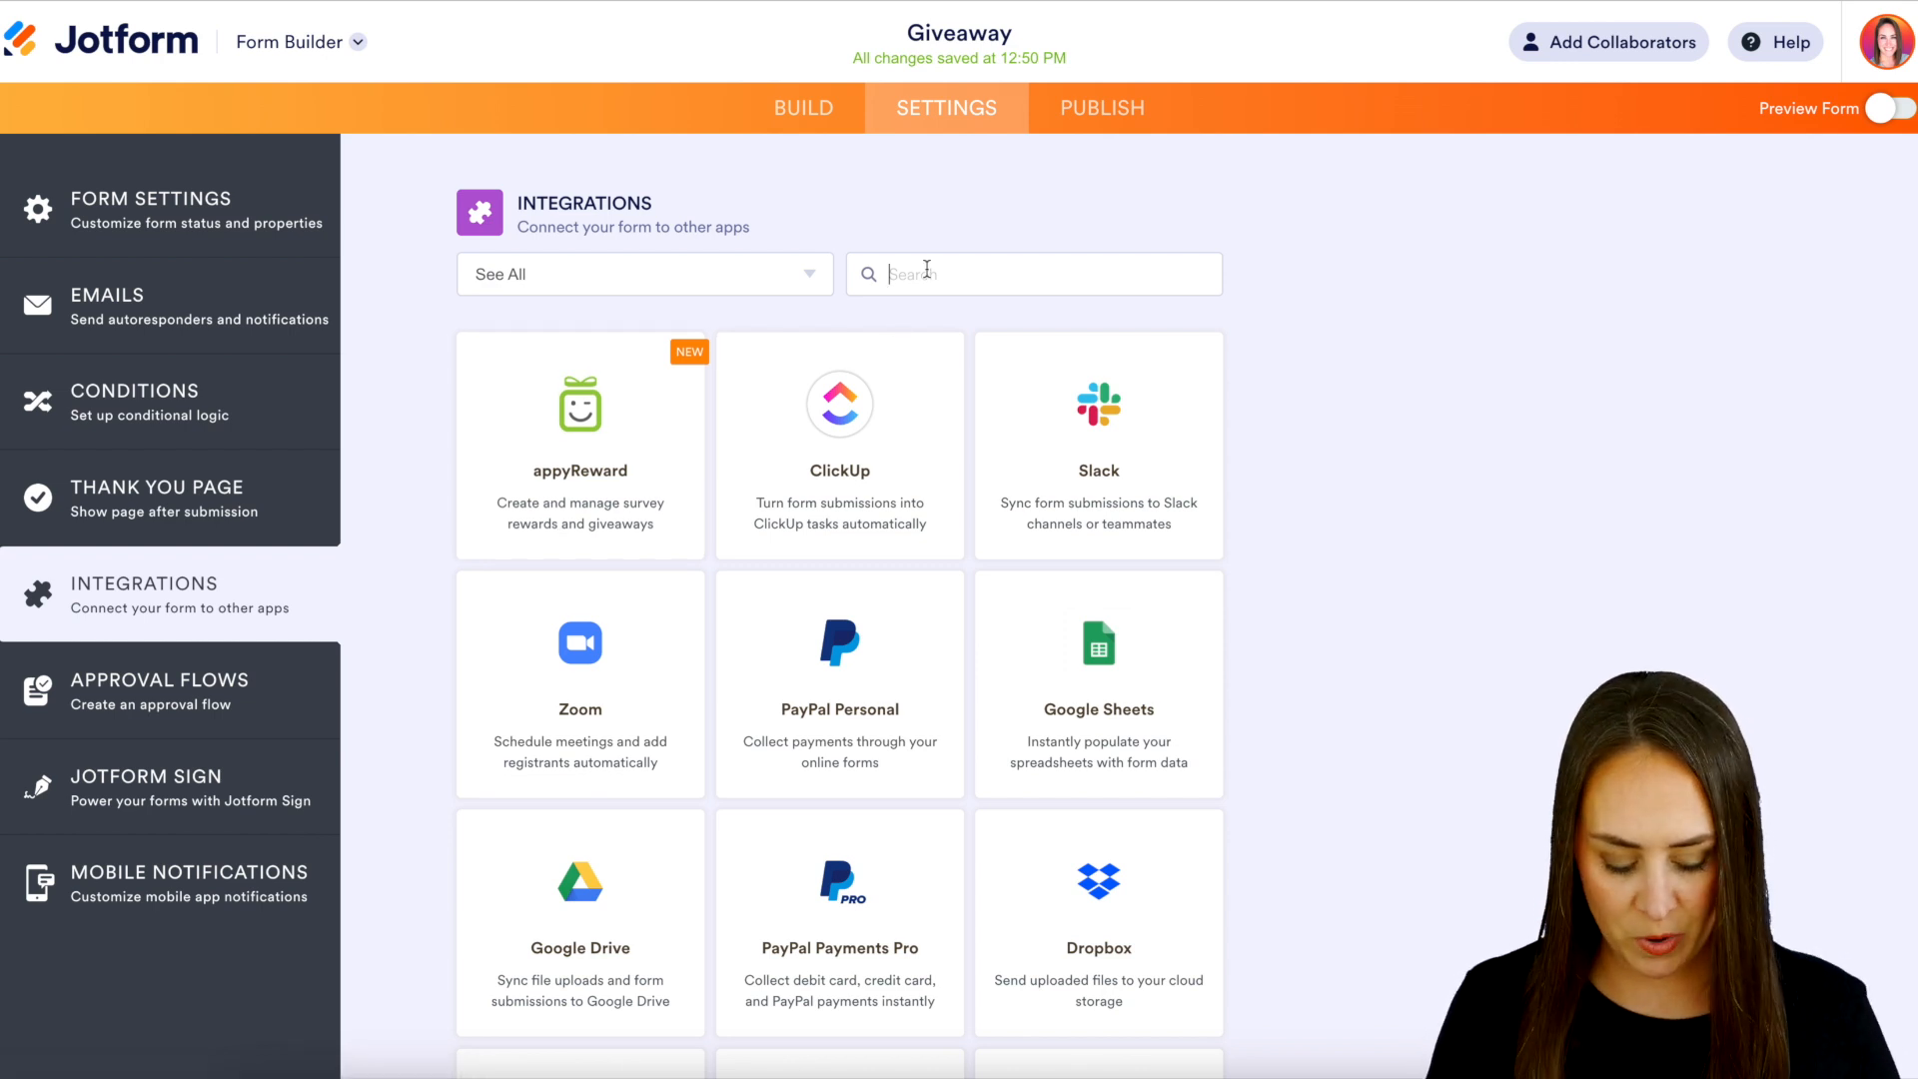
type("appy")
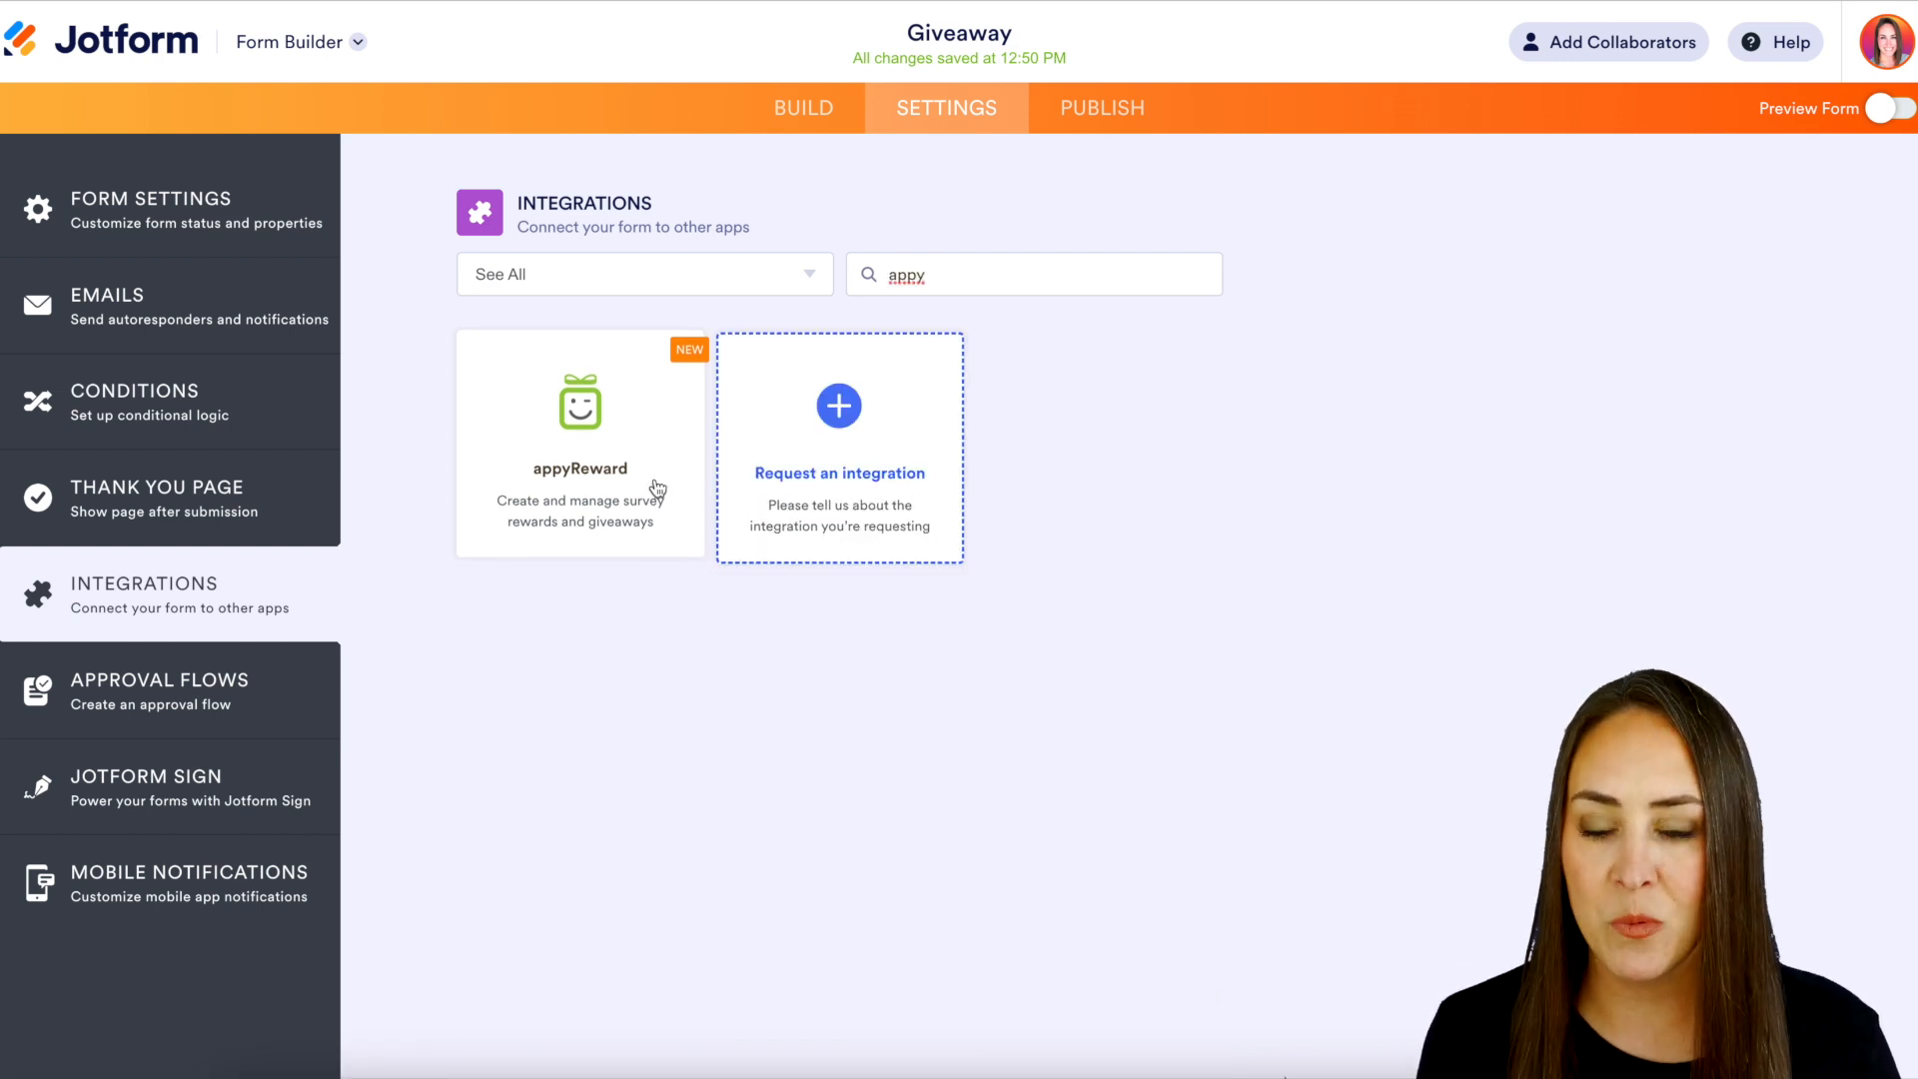
left_click(580, 441)
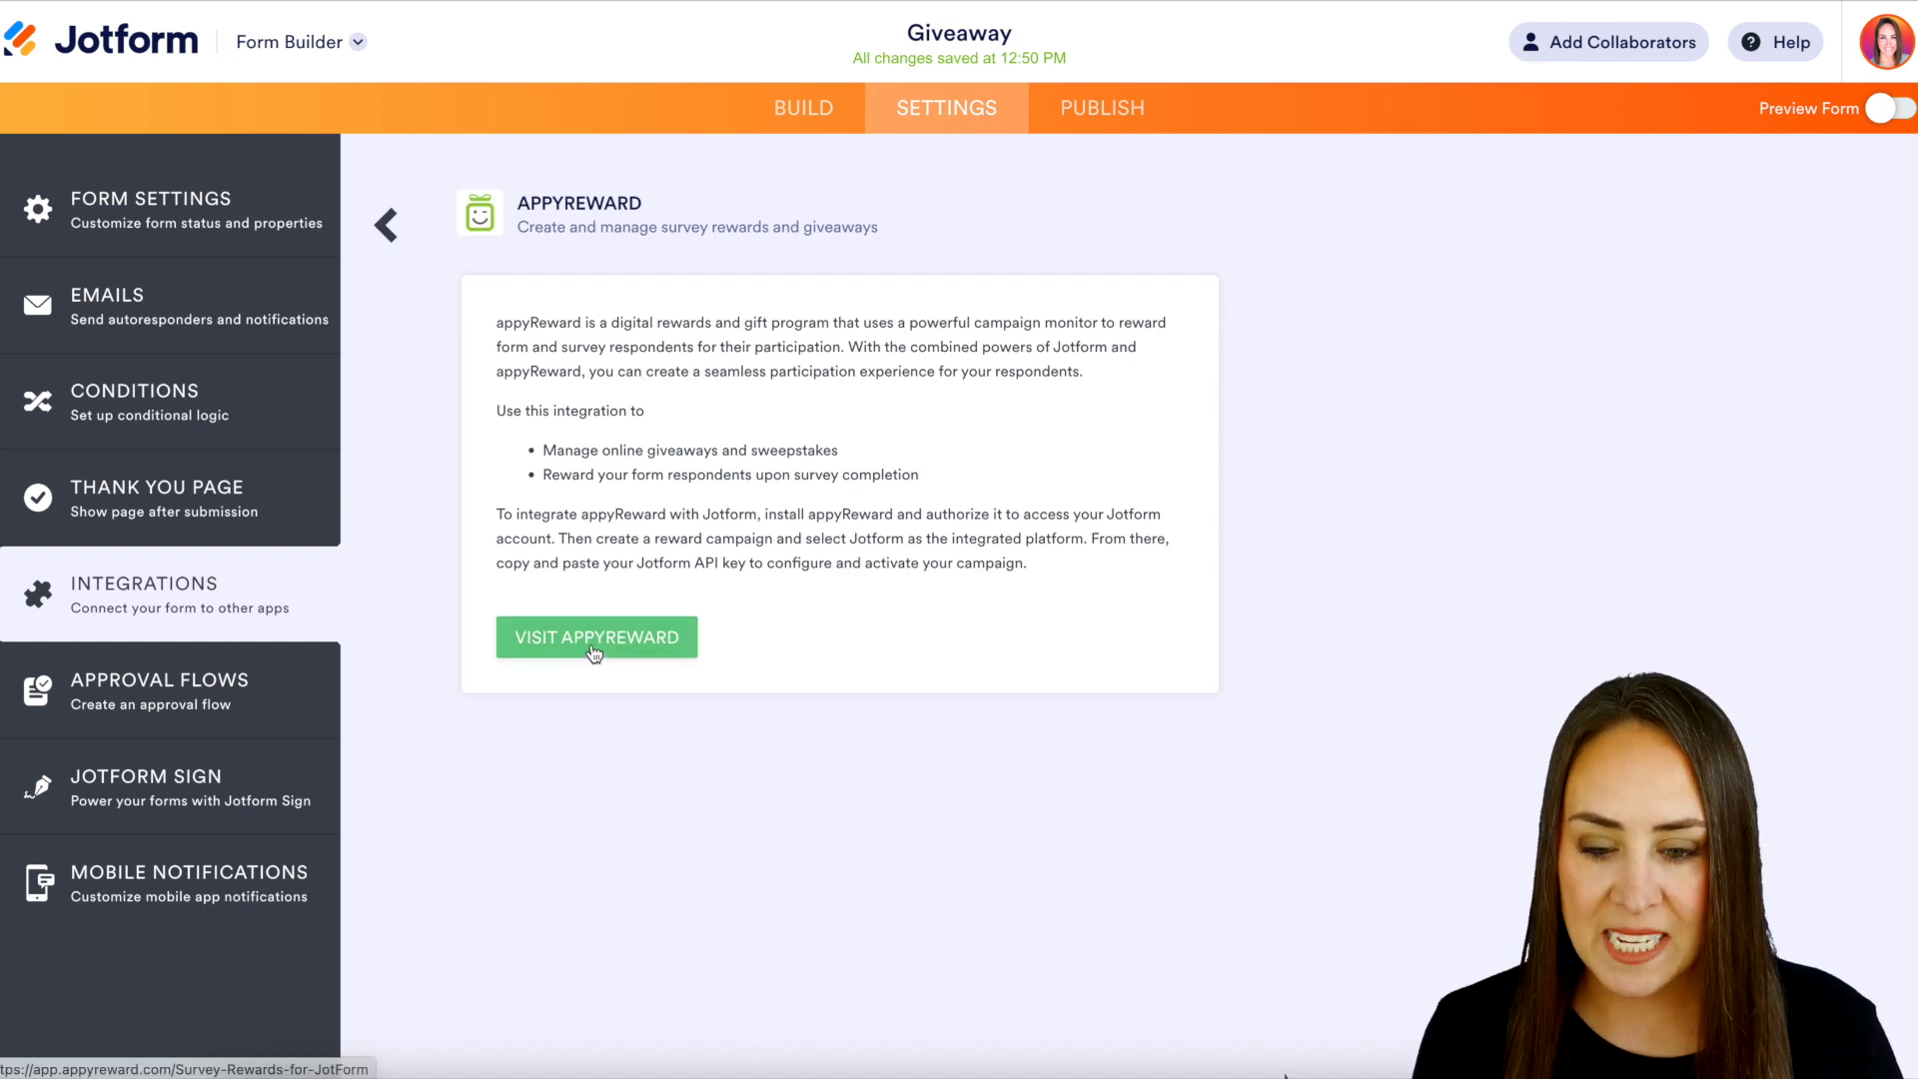
left_click(595, 637)
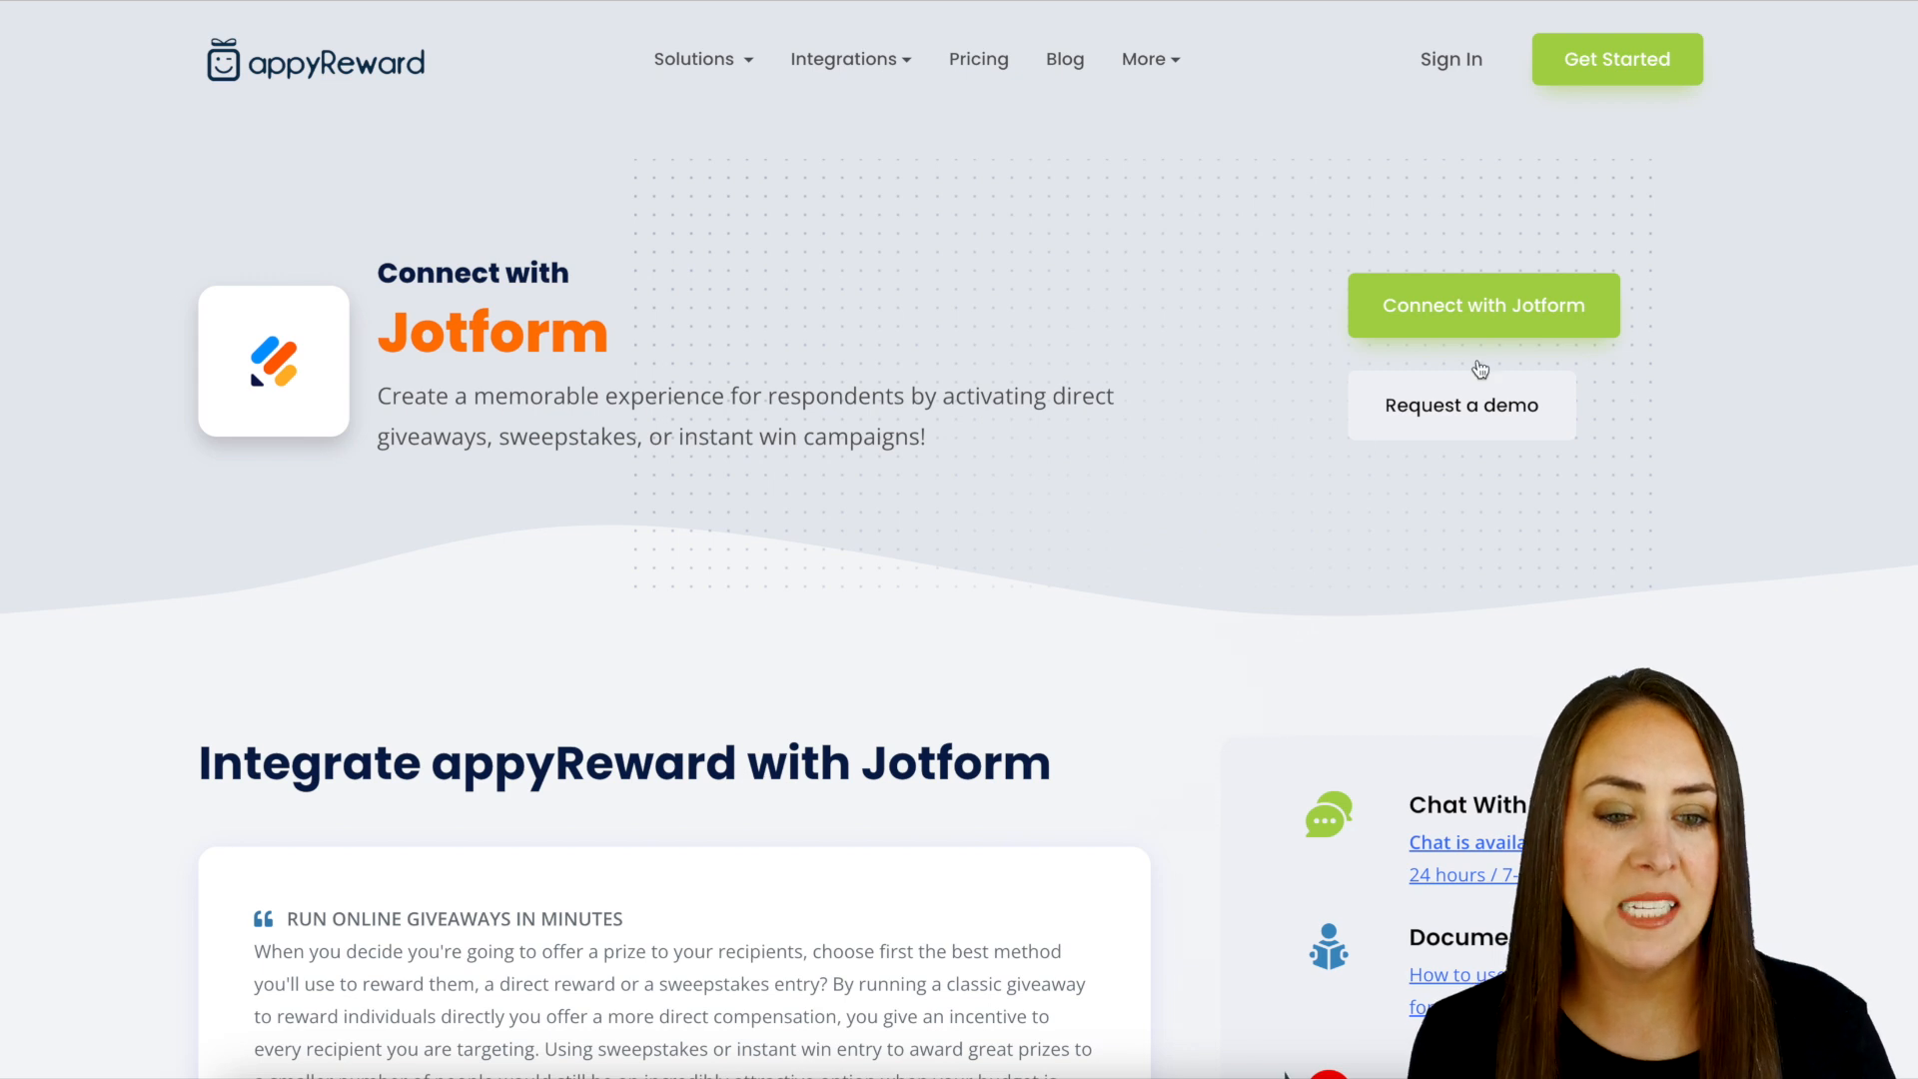
- Connect appyReward with Jotform and allow it access to the Jotform account
left_click(1483, 305)
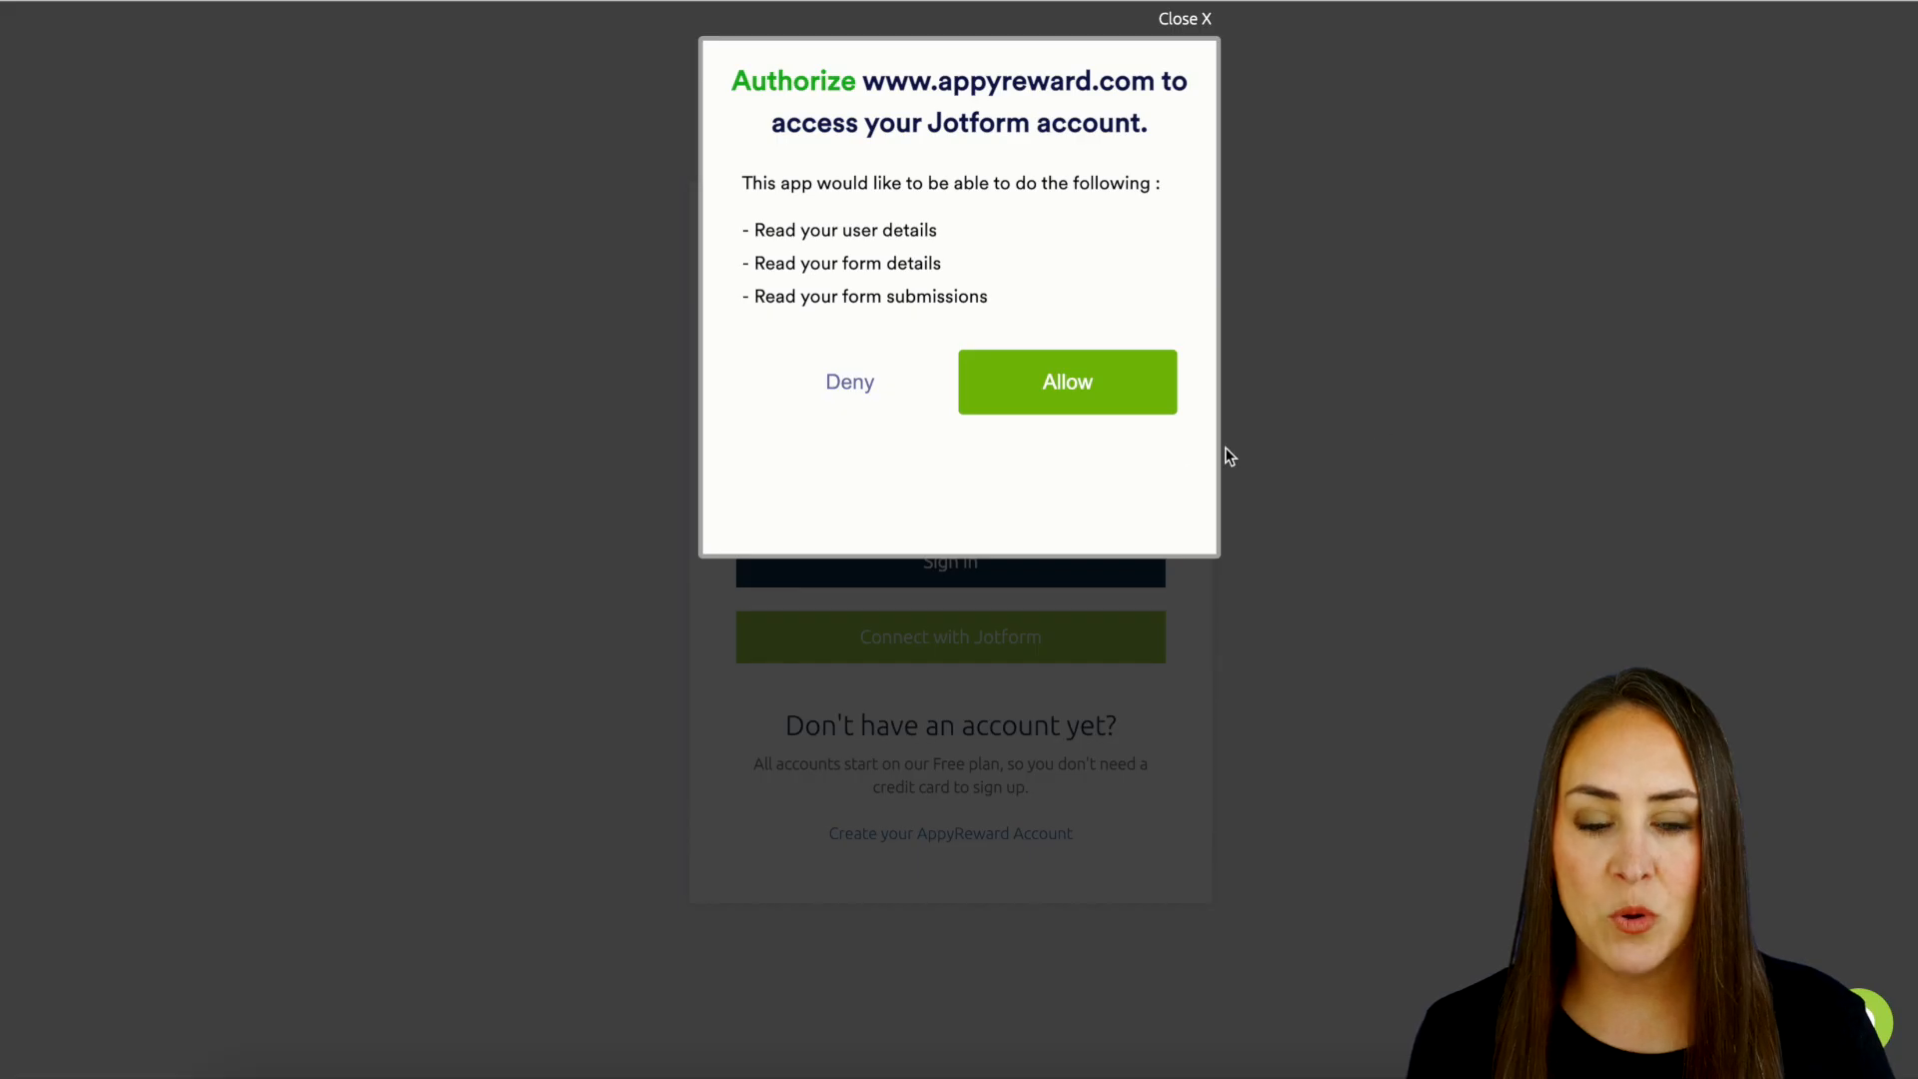
left_click(1066, 381)
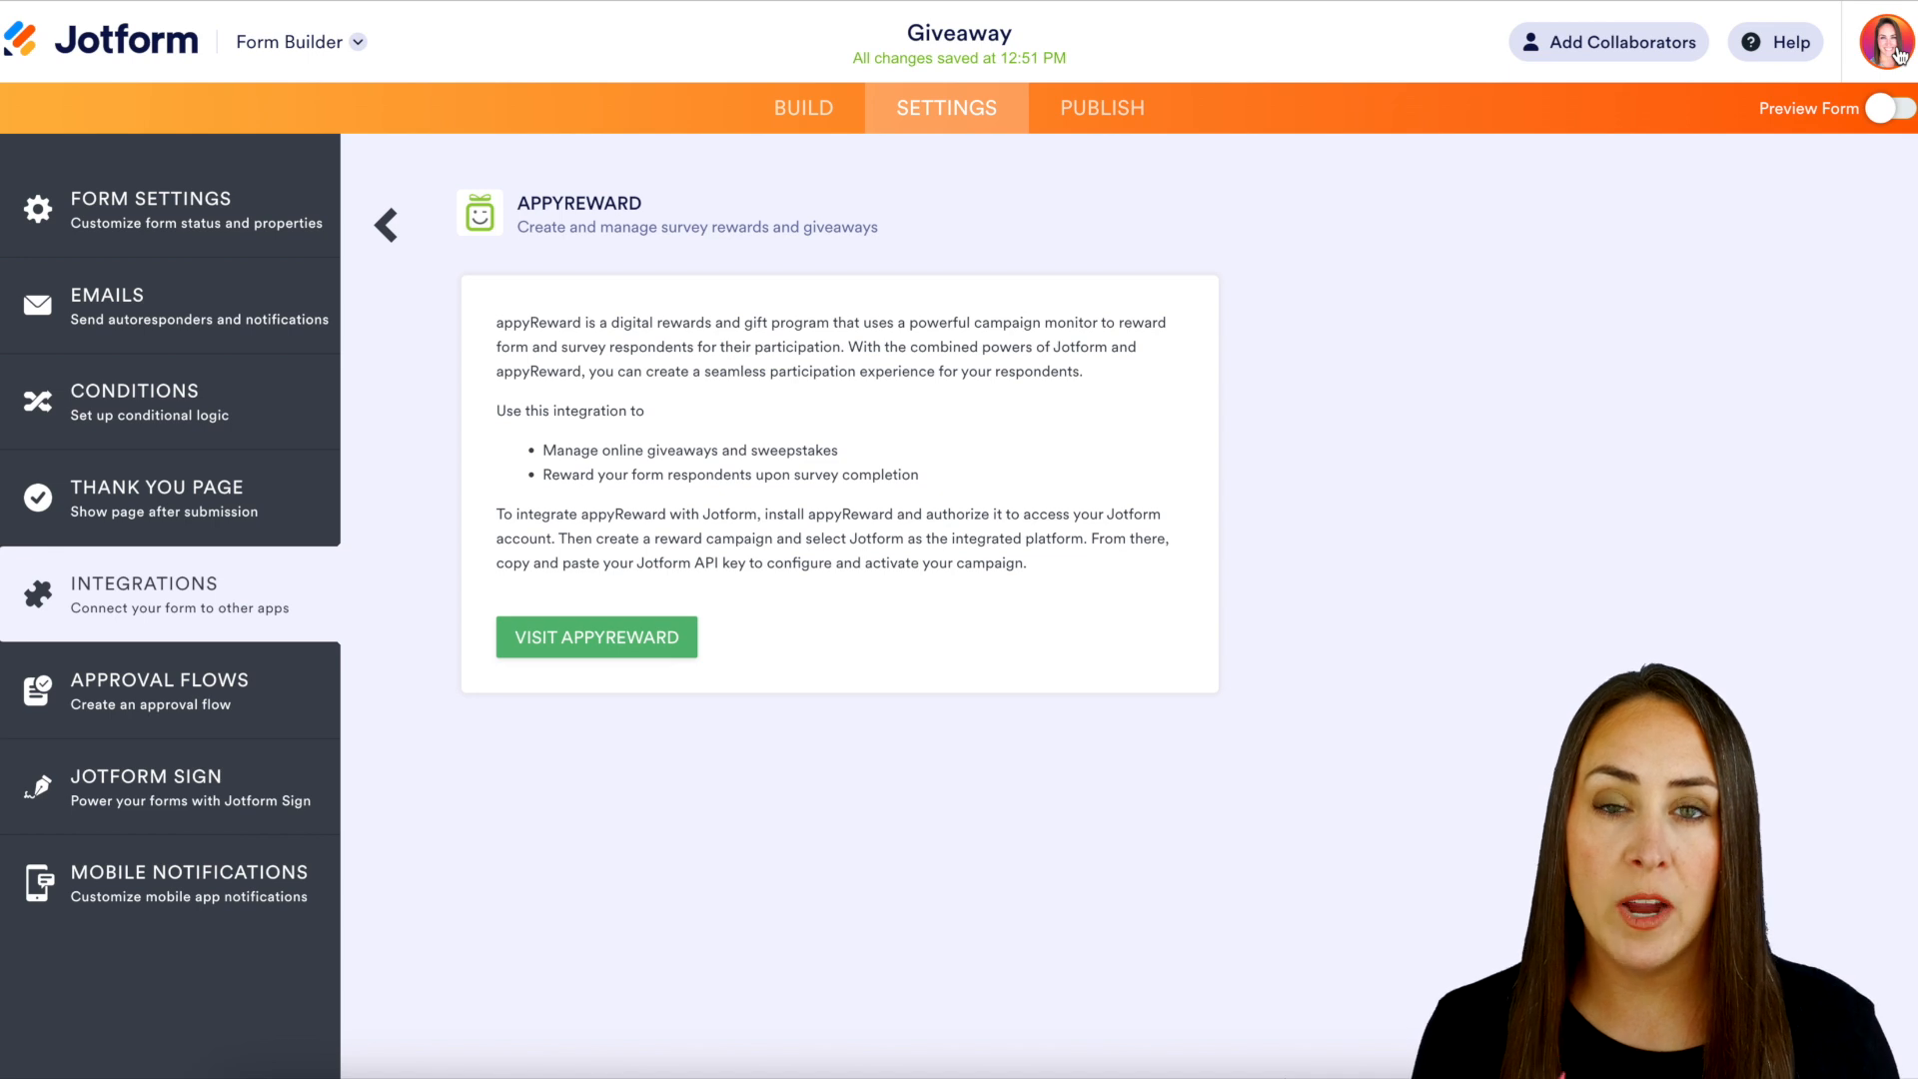
left_click(1896, 40)
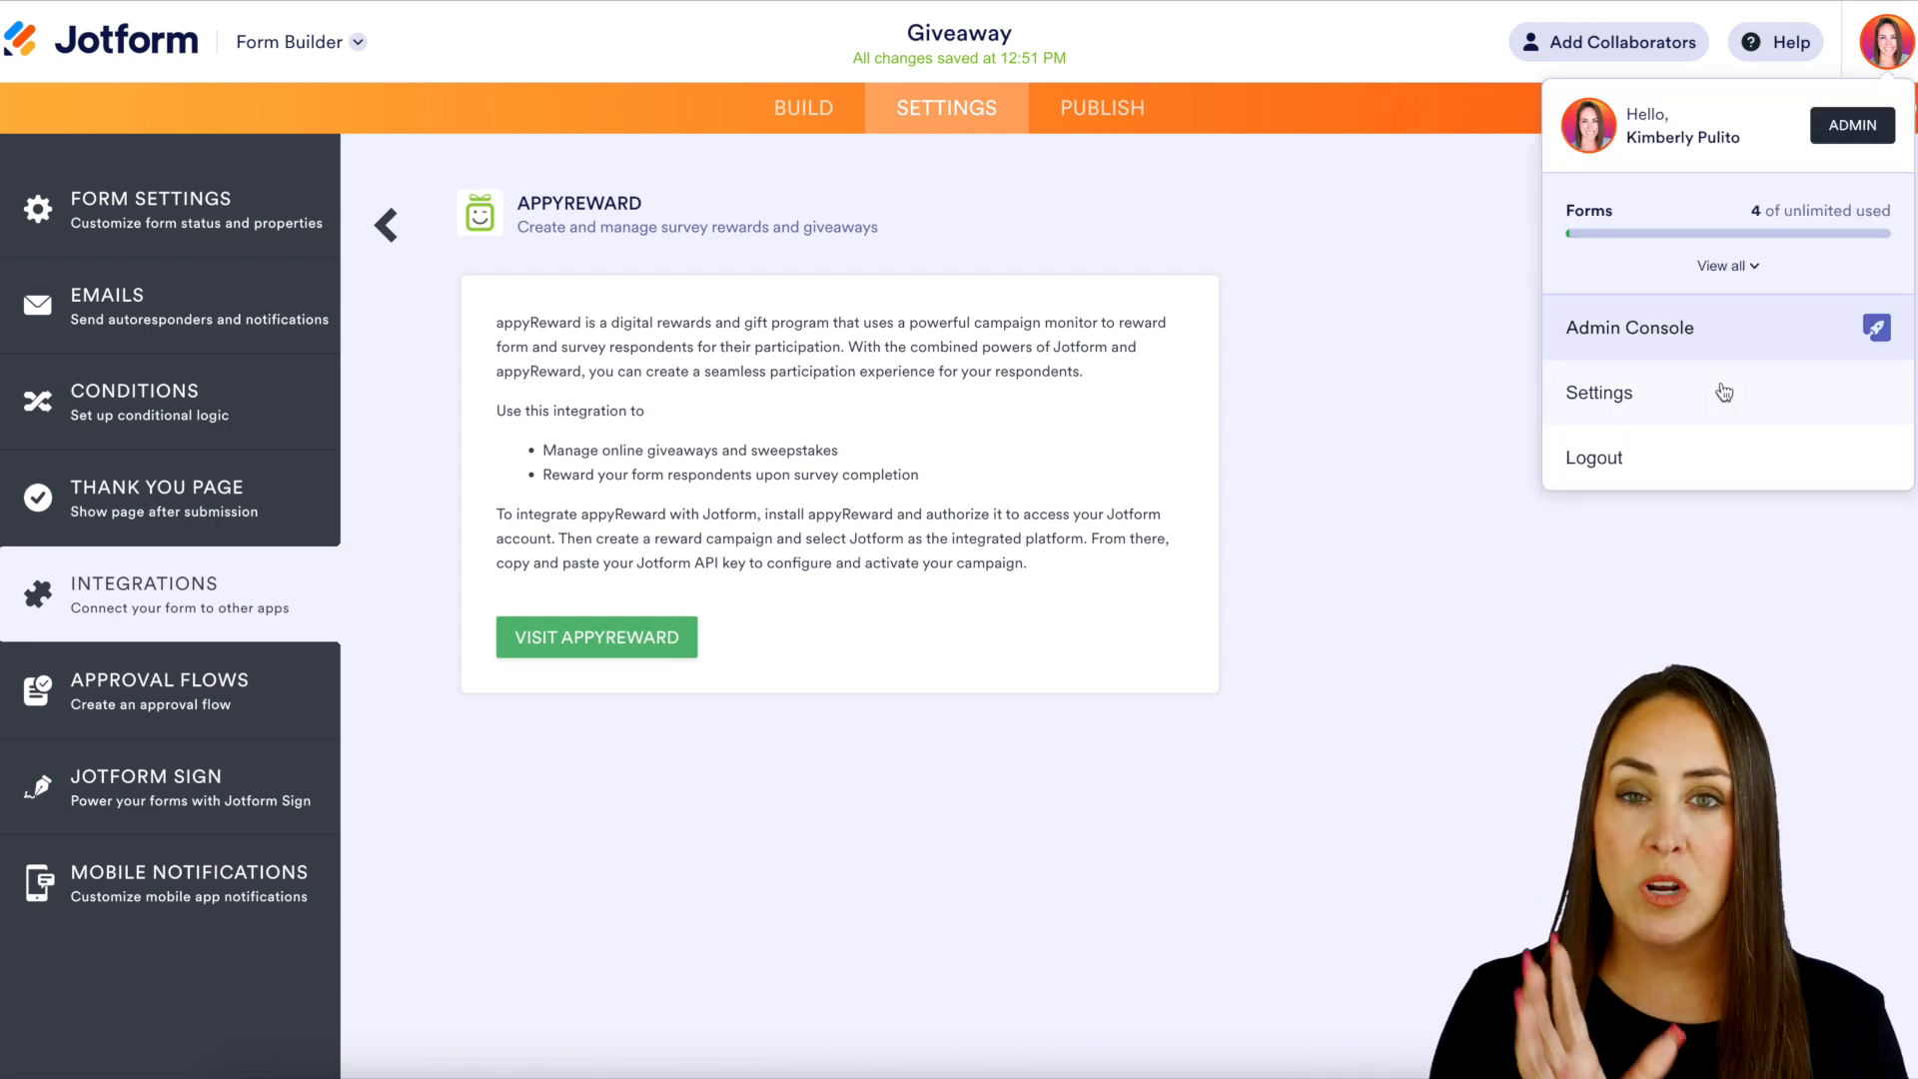
mouse_move(1070, 272)
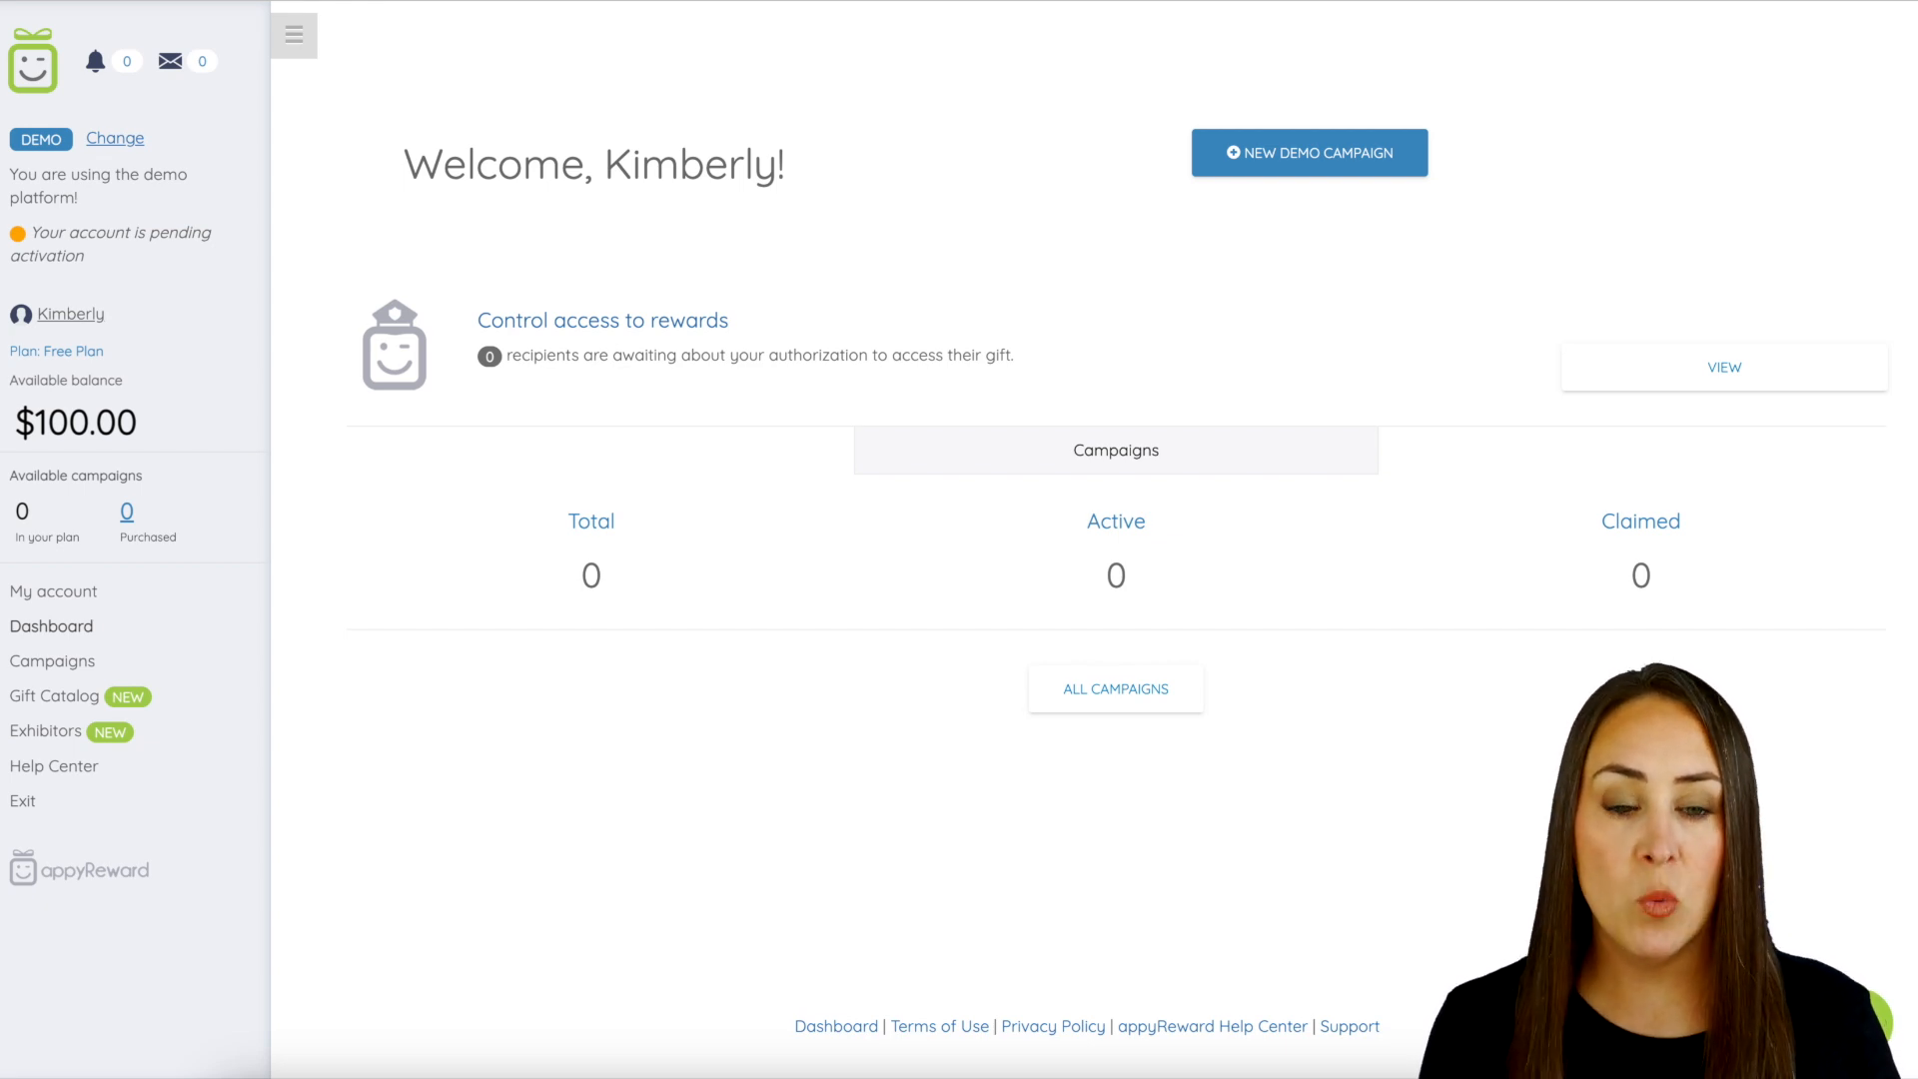
- Start a new demo campaign with Jotform as its platform
left_click(1309, 152)
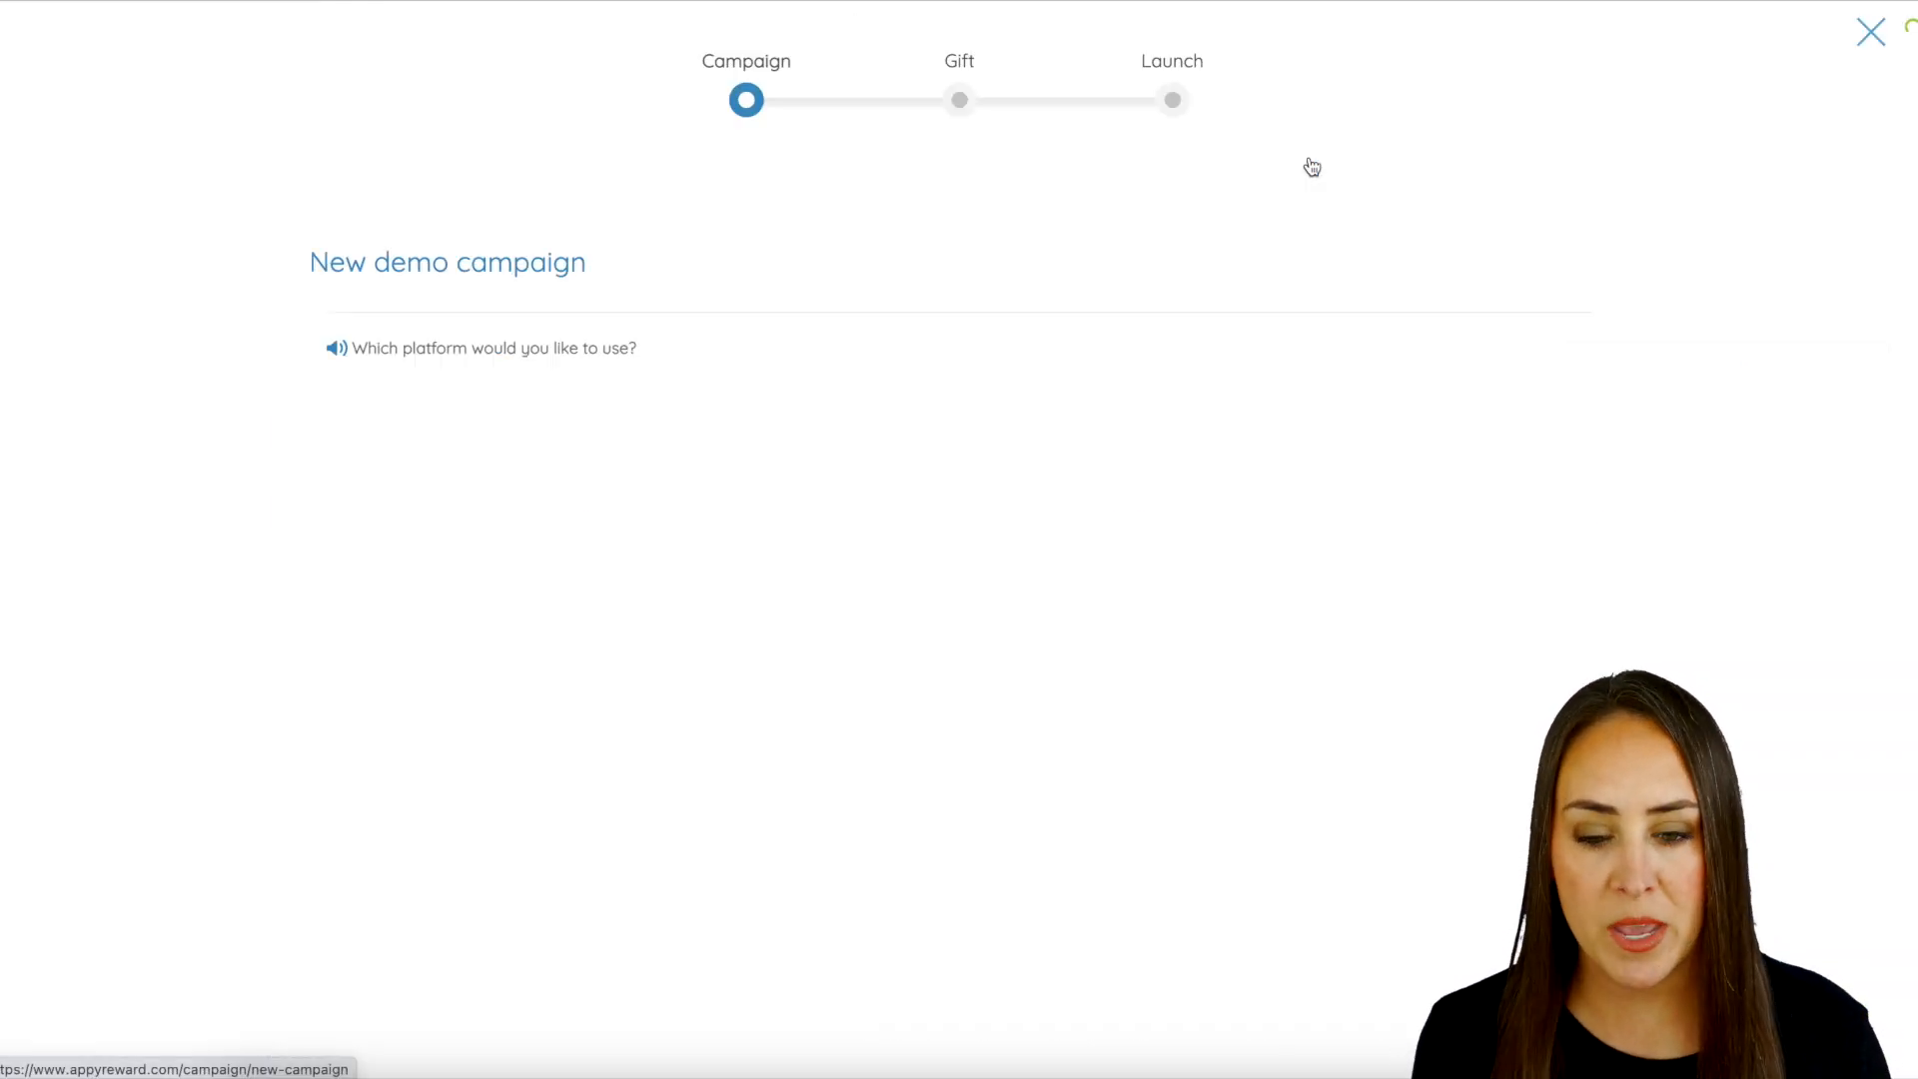
left_click(599, 434)
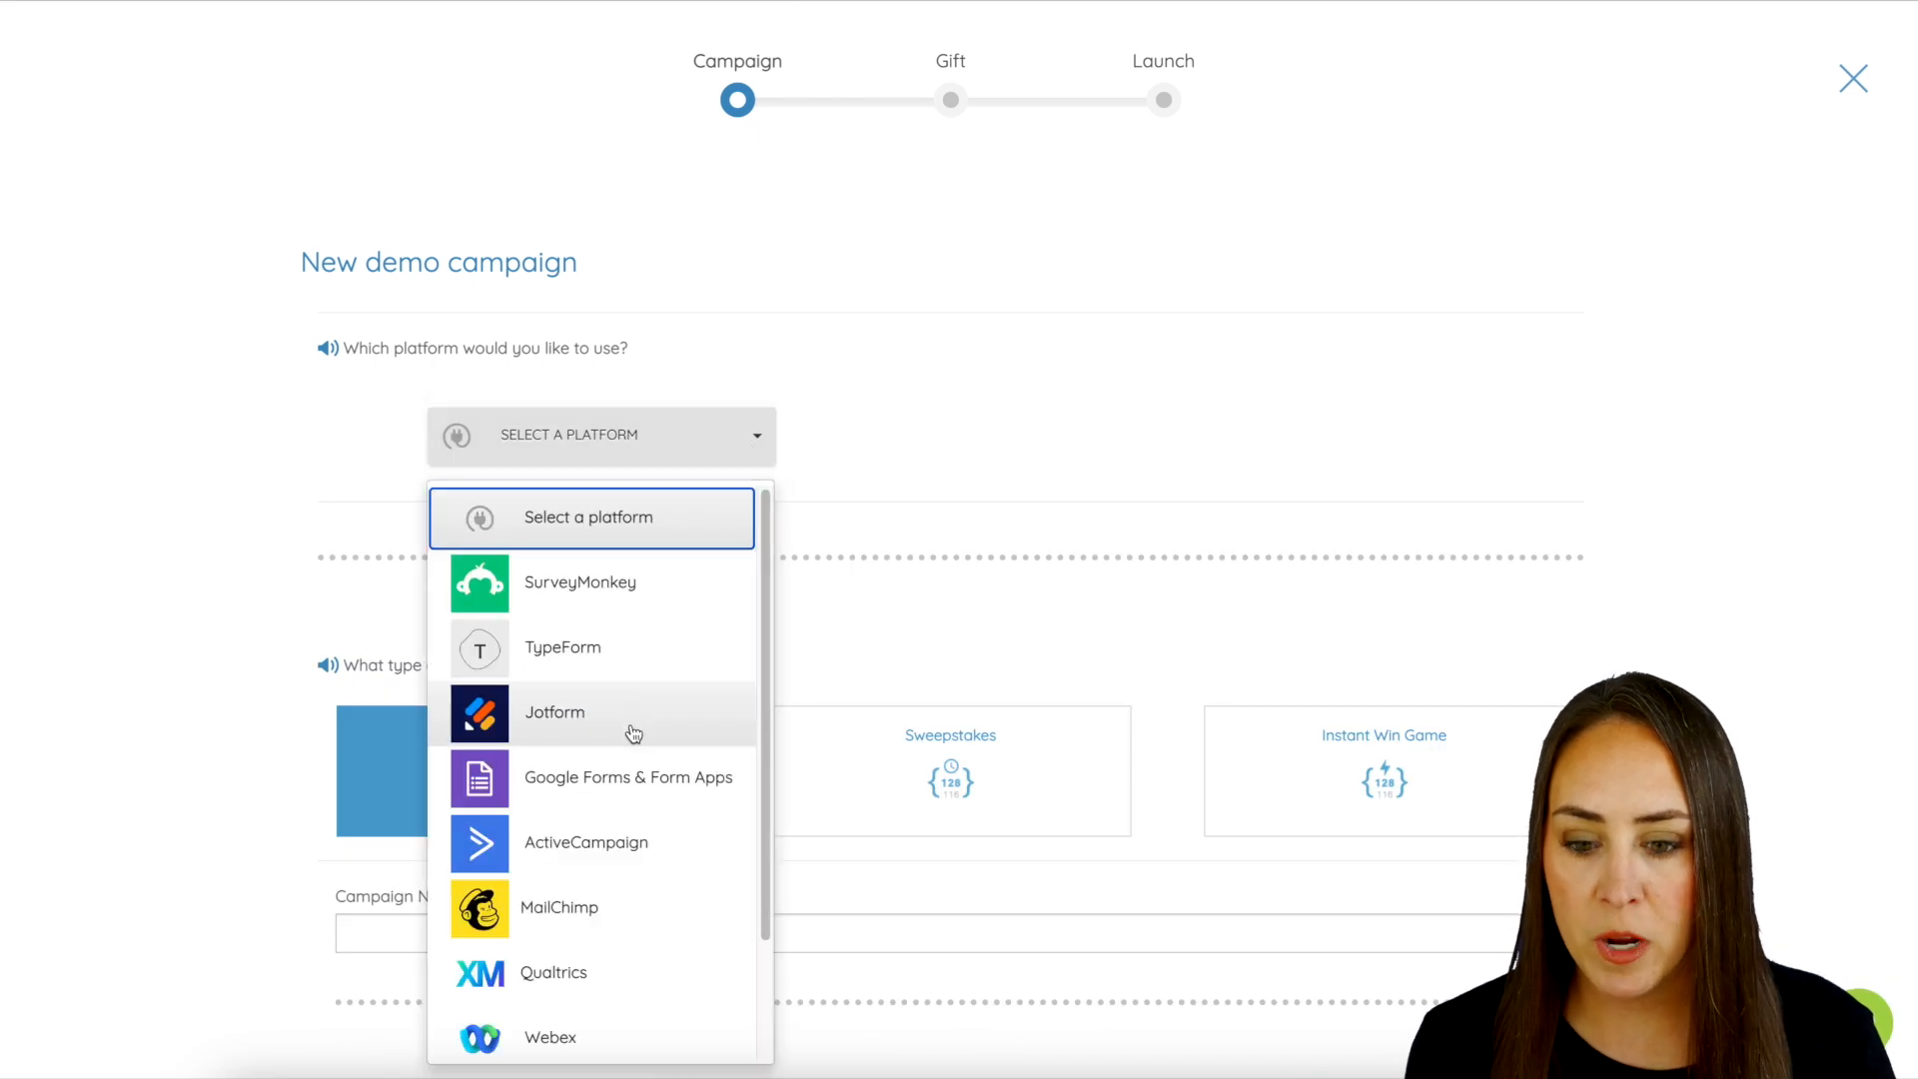
left_click(555, 713)
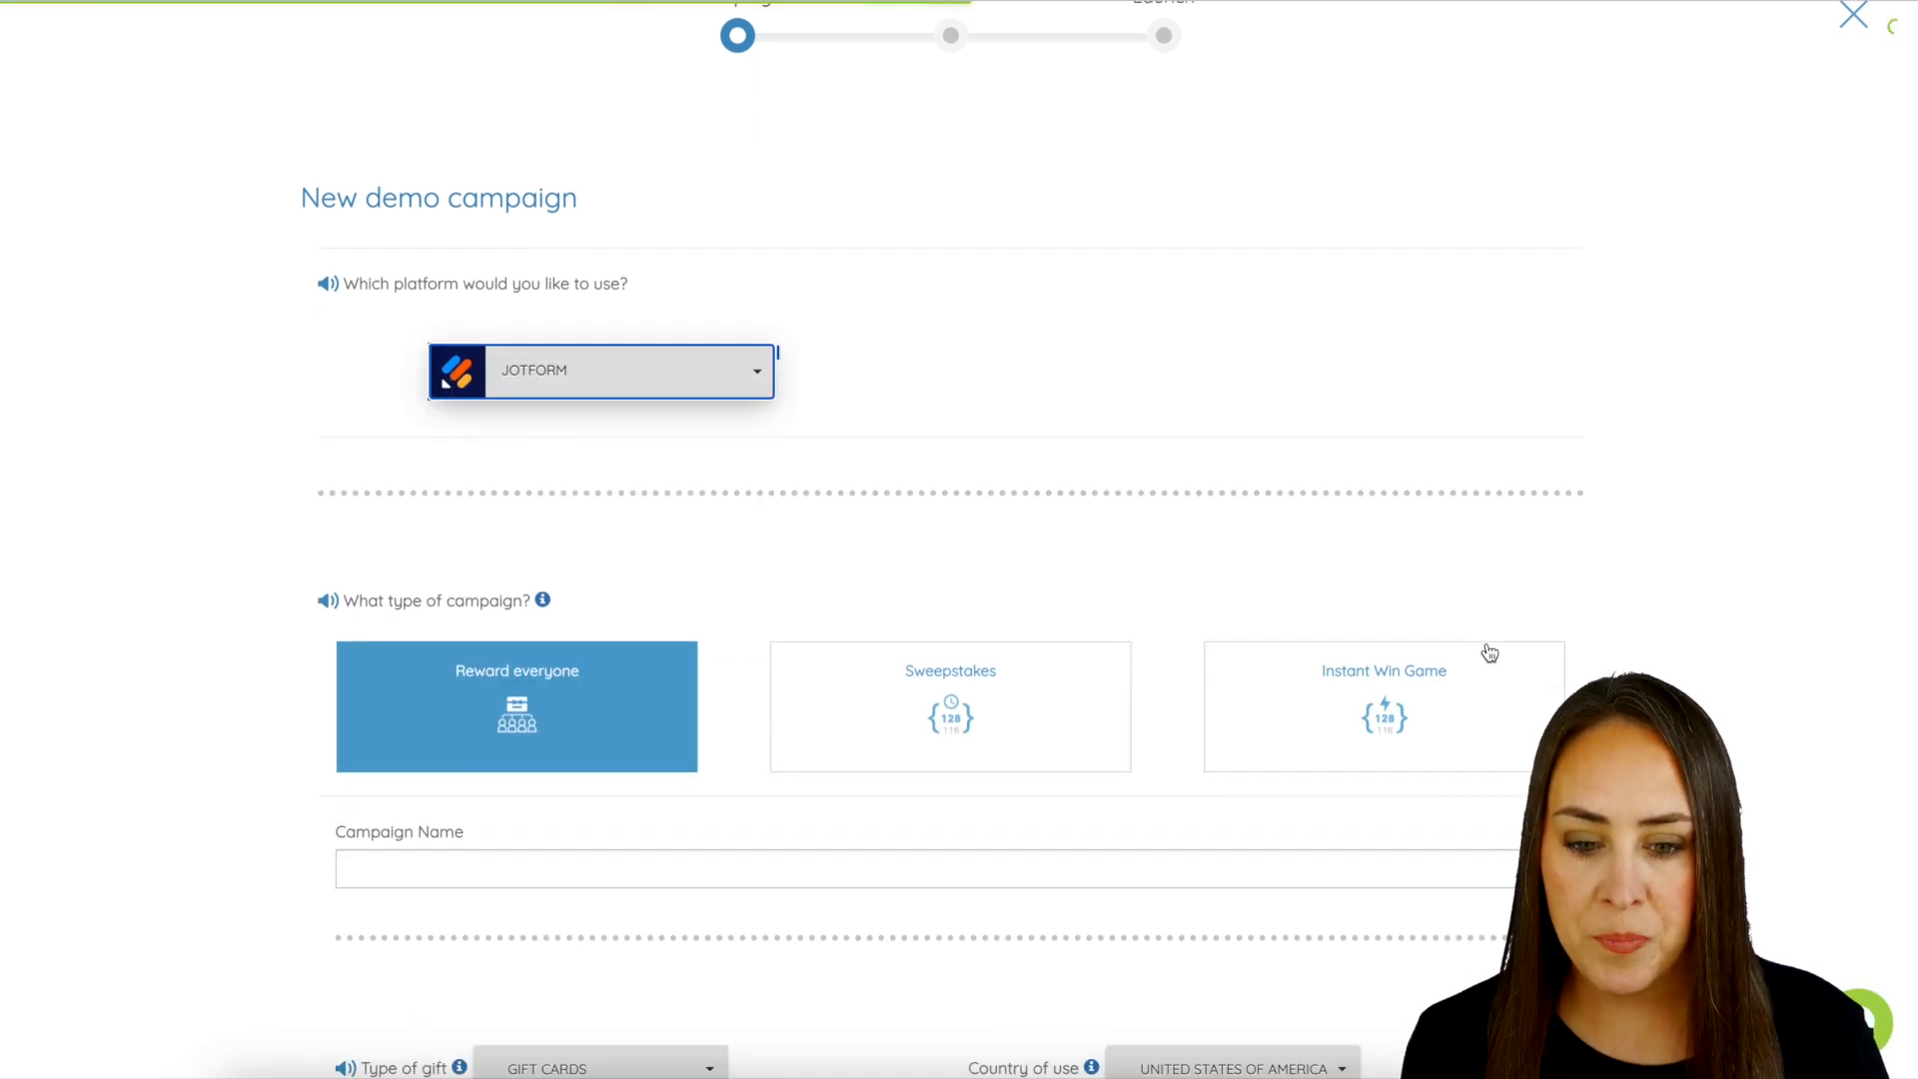
scroll("down", 3)
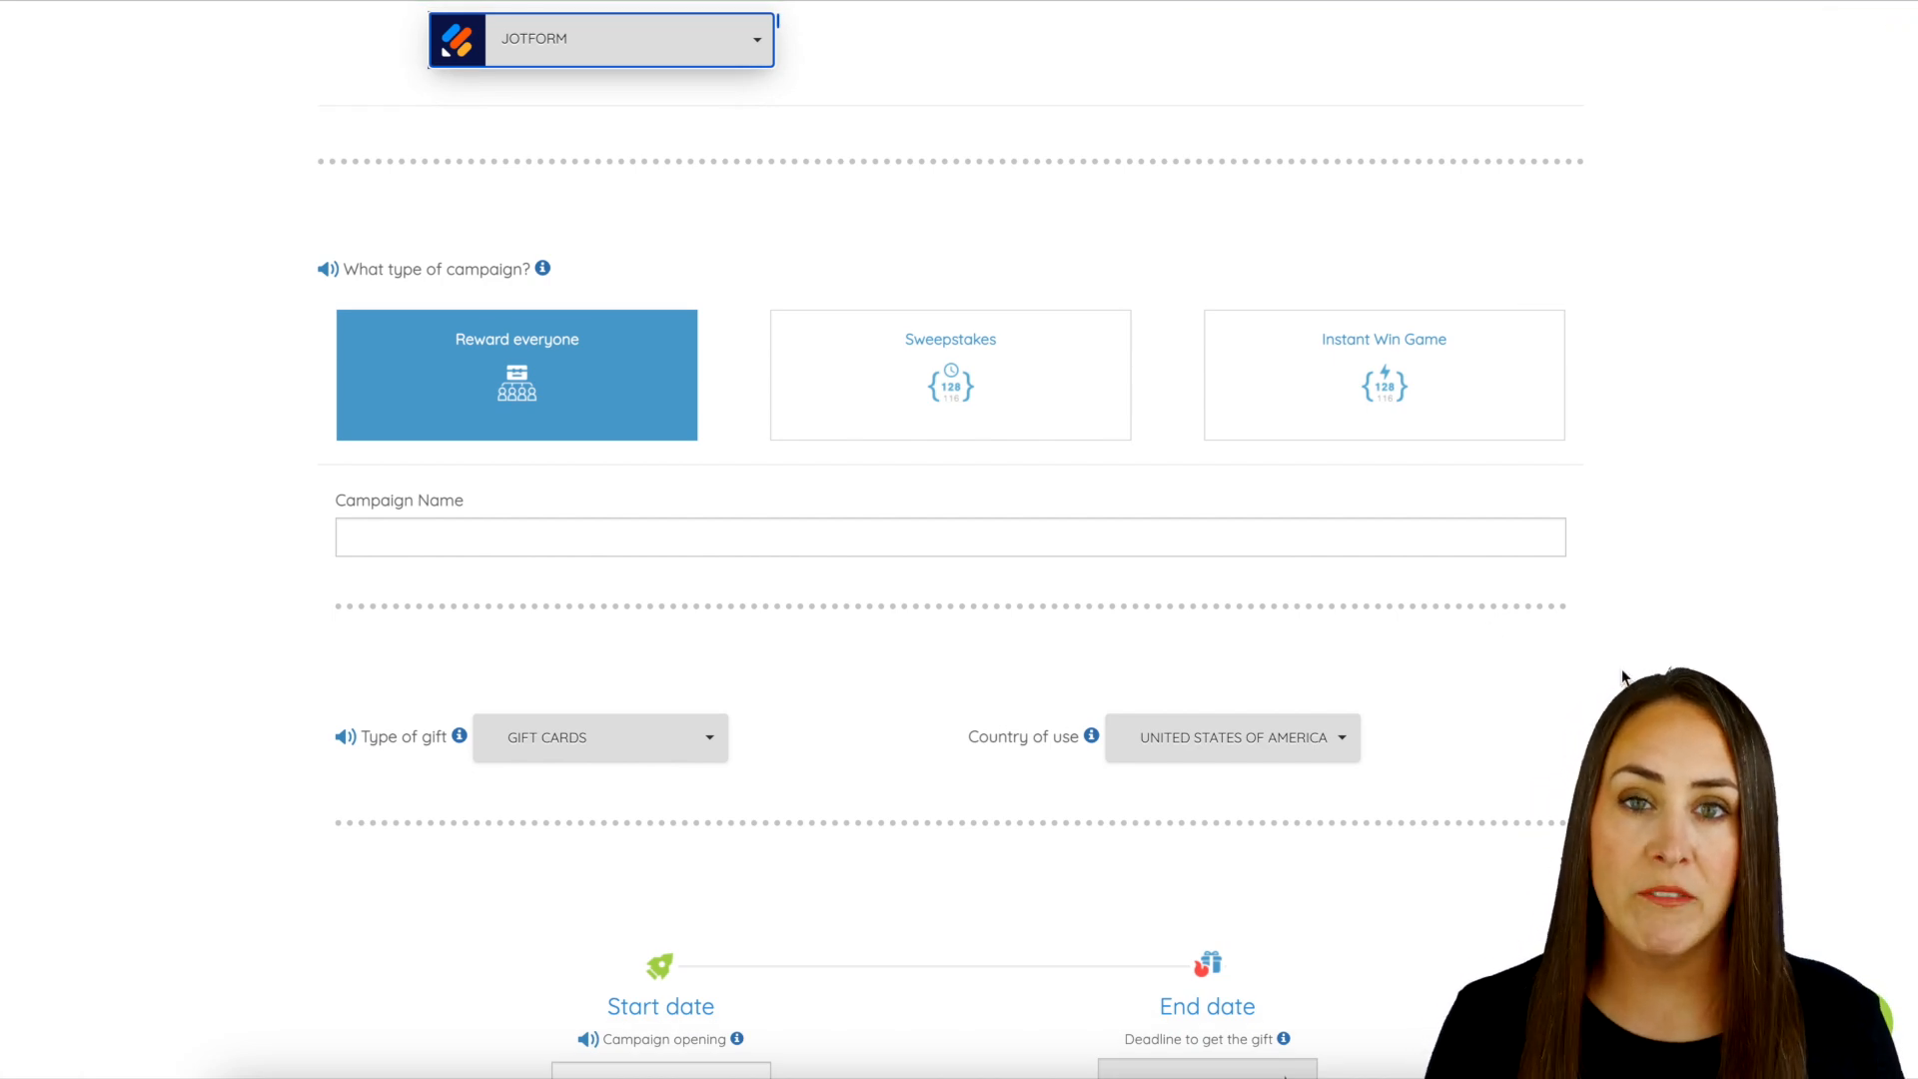
mouse_move(1227, 519)
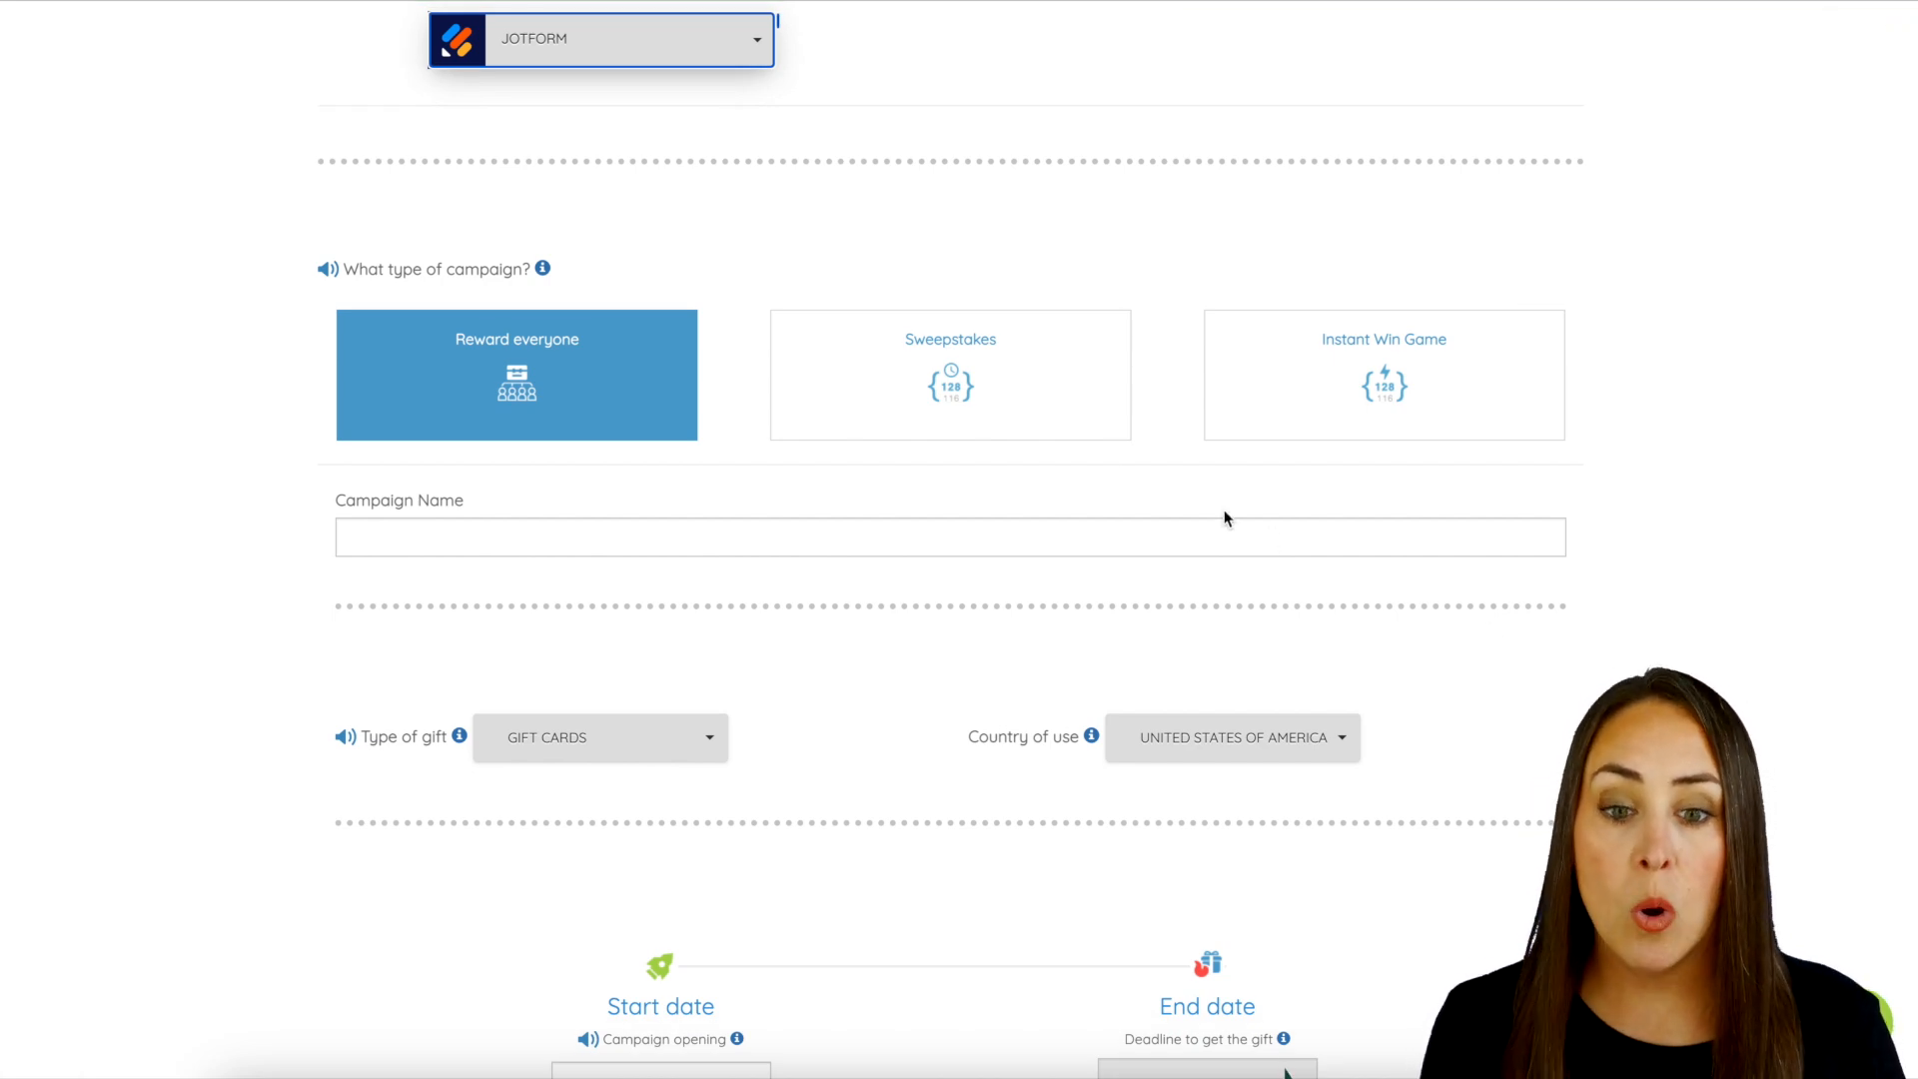
mouse_move(960, 386)
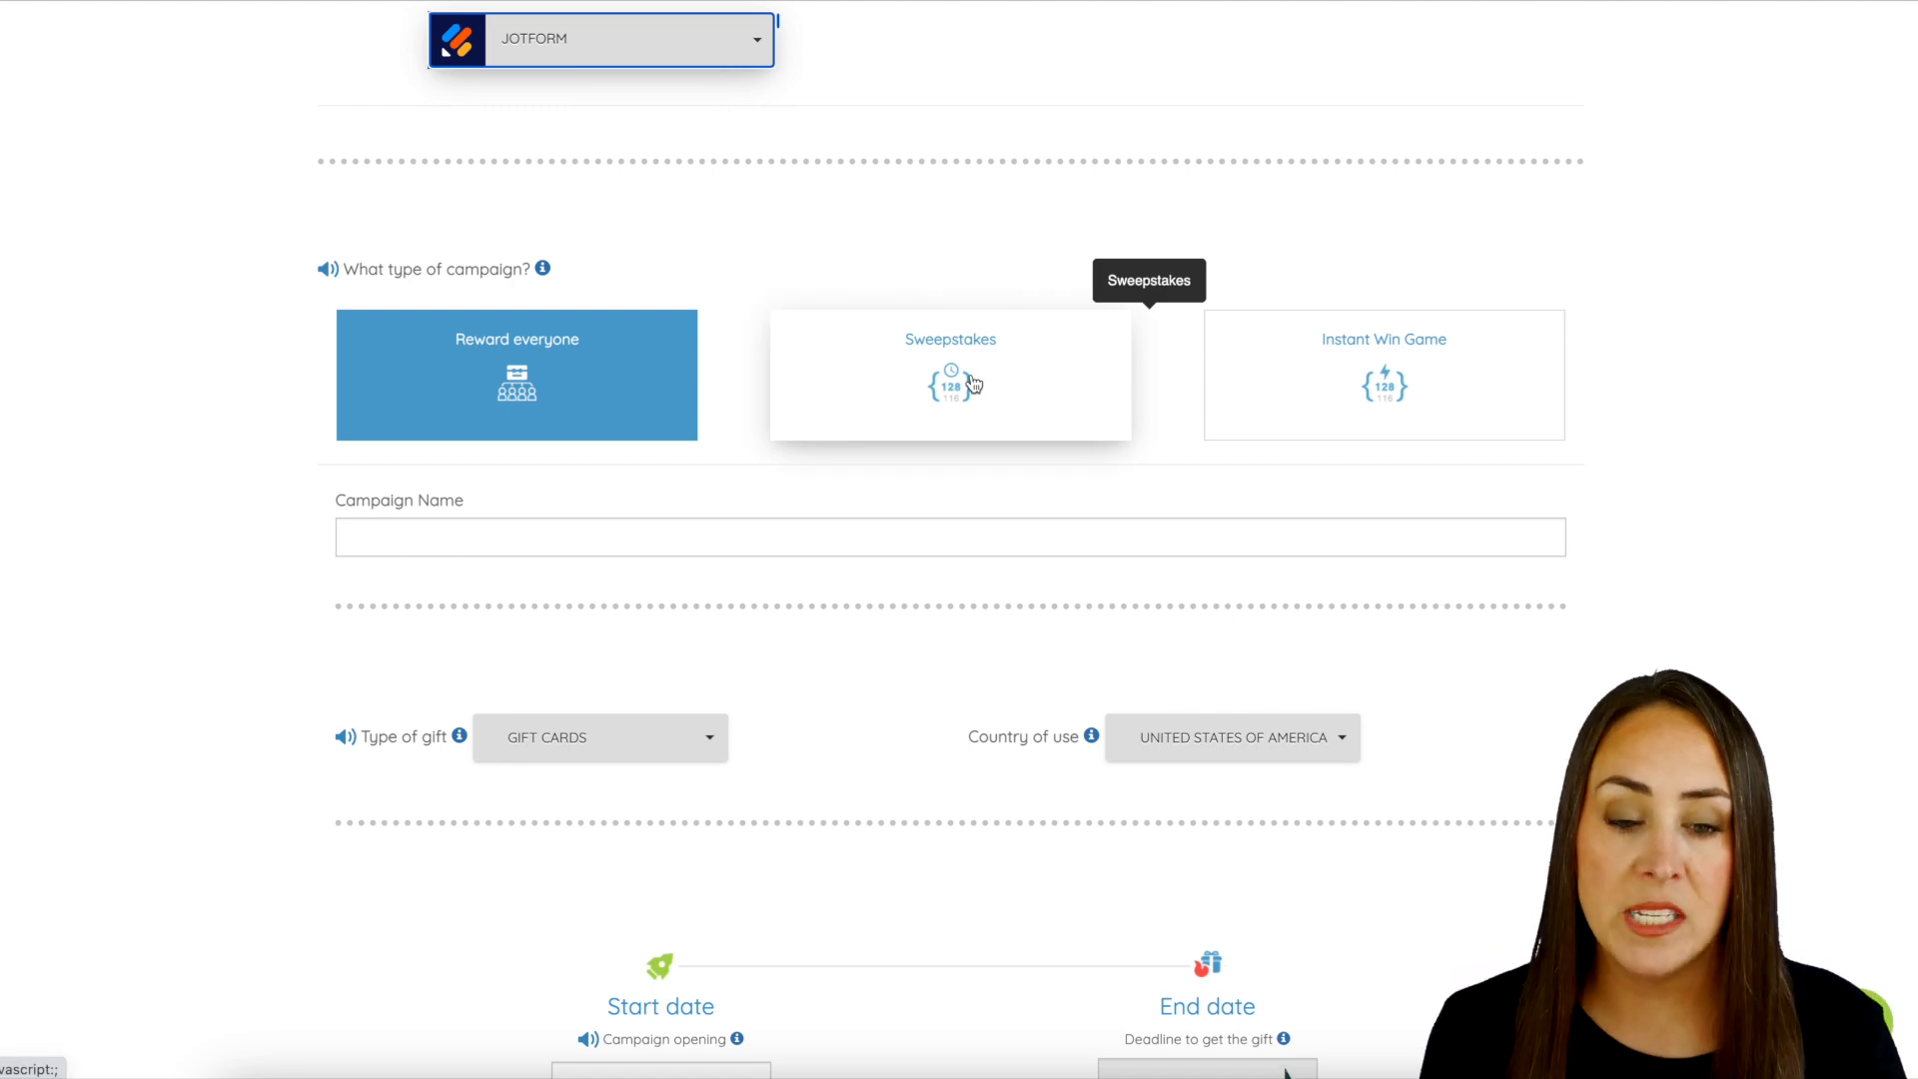
mouse_move(1331, 392)
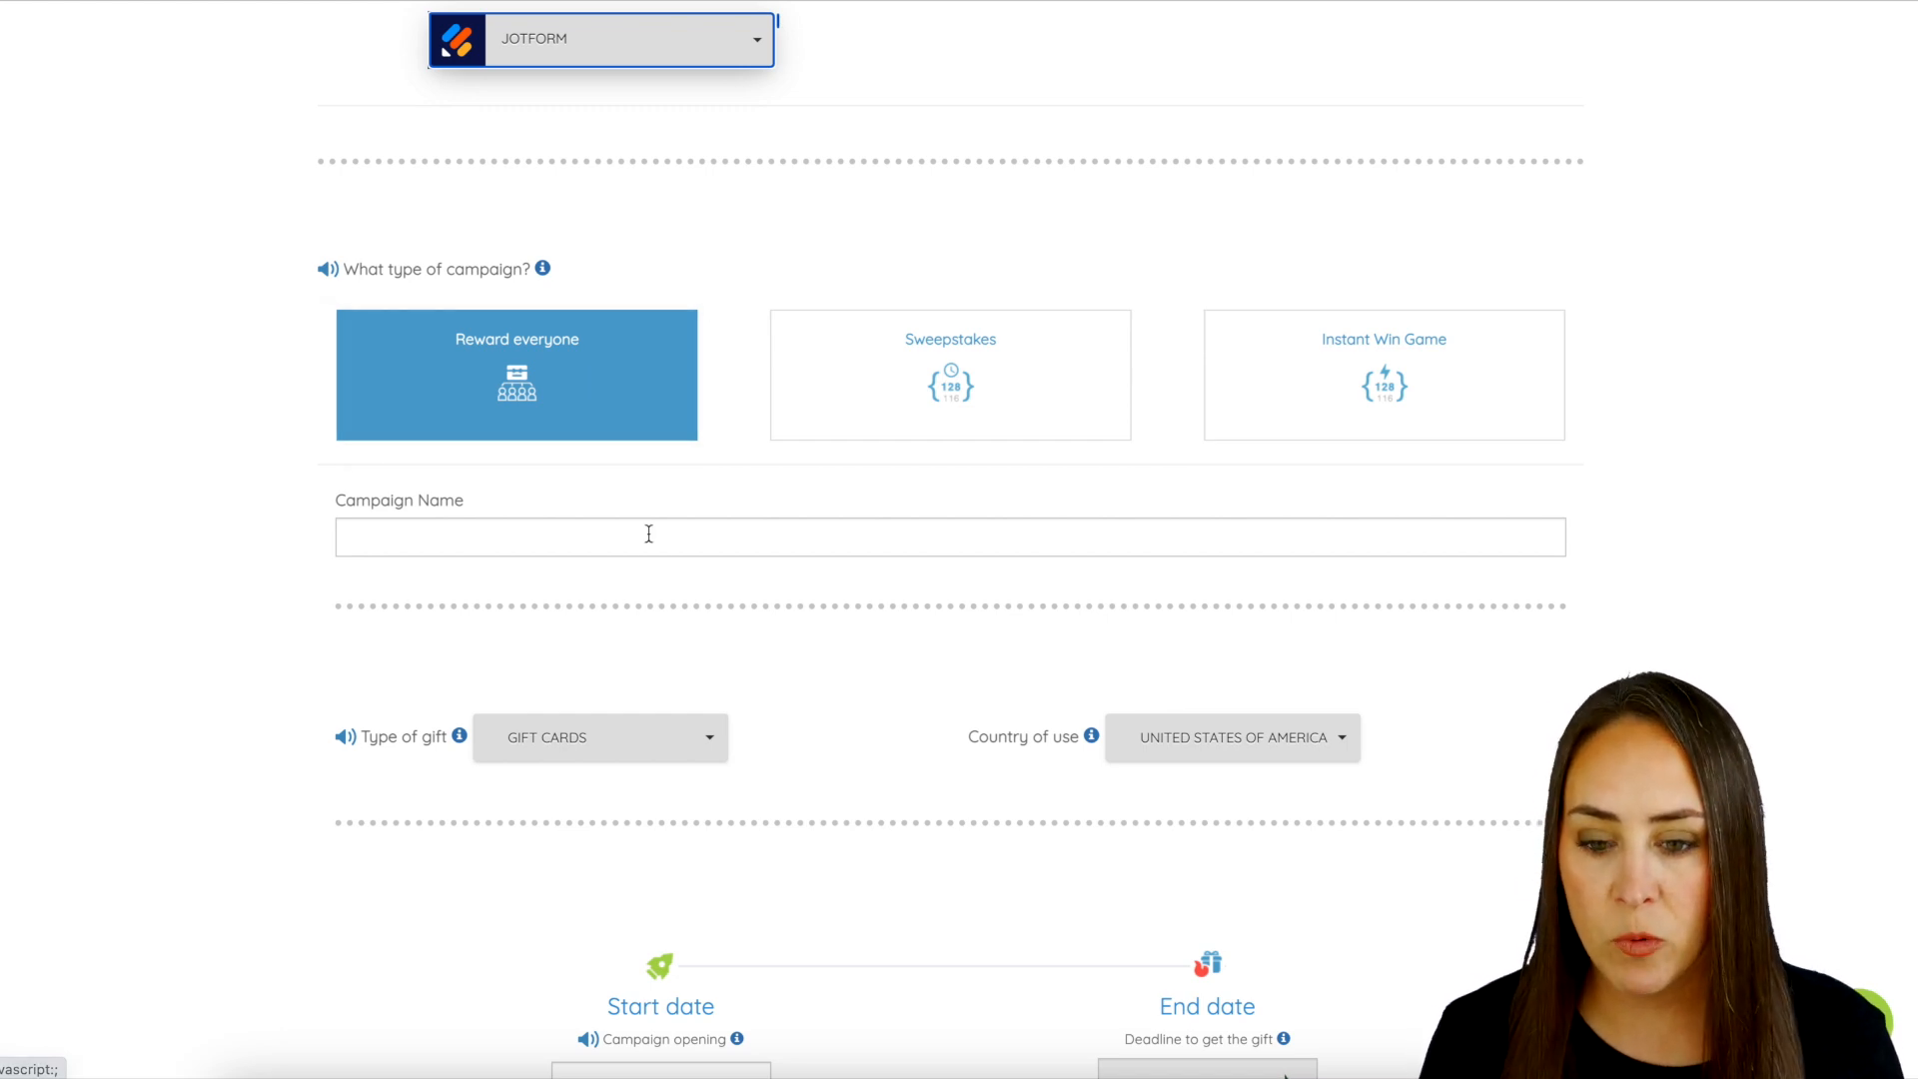
- Name the campaign 'Giveaway April' and keep Gift Cards as the gift type
type("Giveaway April")
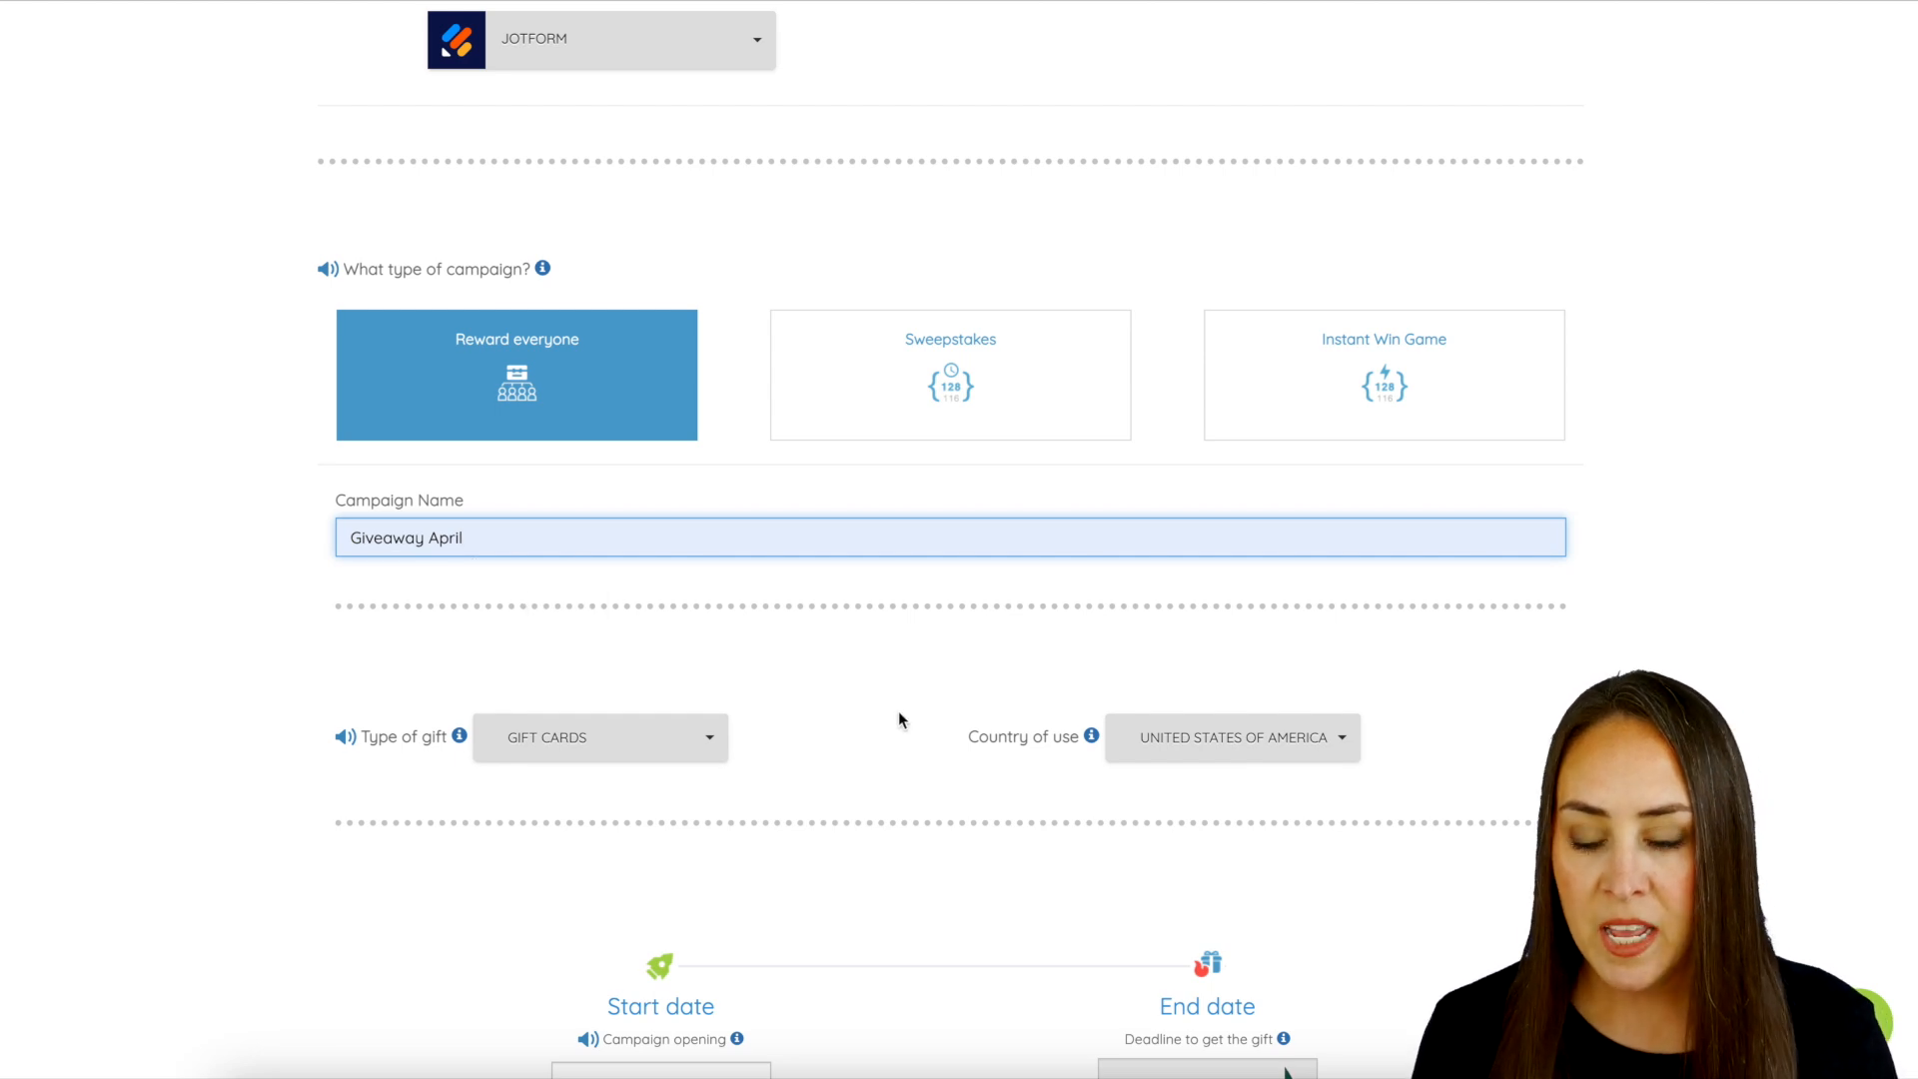
scroll("down", 3)
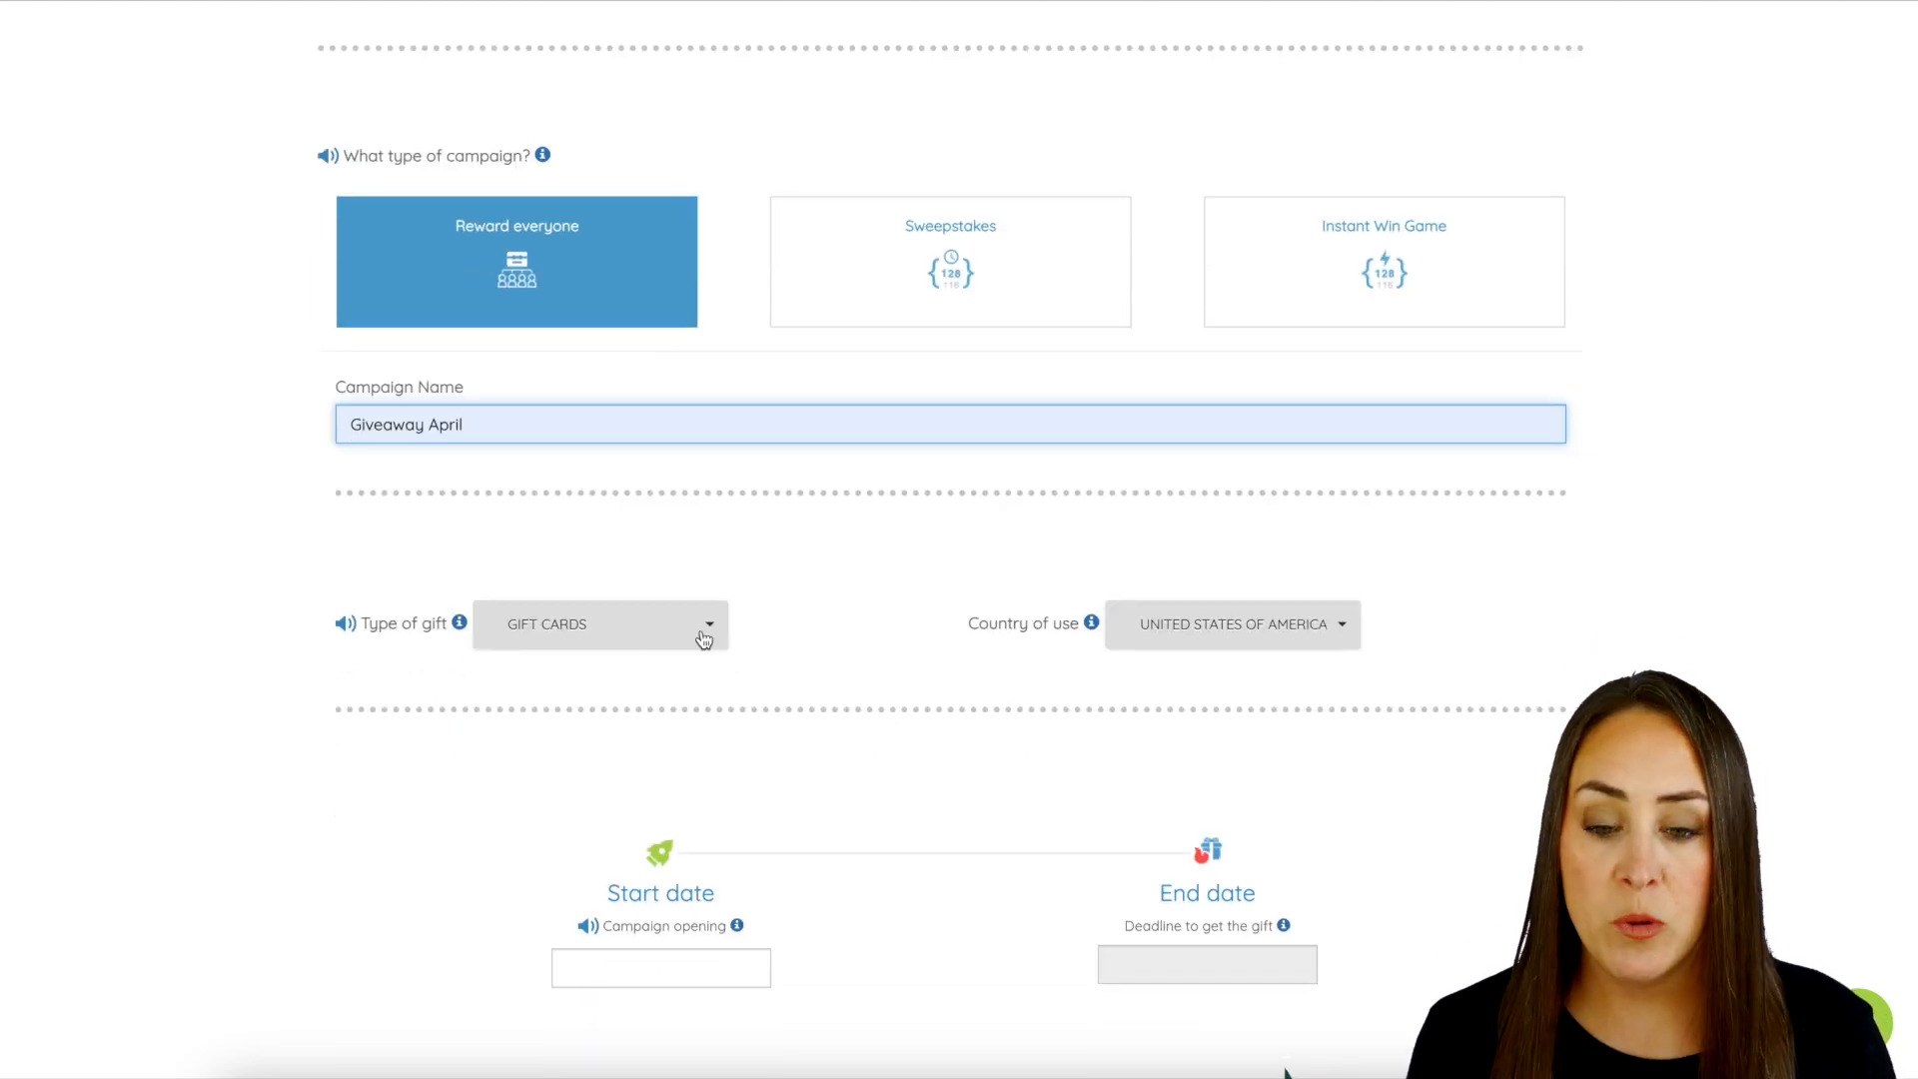
left_click(600, 623)
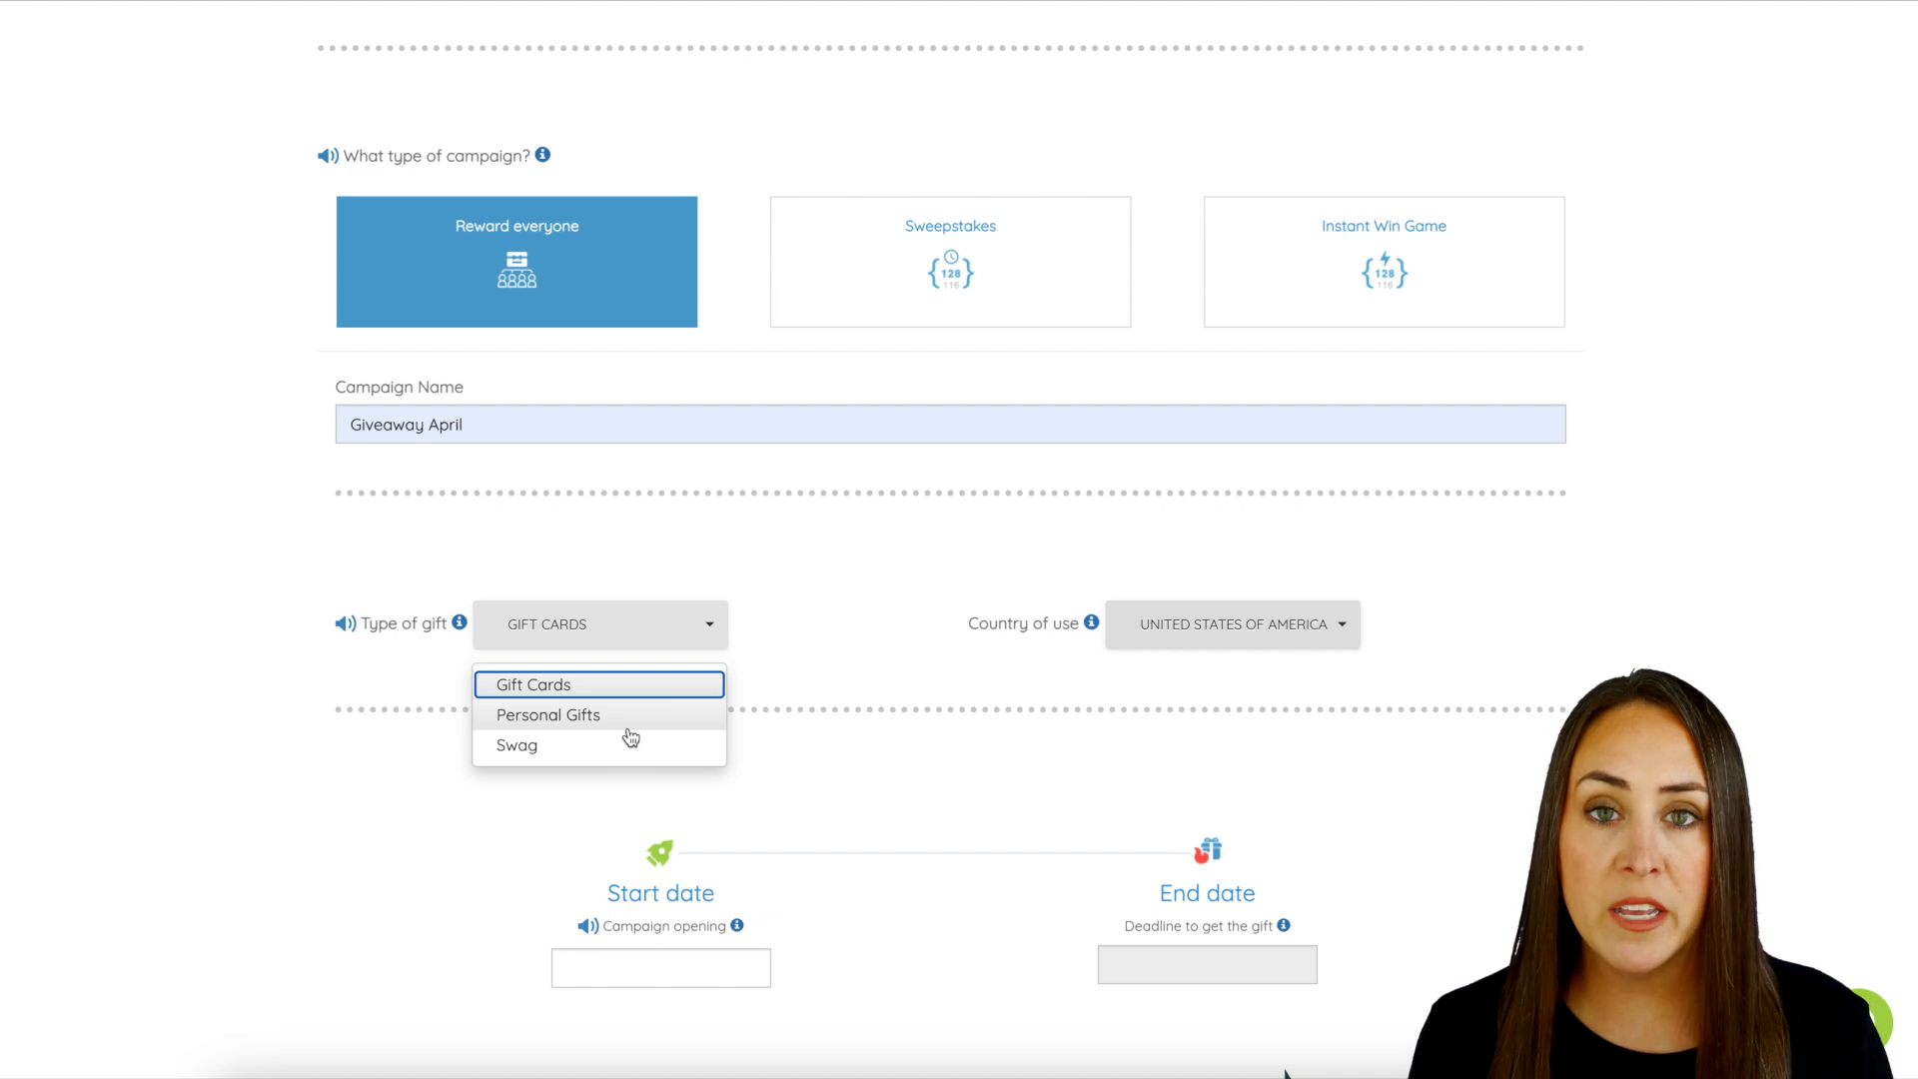
left_click(530, 683)
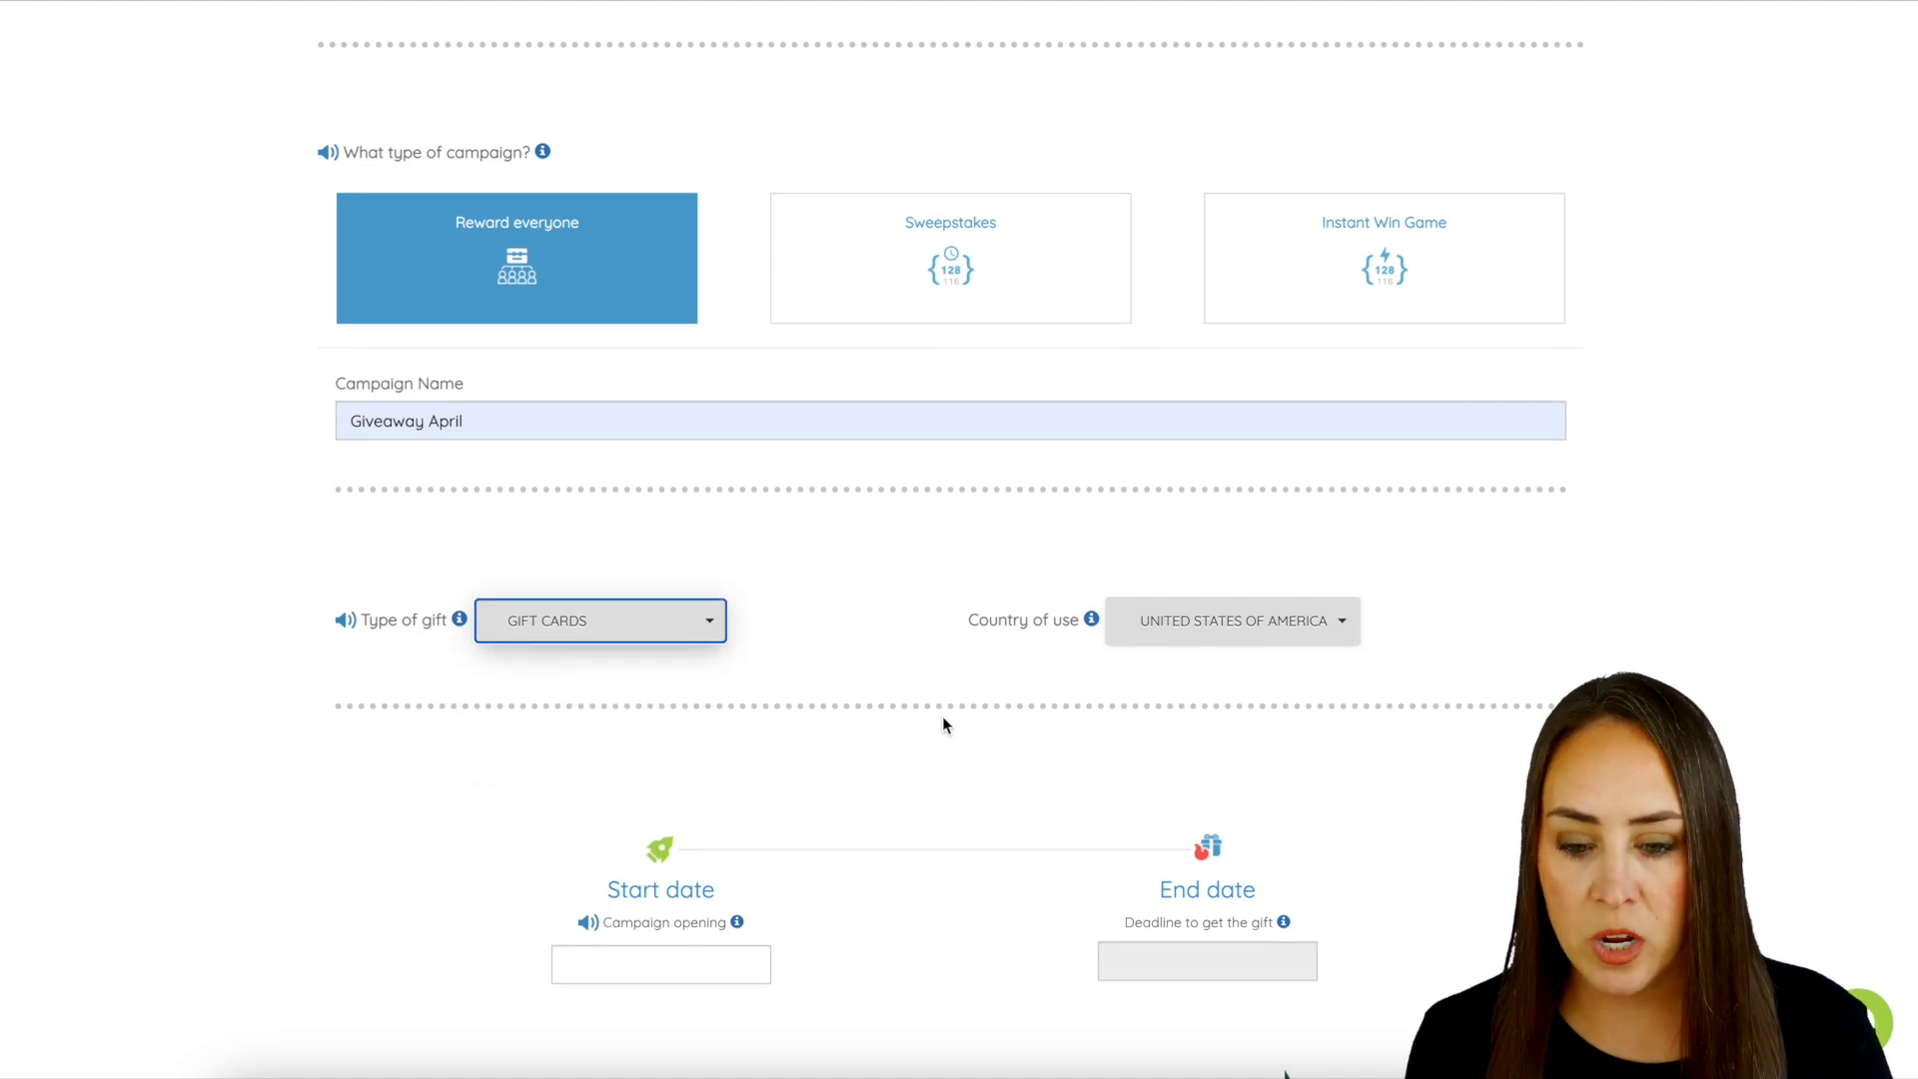
- Set the campaign to run from April 2 to April 30
left_click(660, 964)
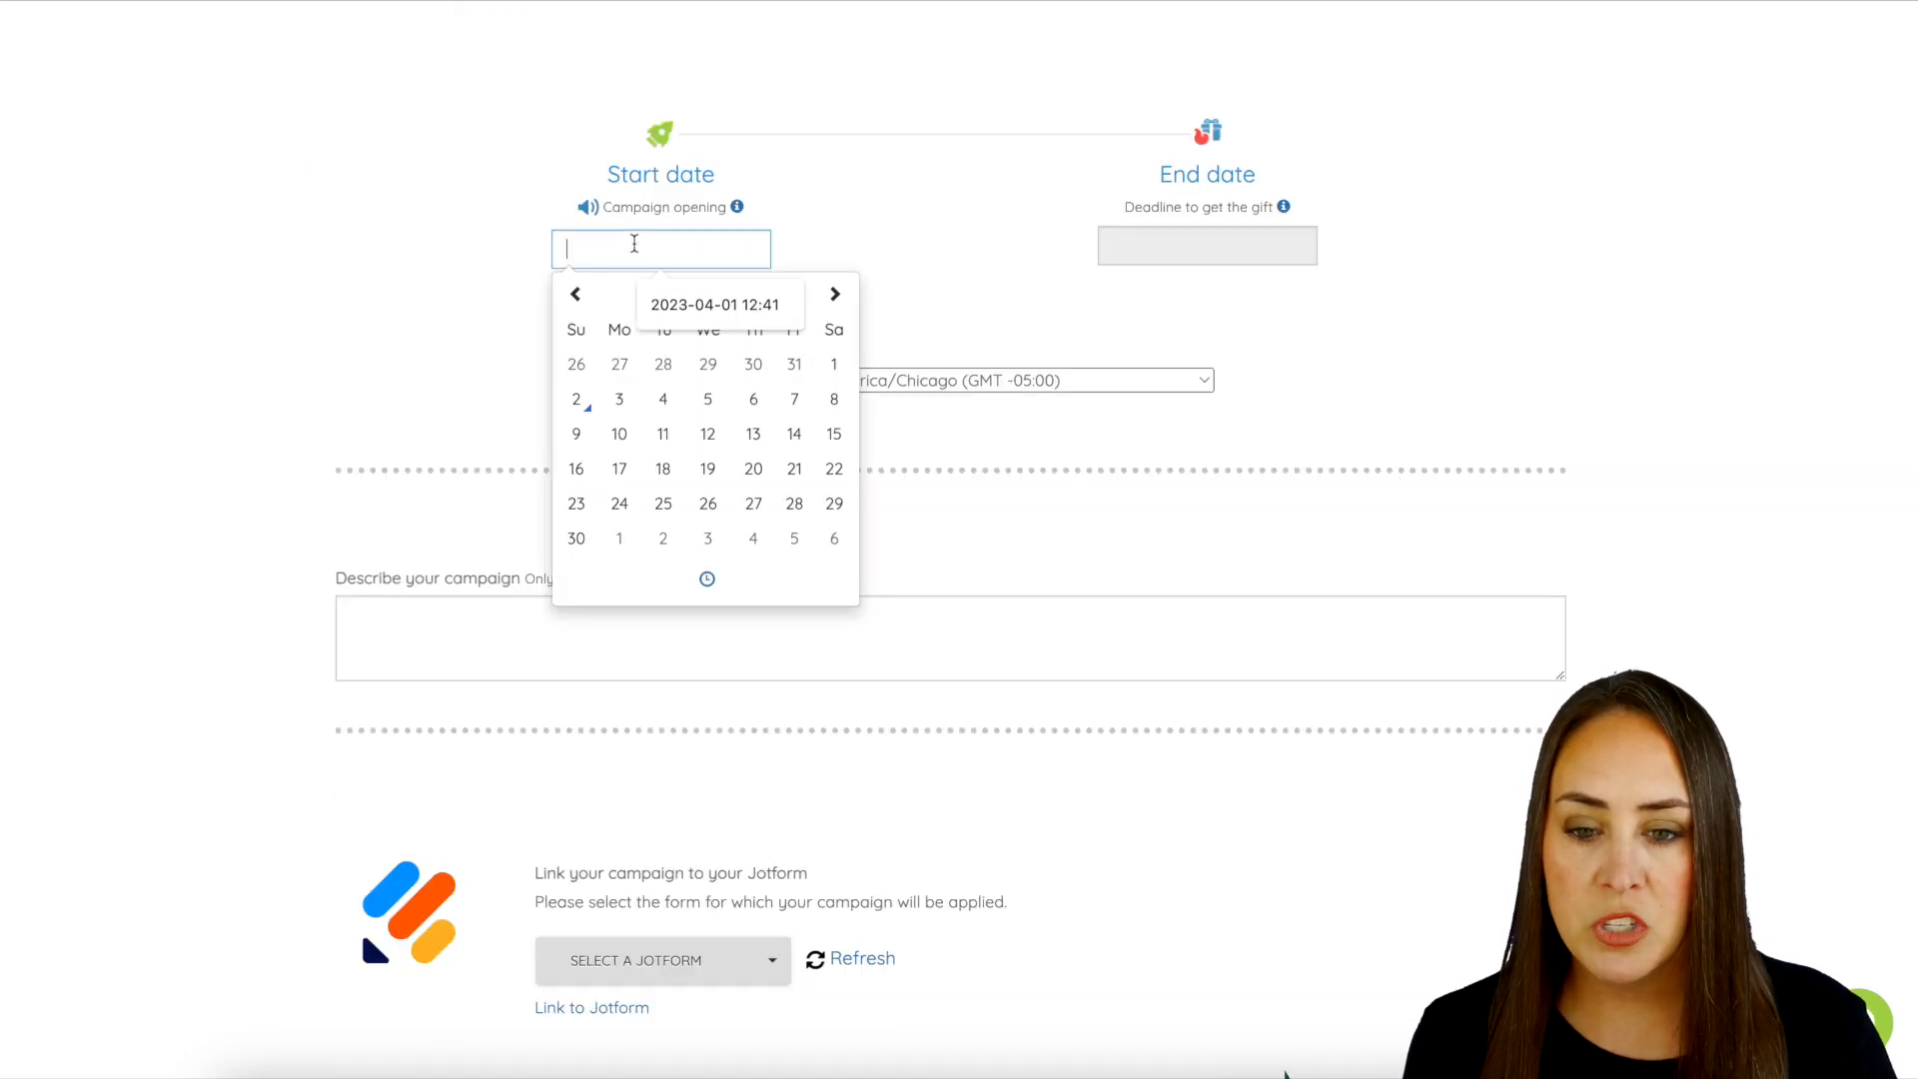
left_click(1206, 245)
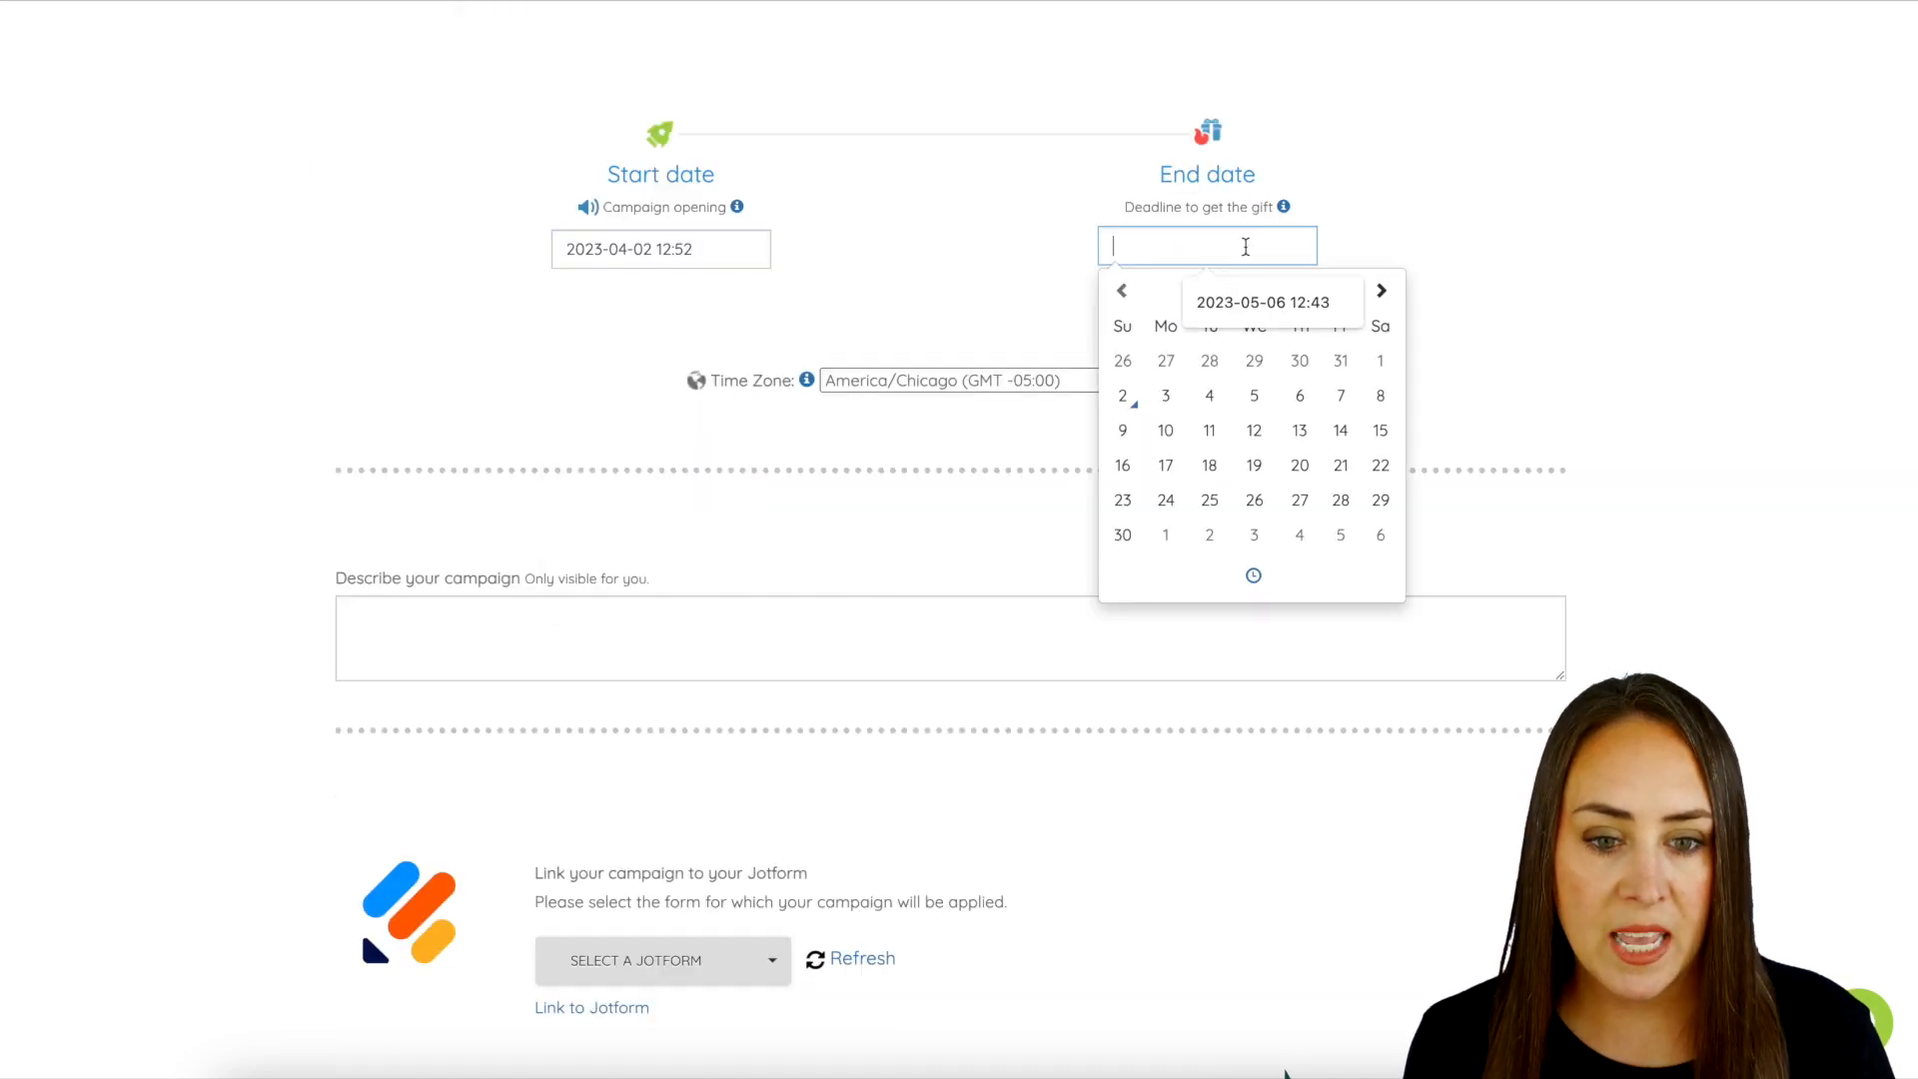
left_click(1121, 534)
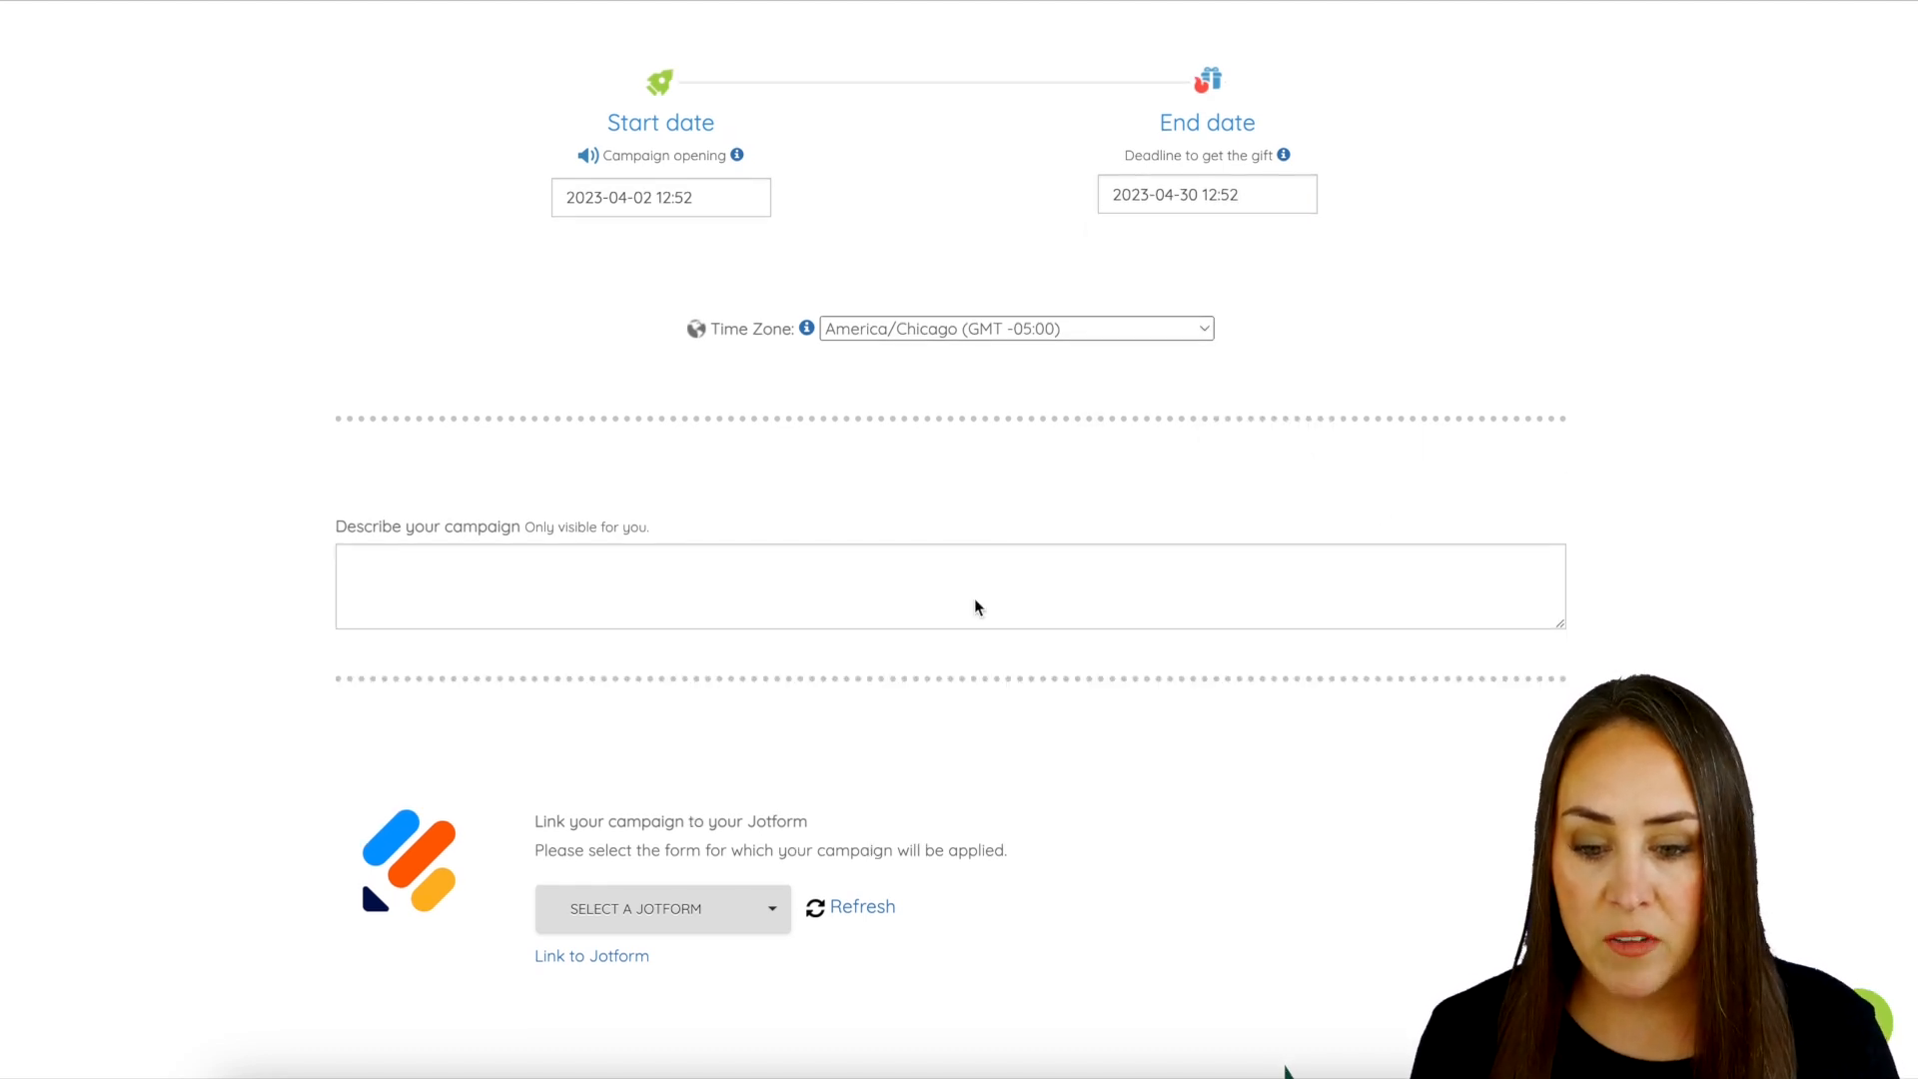
scroll("down", 3)
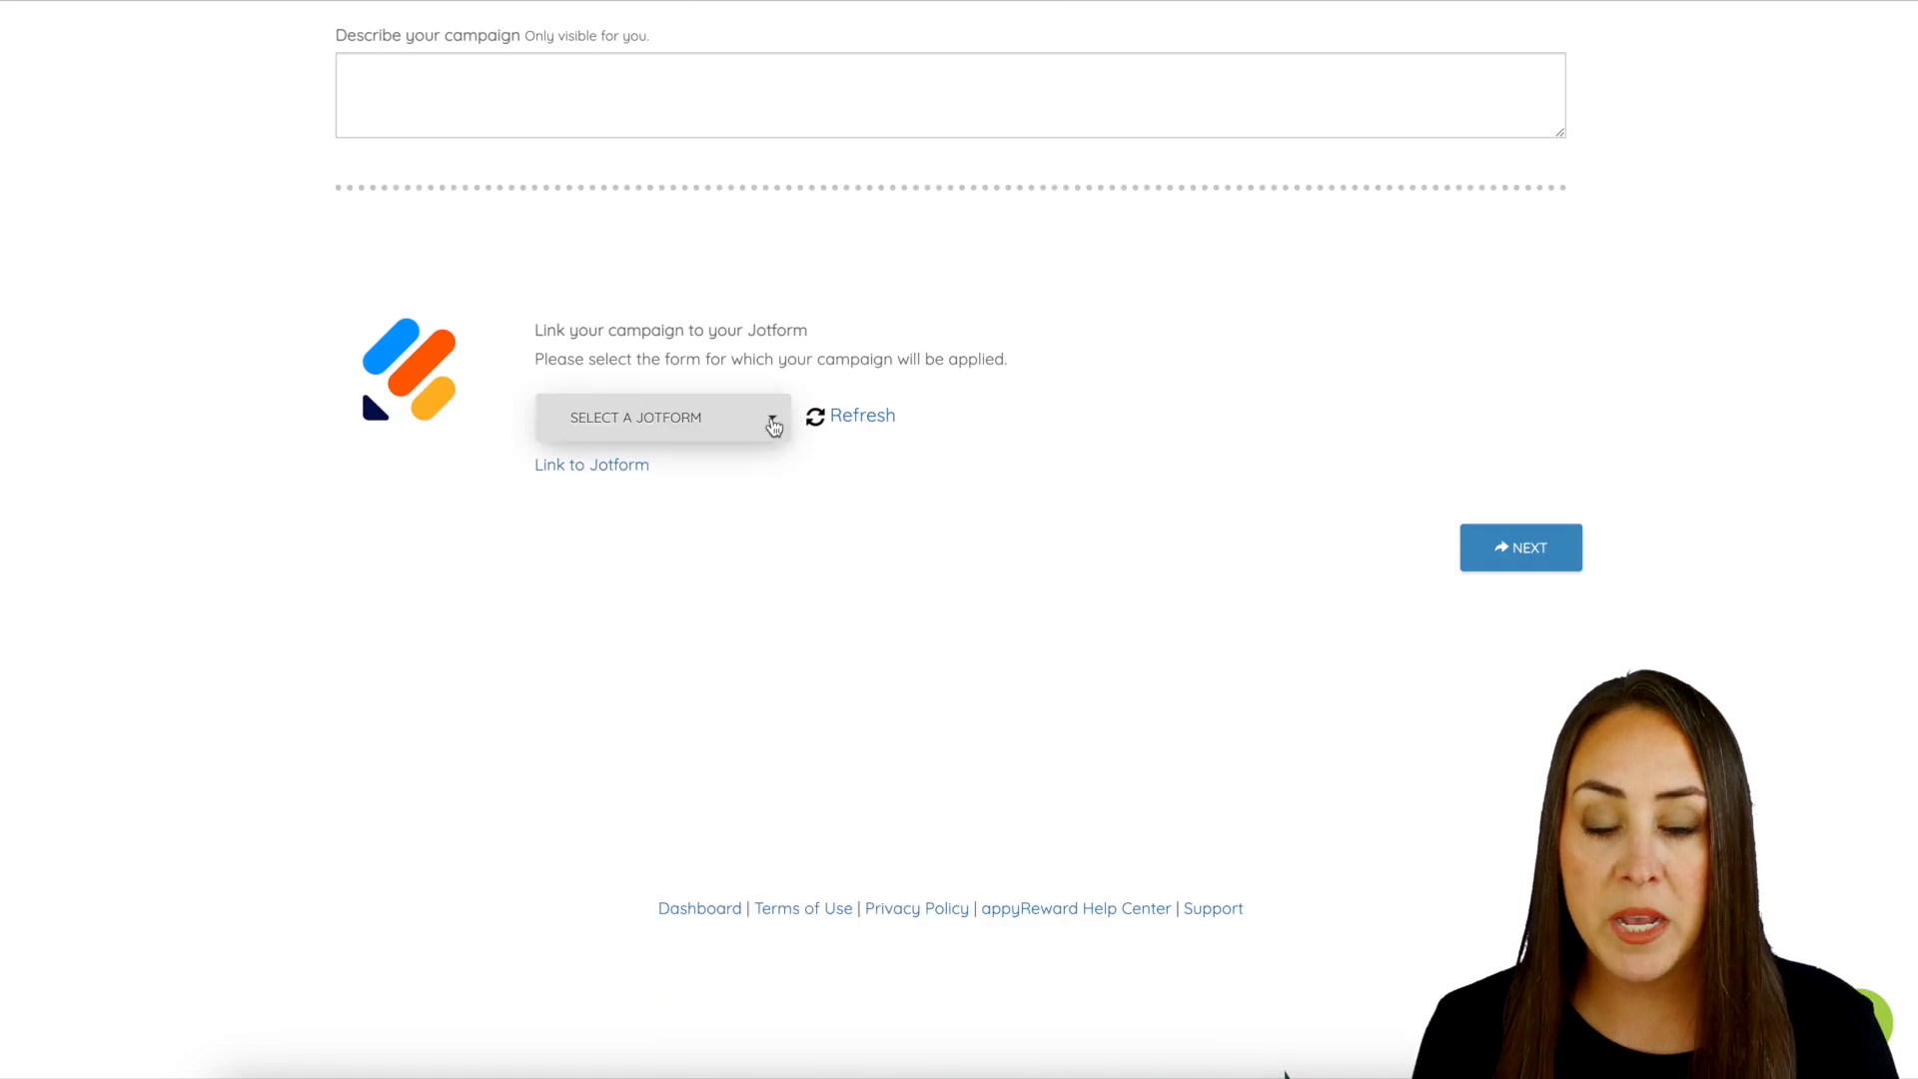
mouse_move(772, 421)
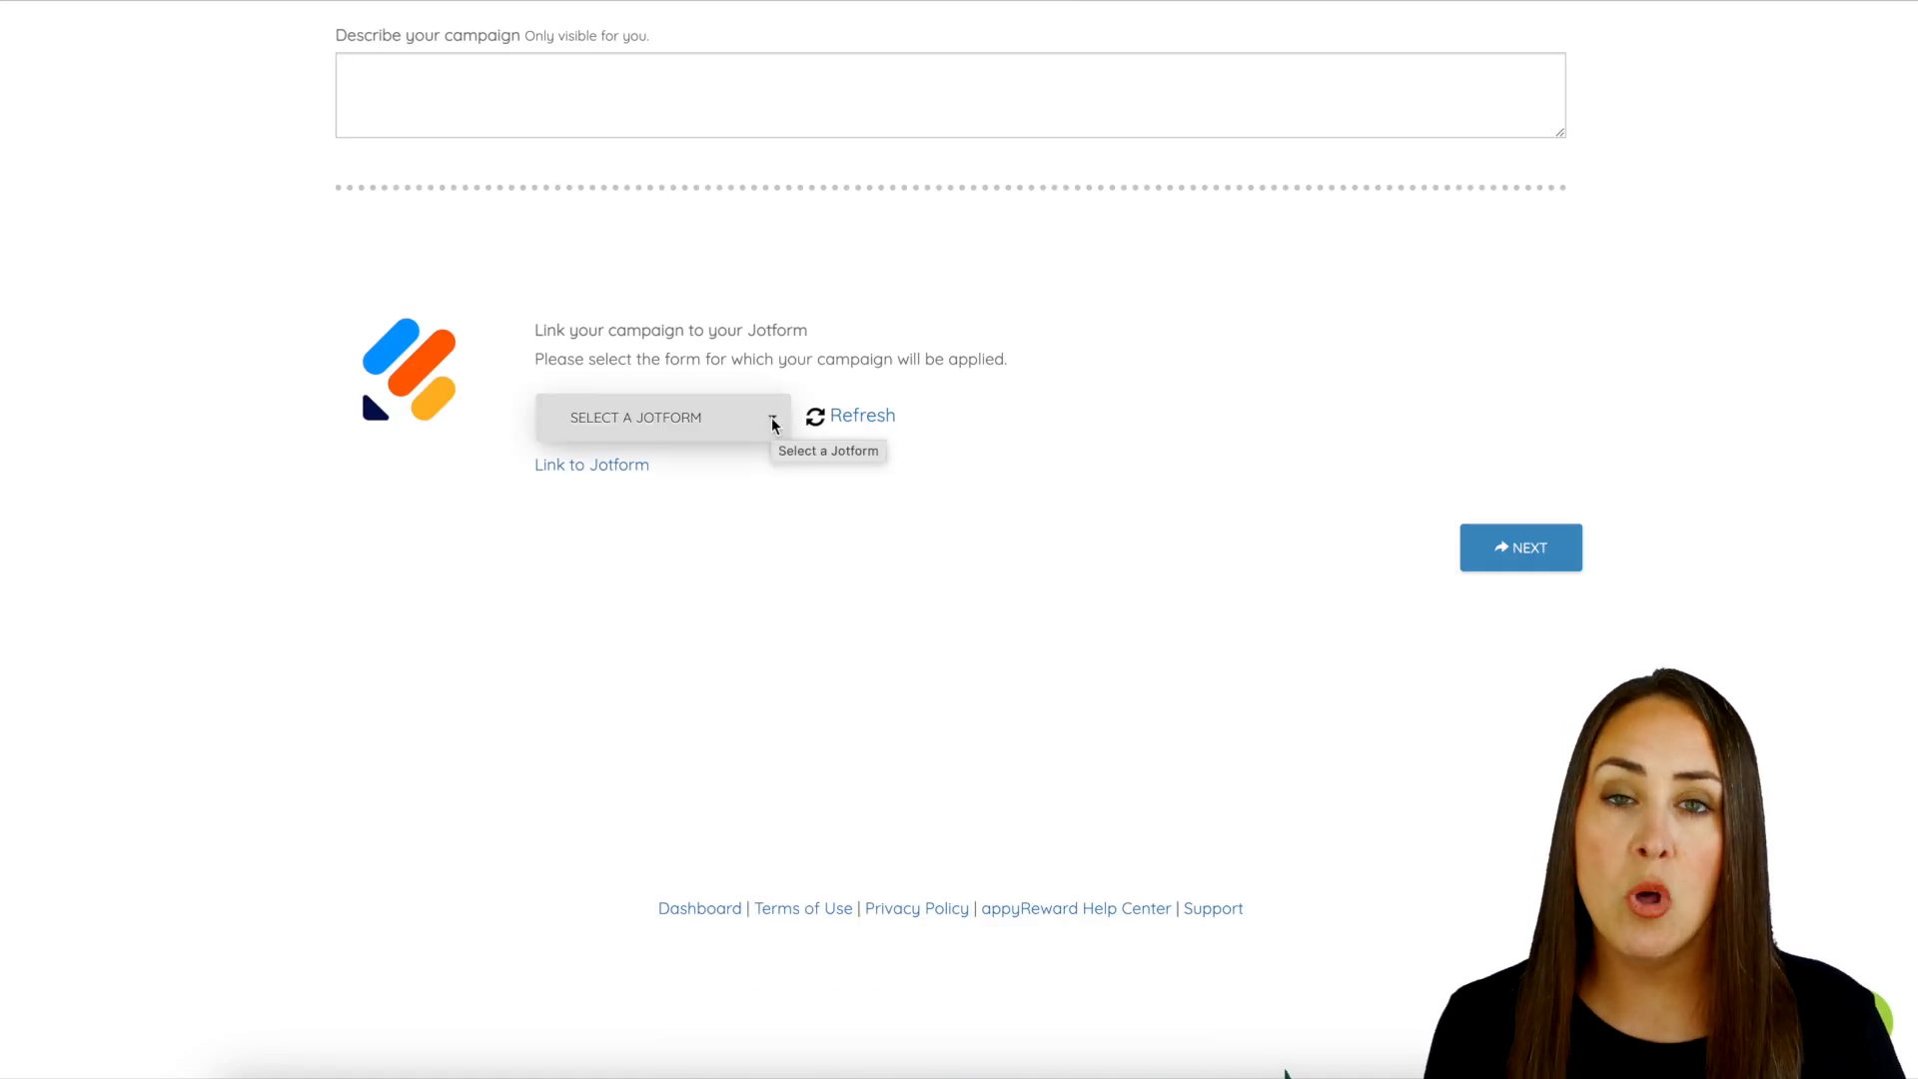
- Link the campaign to the Giveaway Jotform and continue to gift setup
left_click(661, 418)
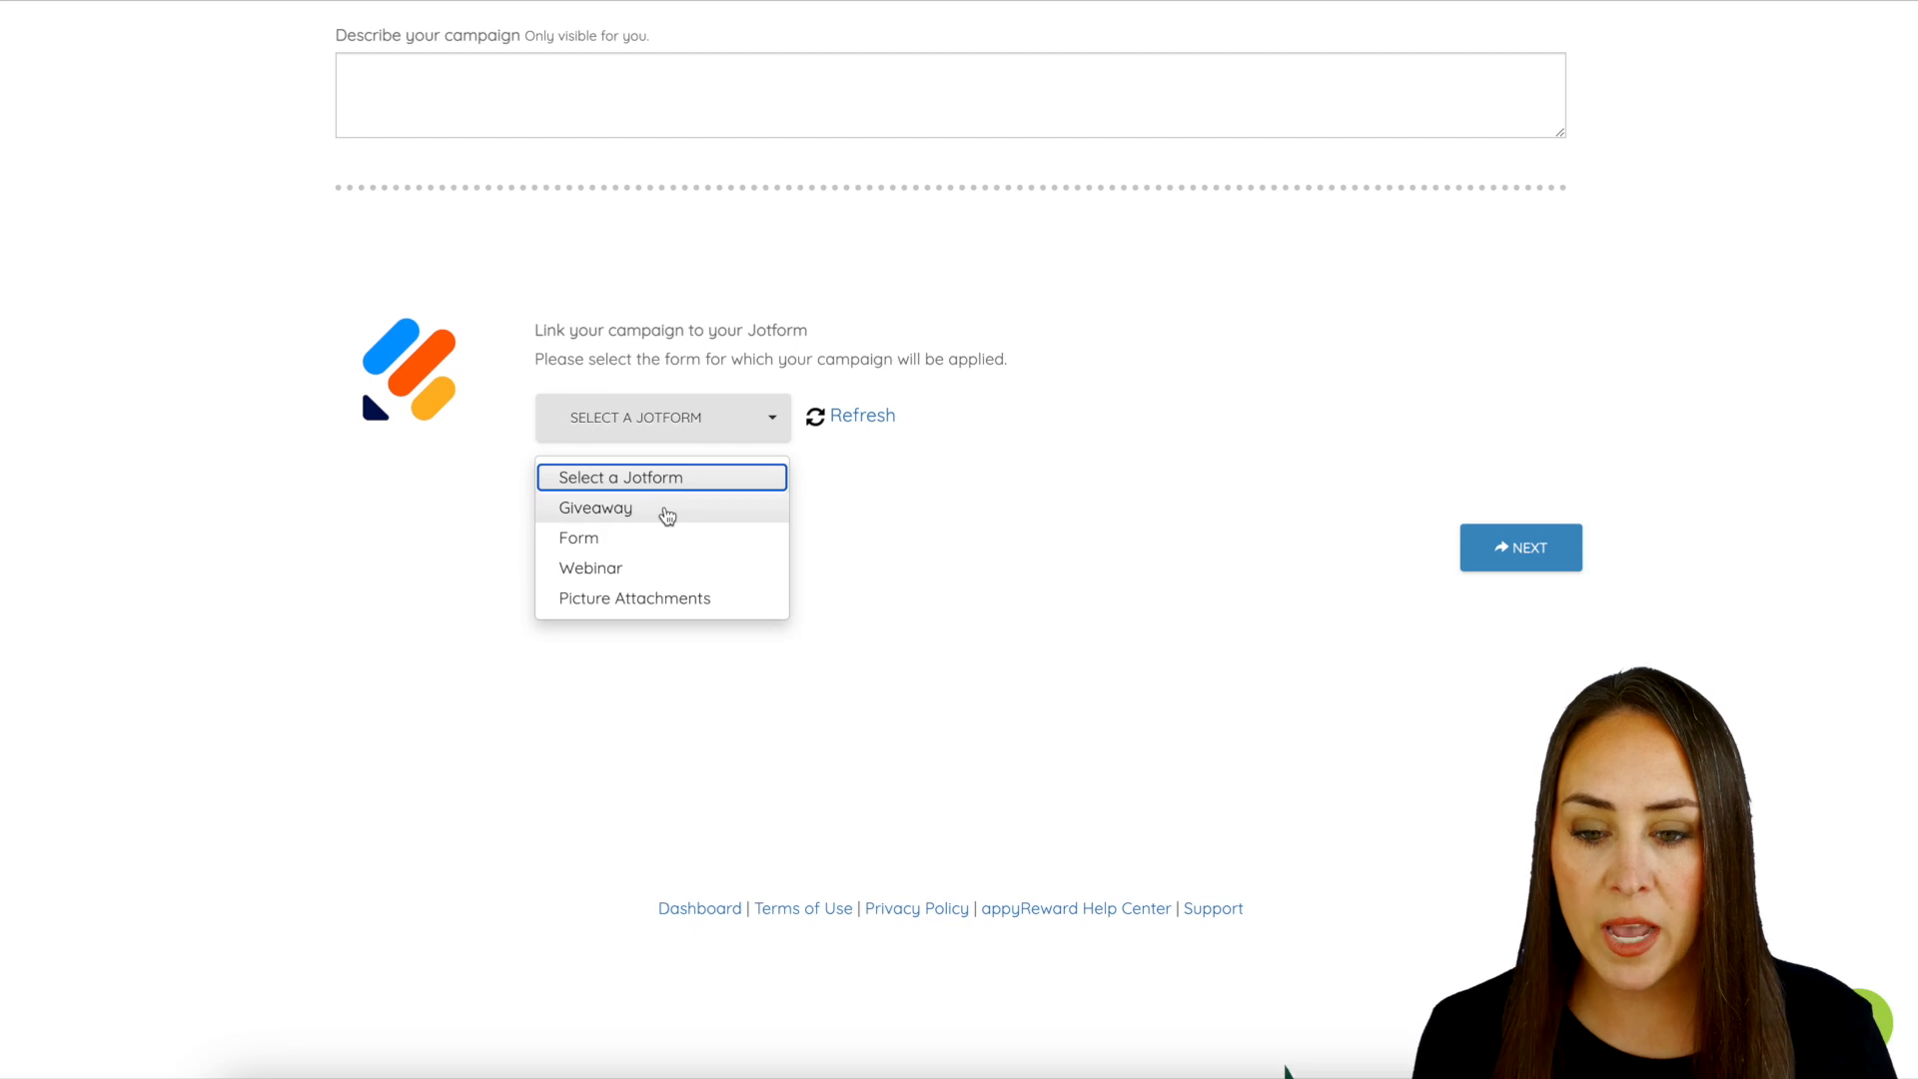
left_click(595, 508)
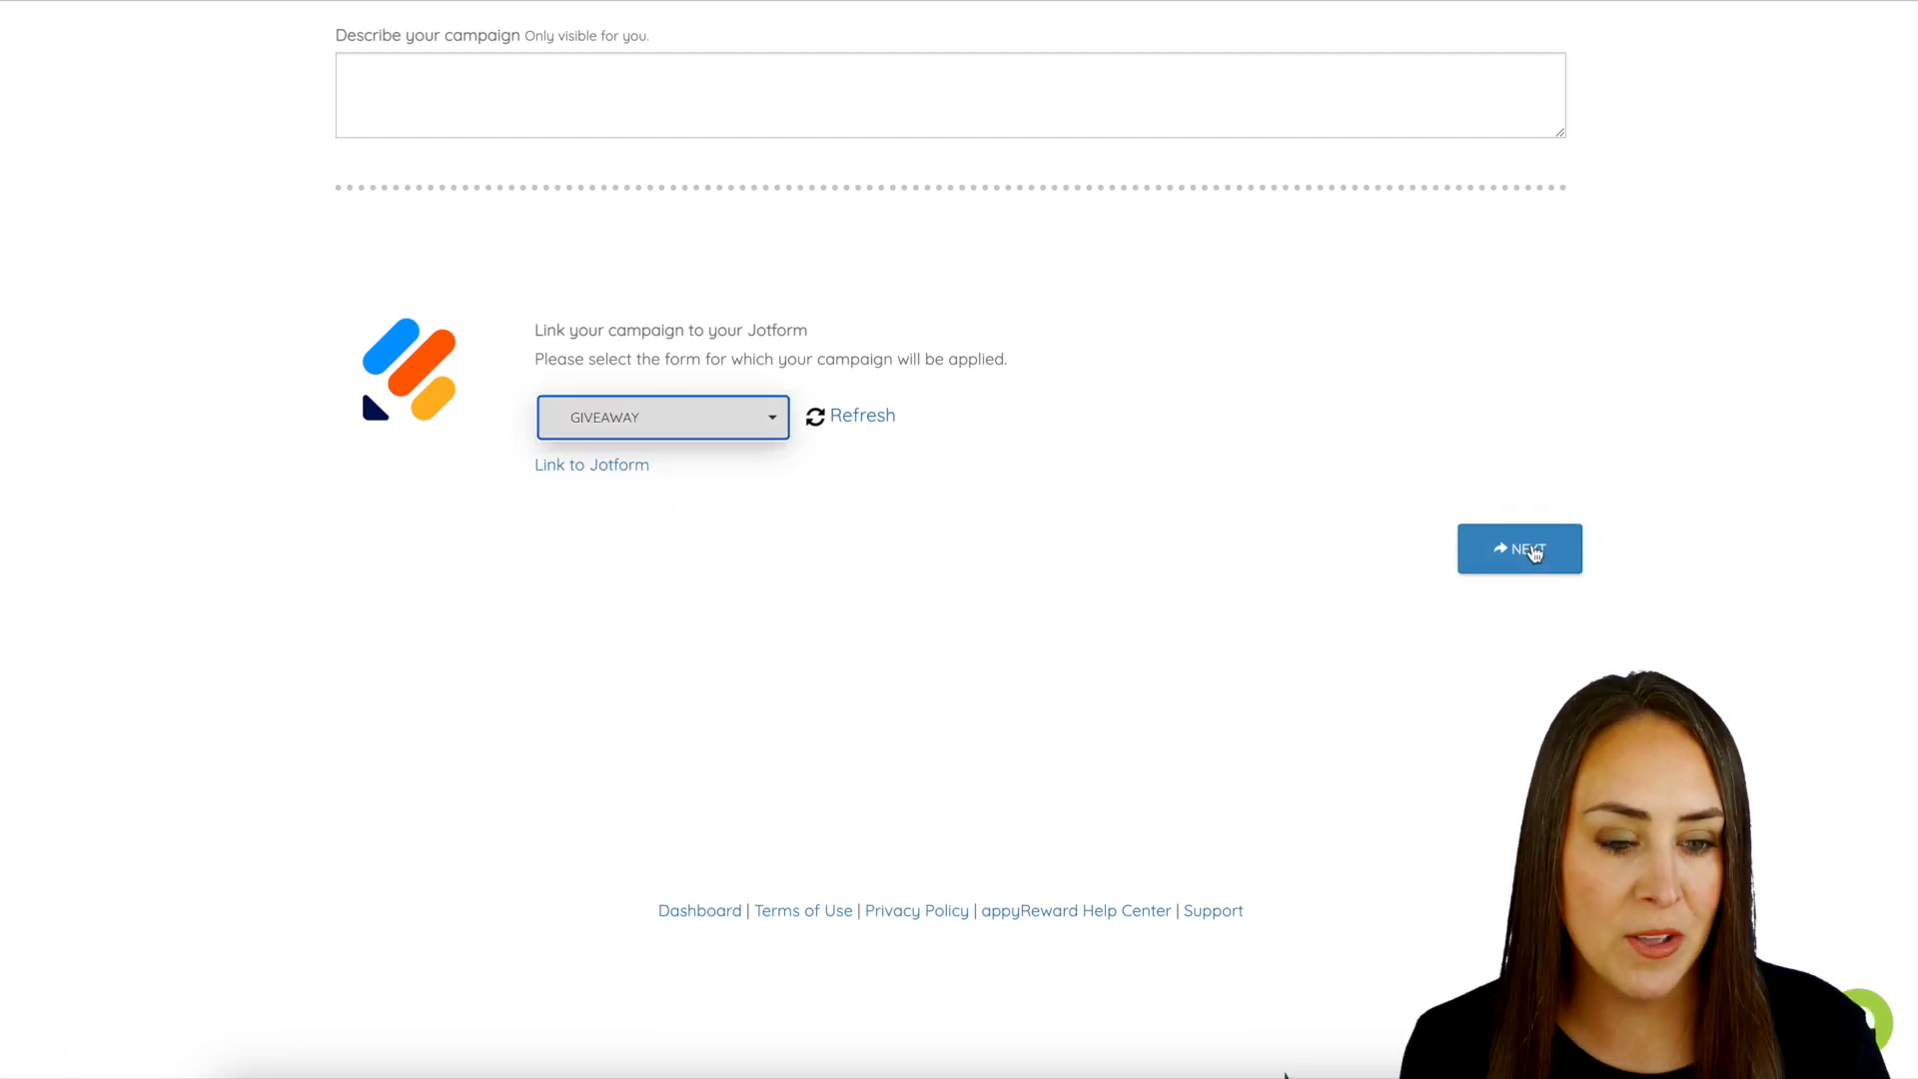
left_click(1519, 548)
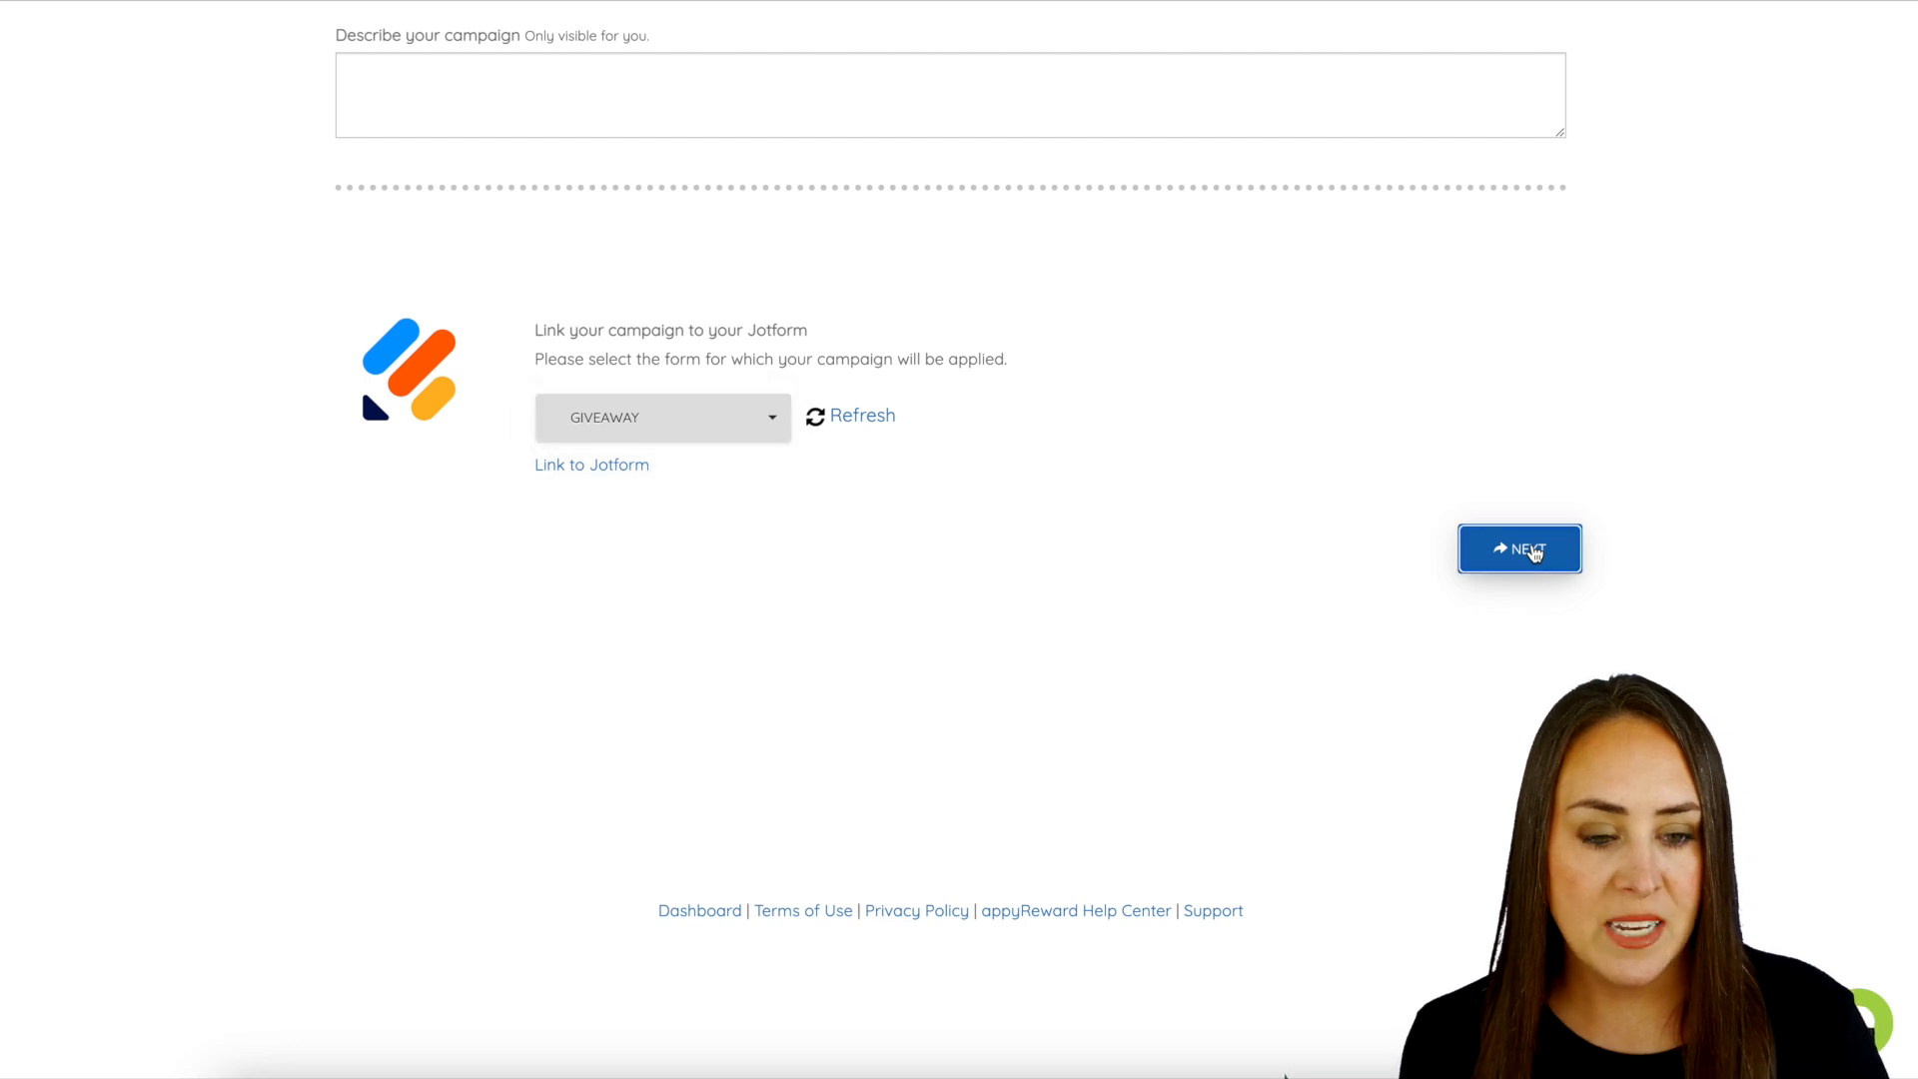
left_click(1519, 548)
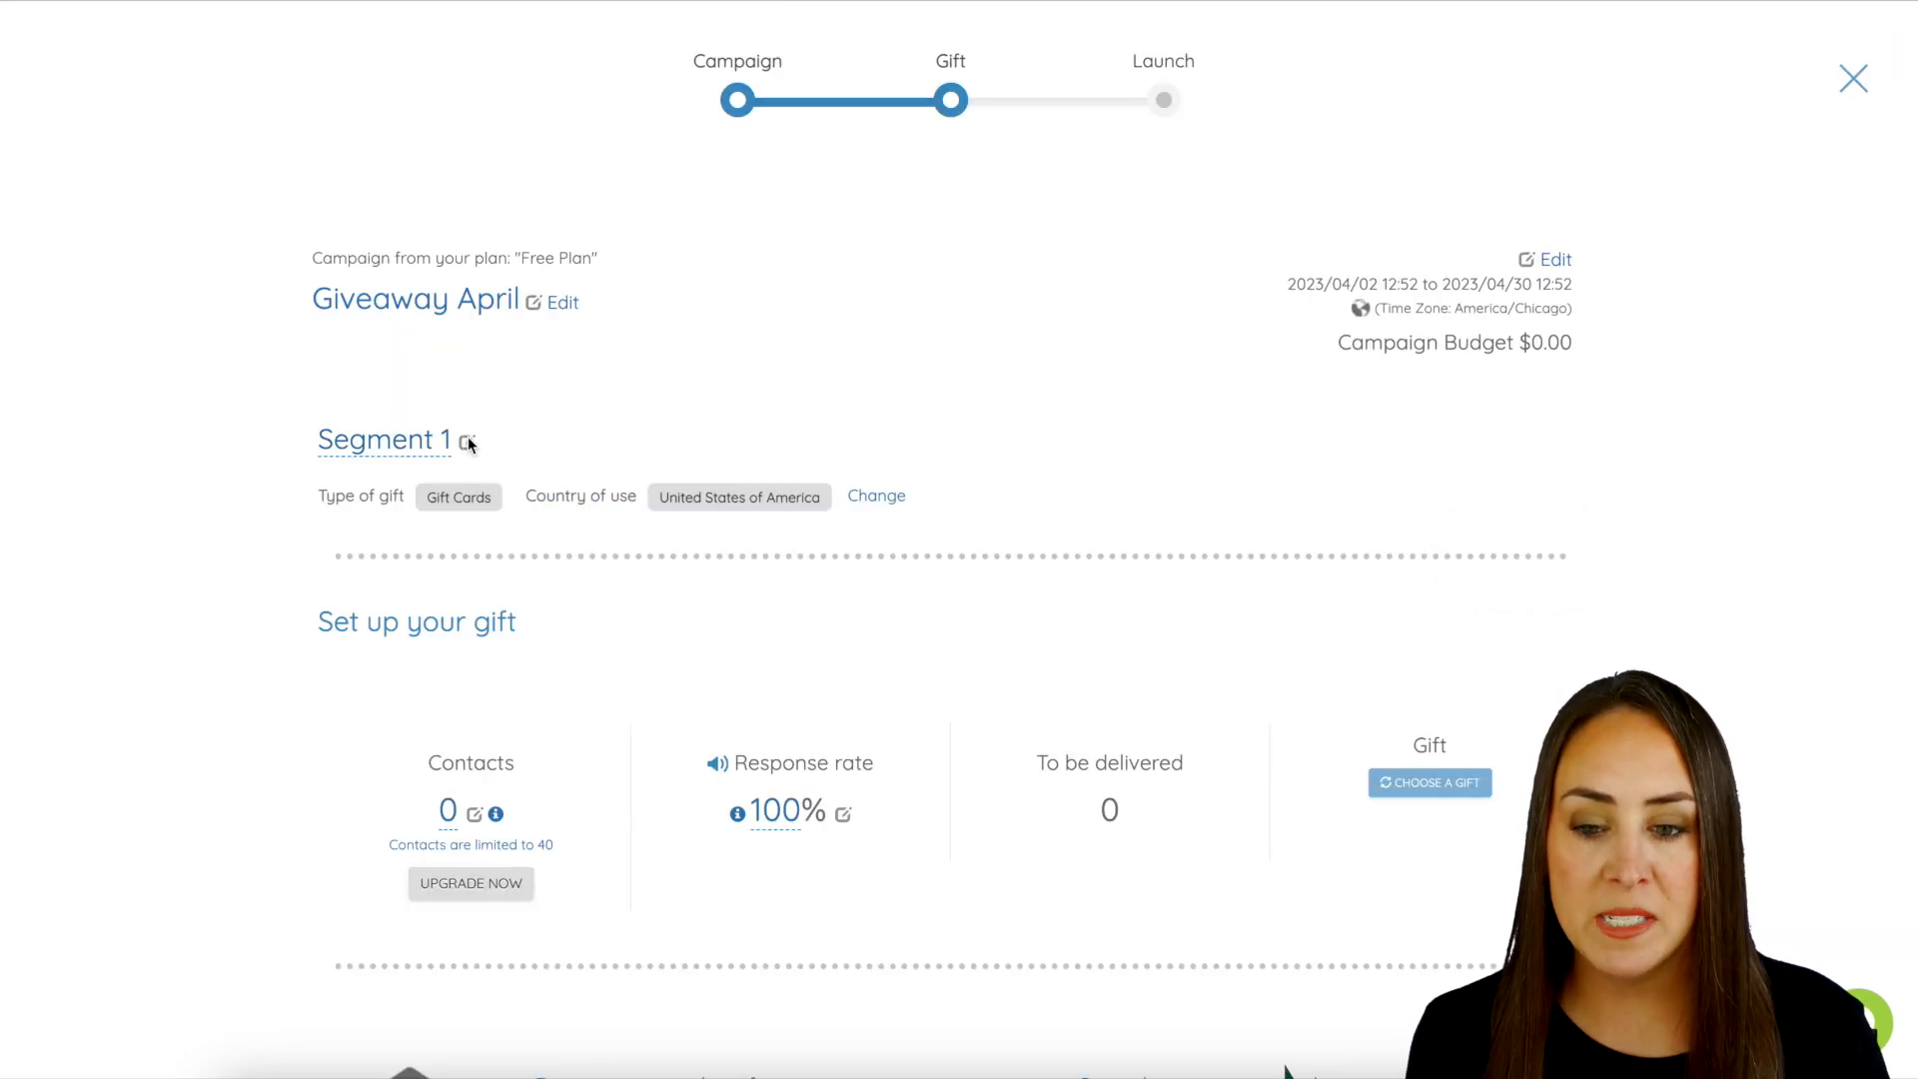
mouse_move(283, 654)
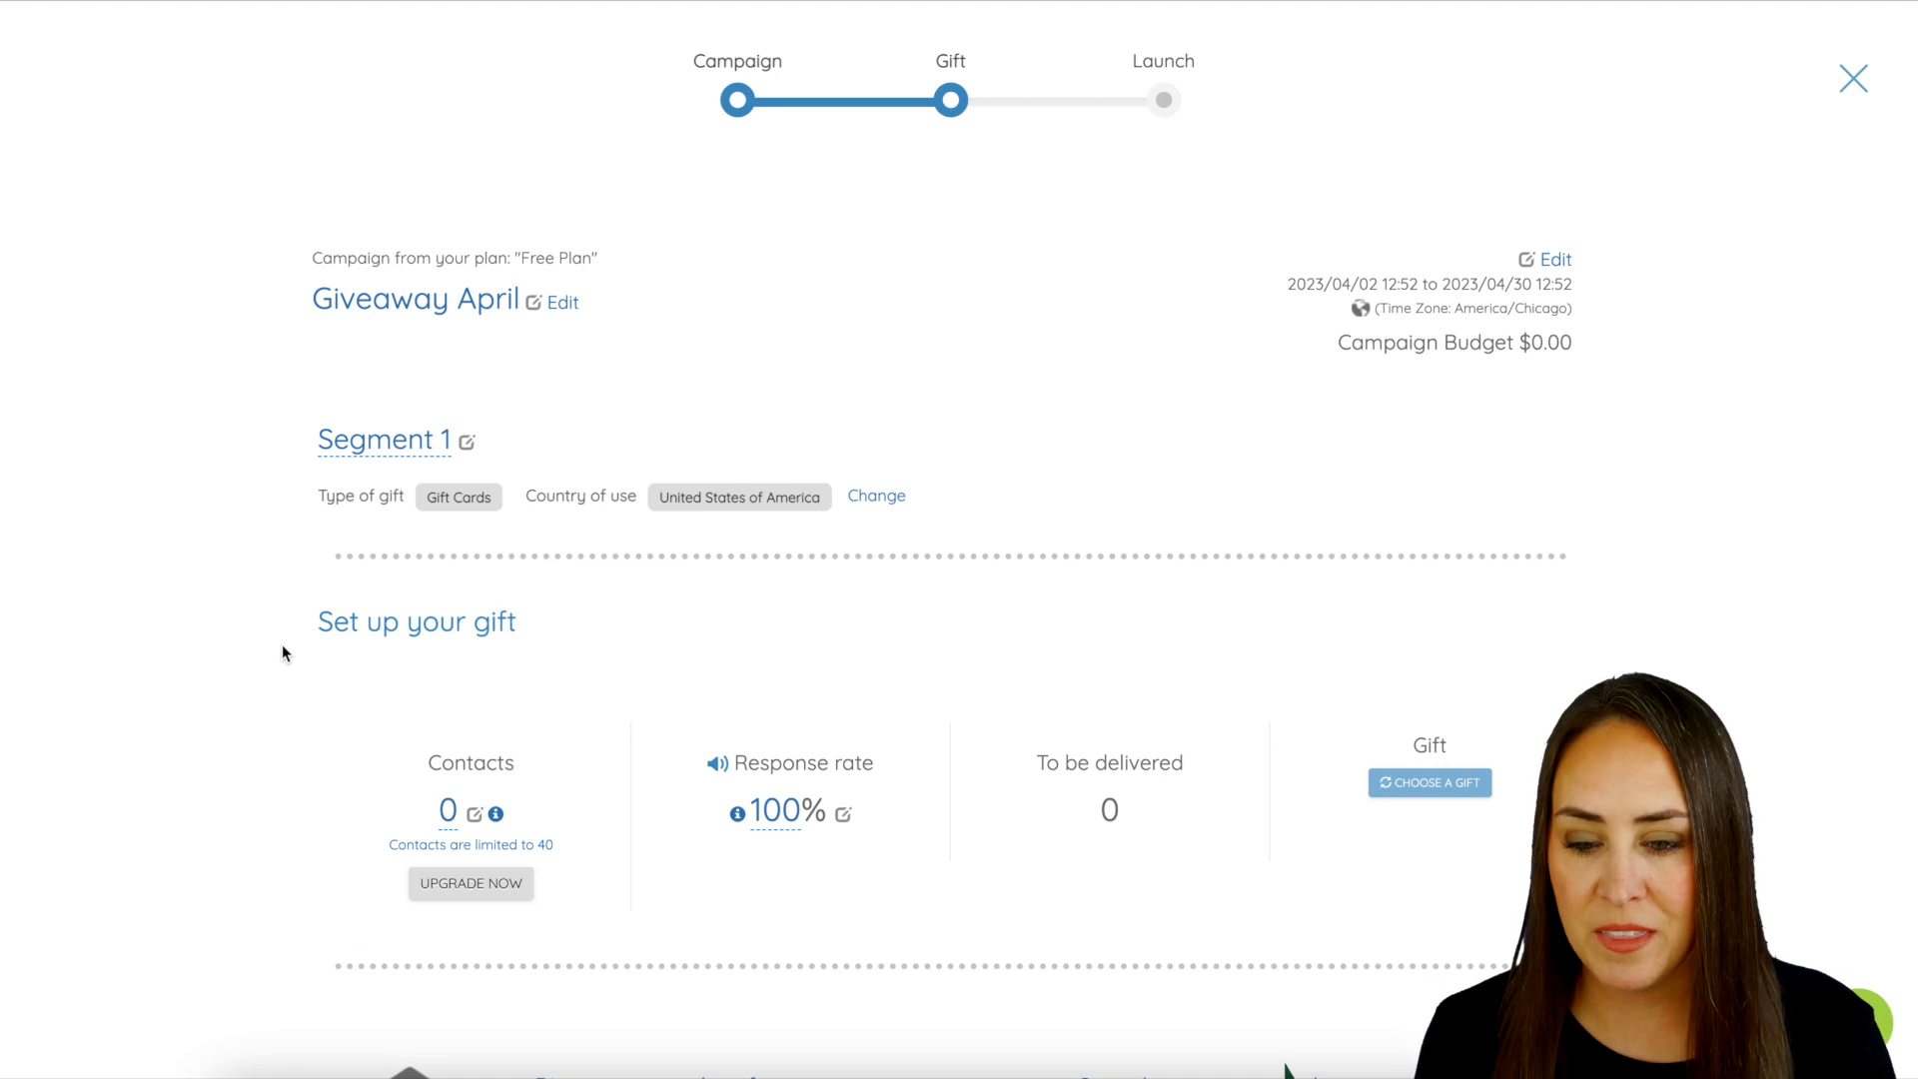
- Set the number of contacts to 40 and bring up the gift card catalog
scroll("down", 3)
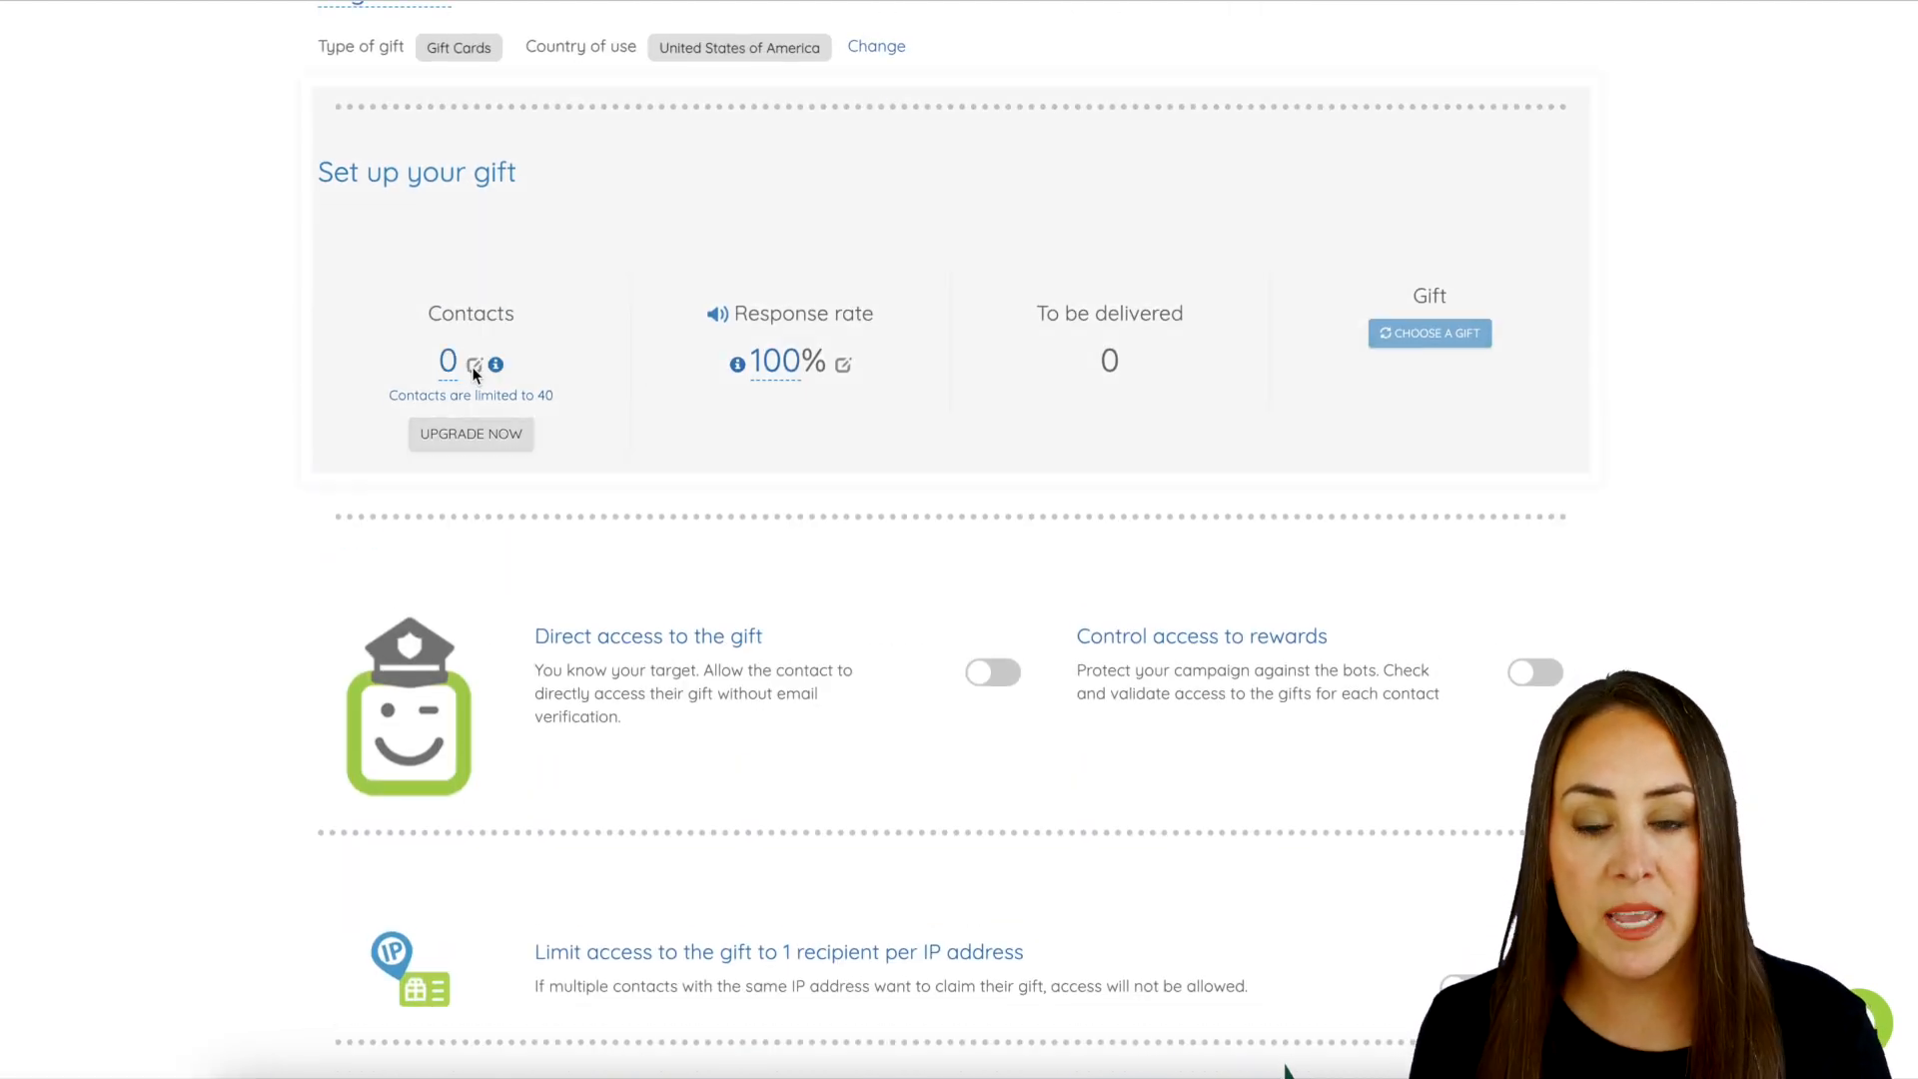
left_click(476, 364)
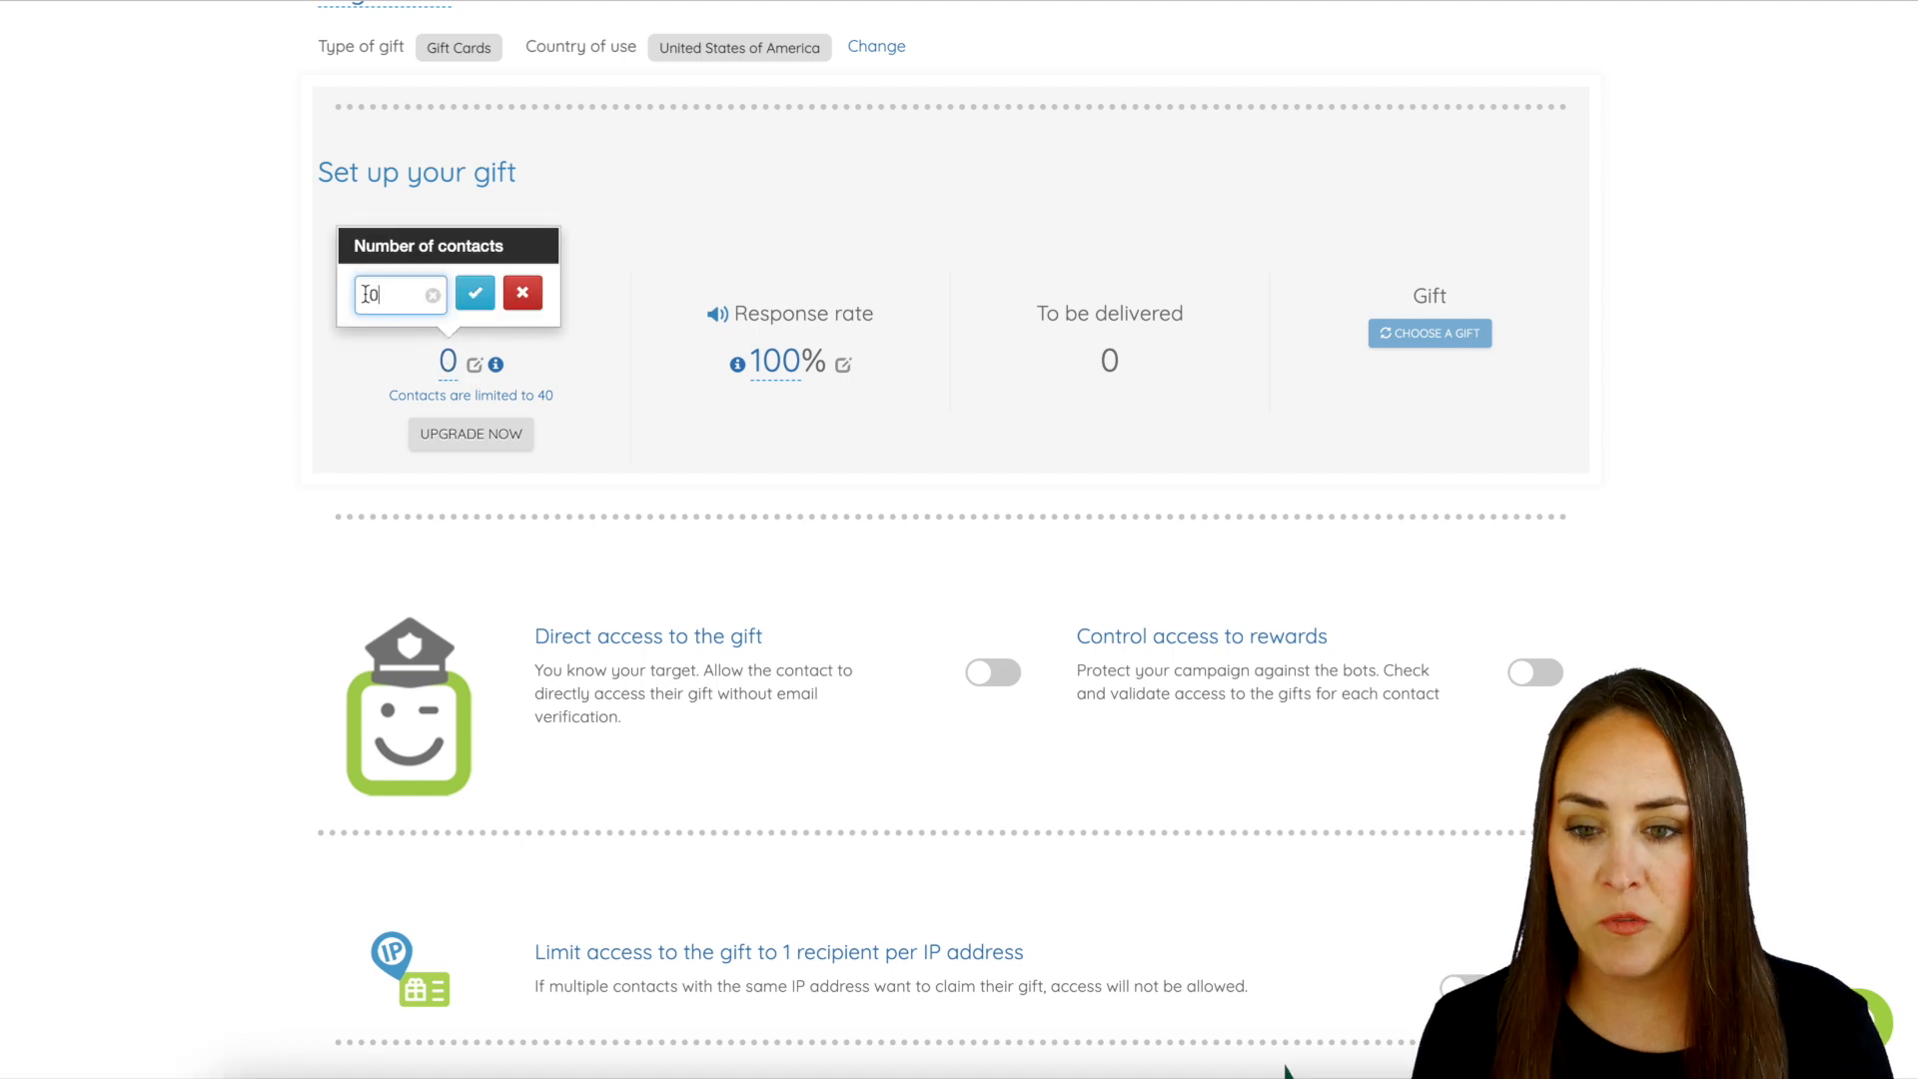
type("40")
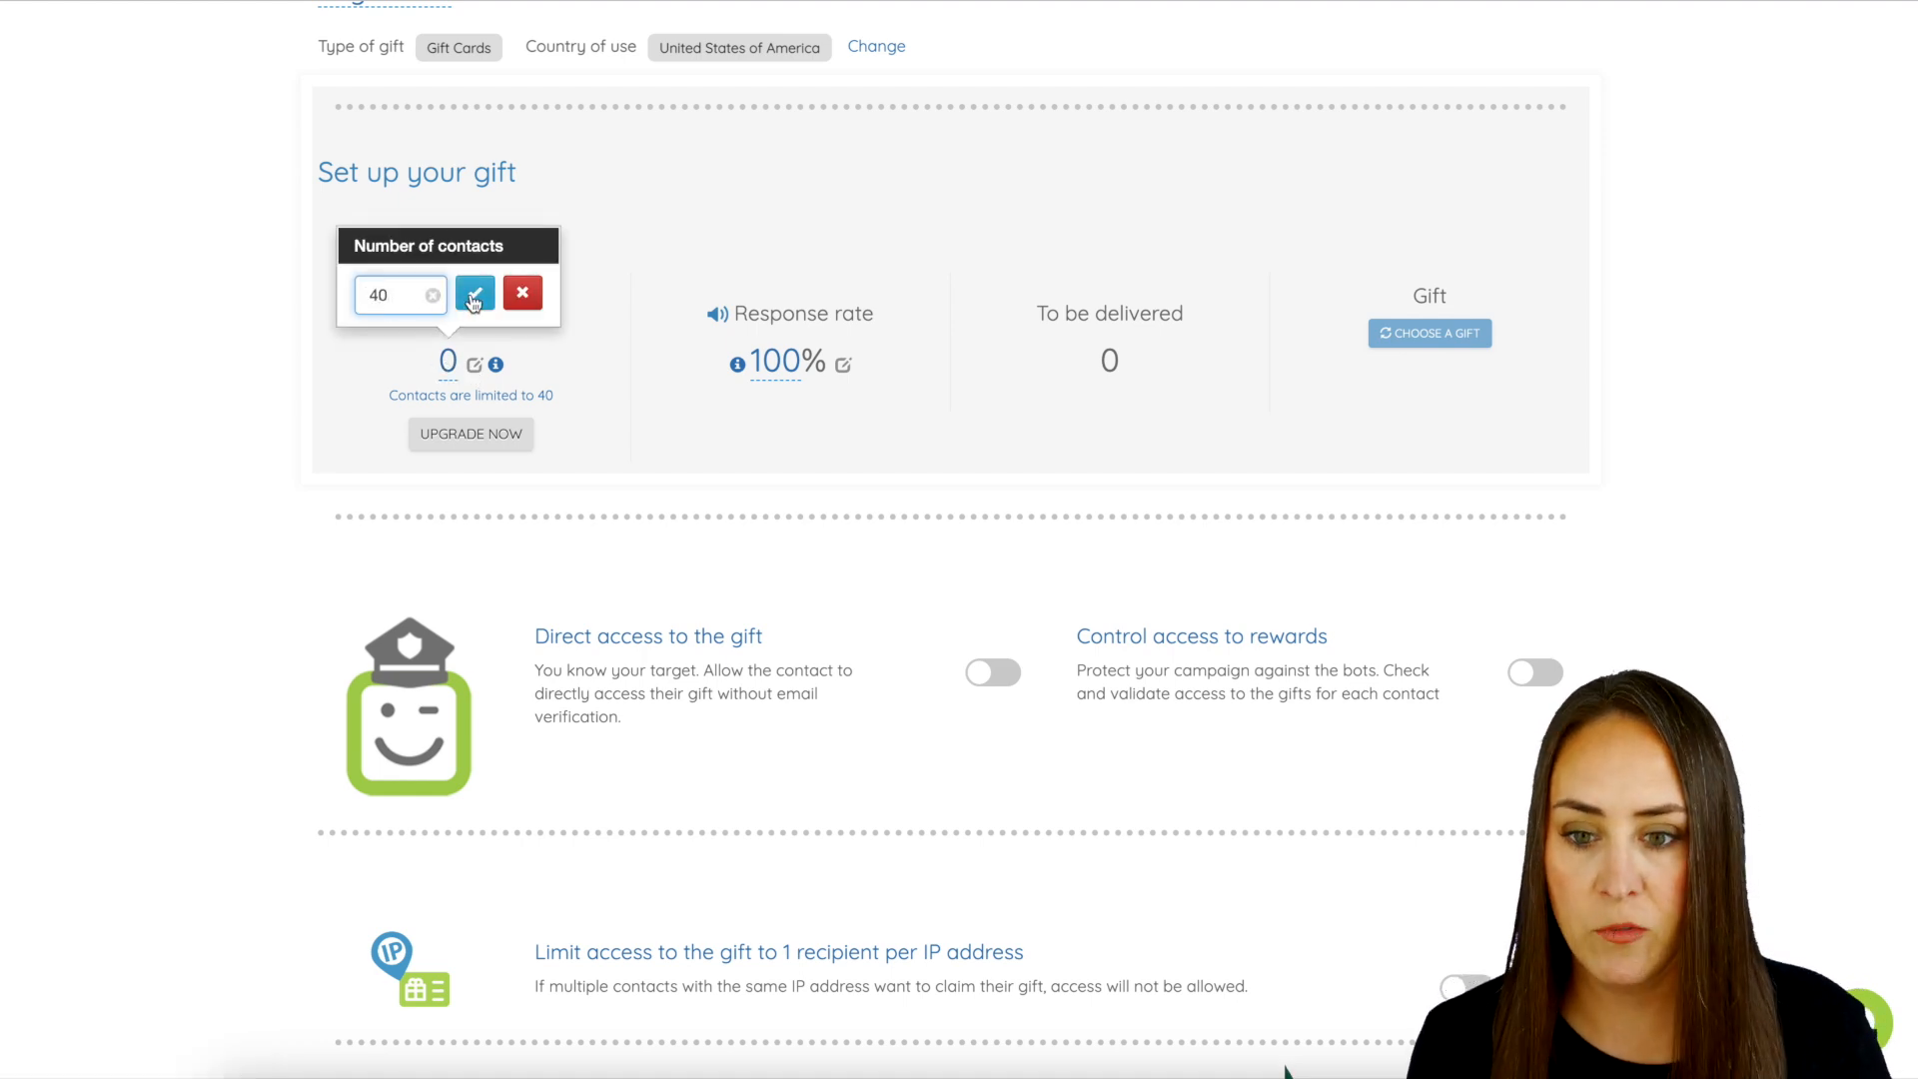
left_click(474, 293)
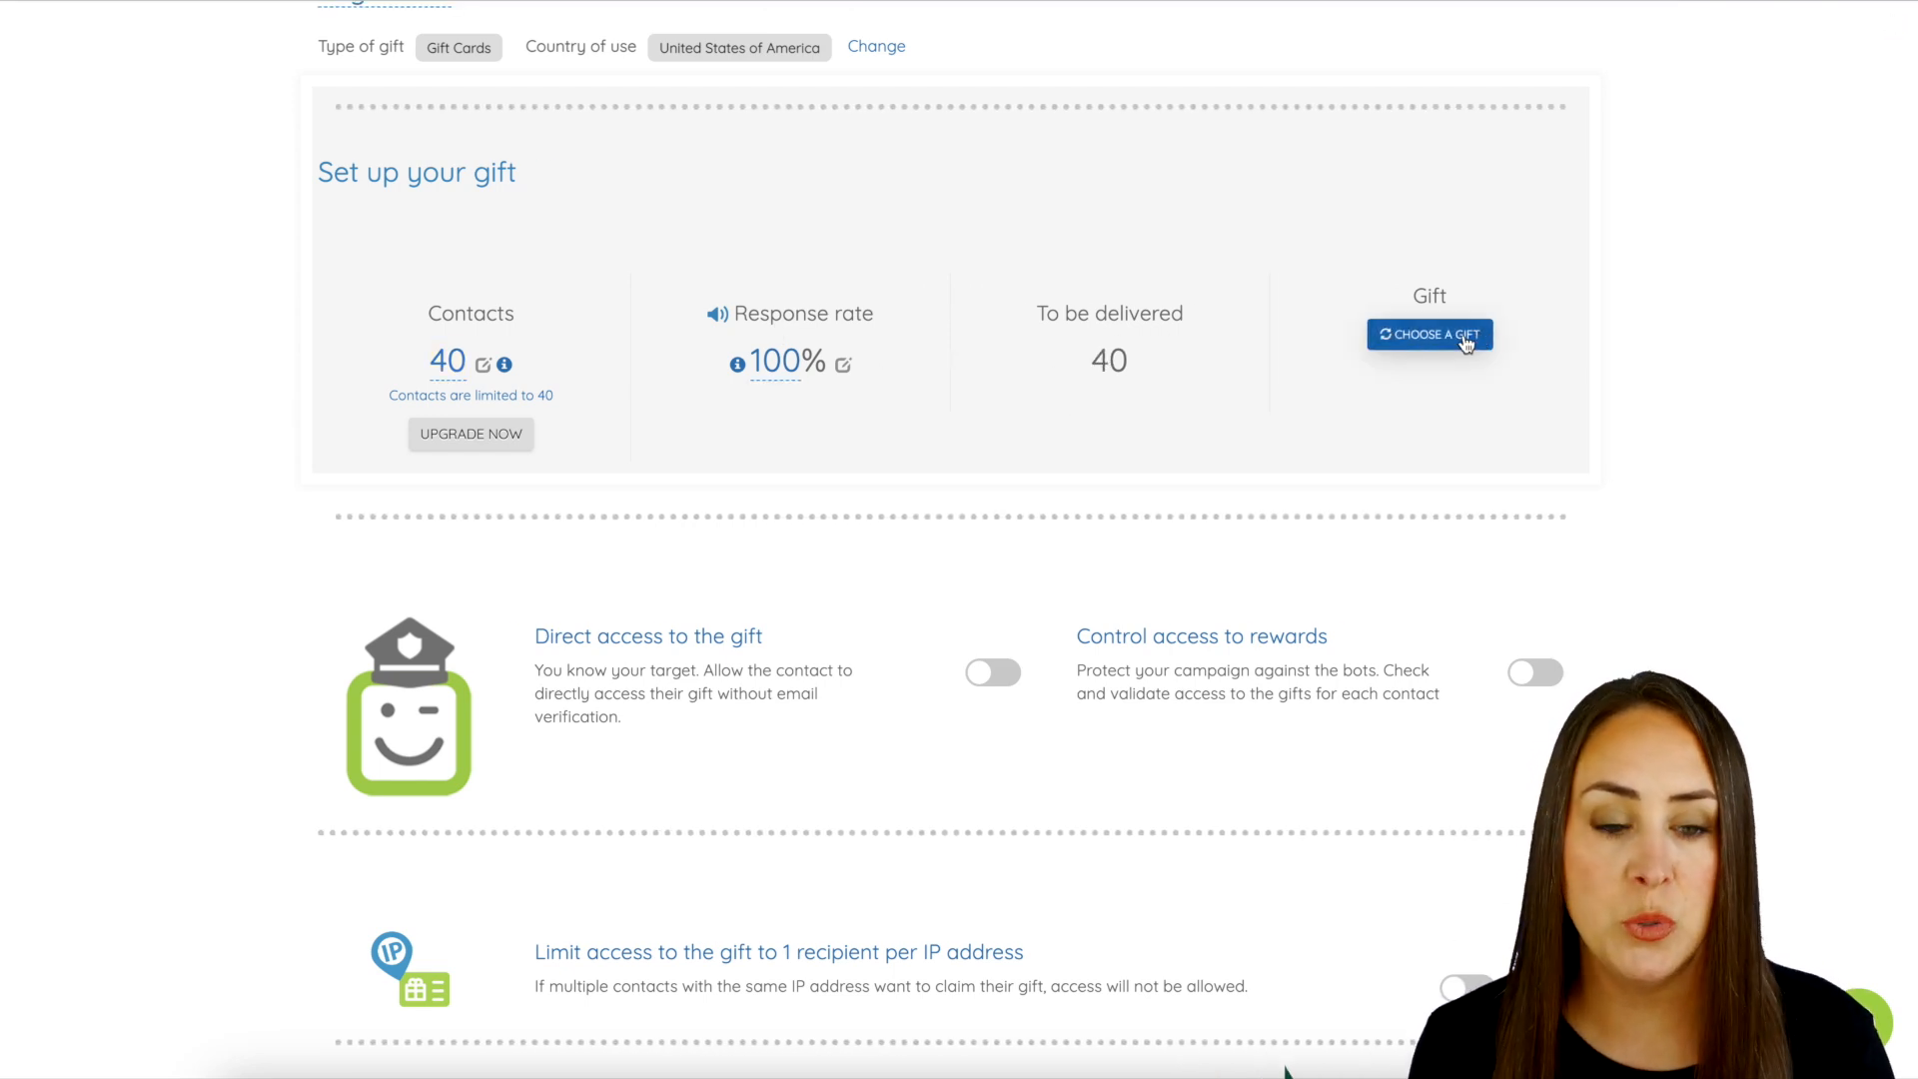
left_click(1428, 334)
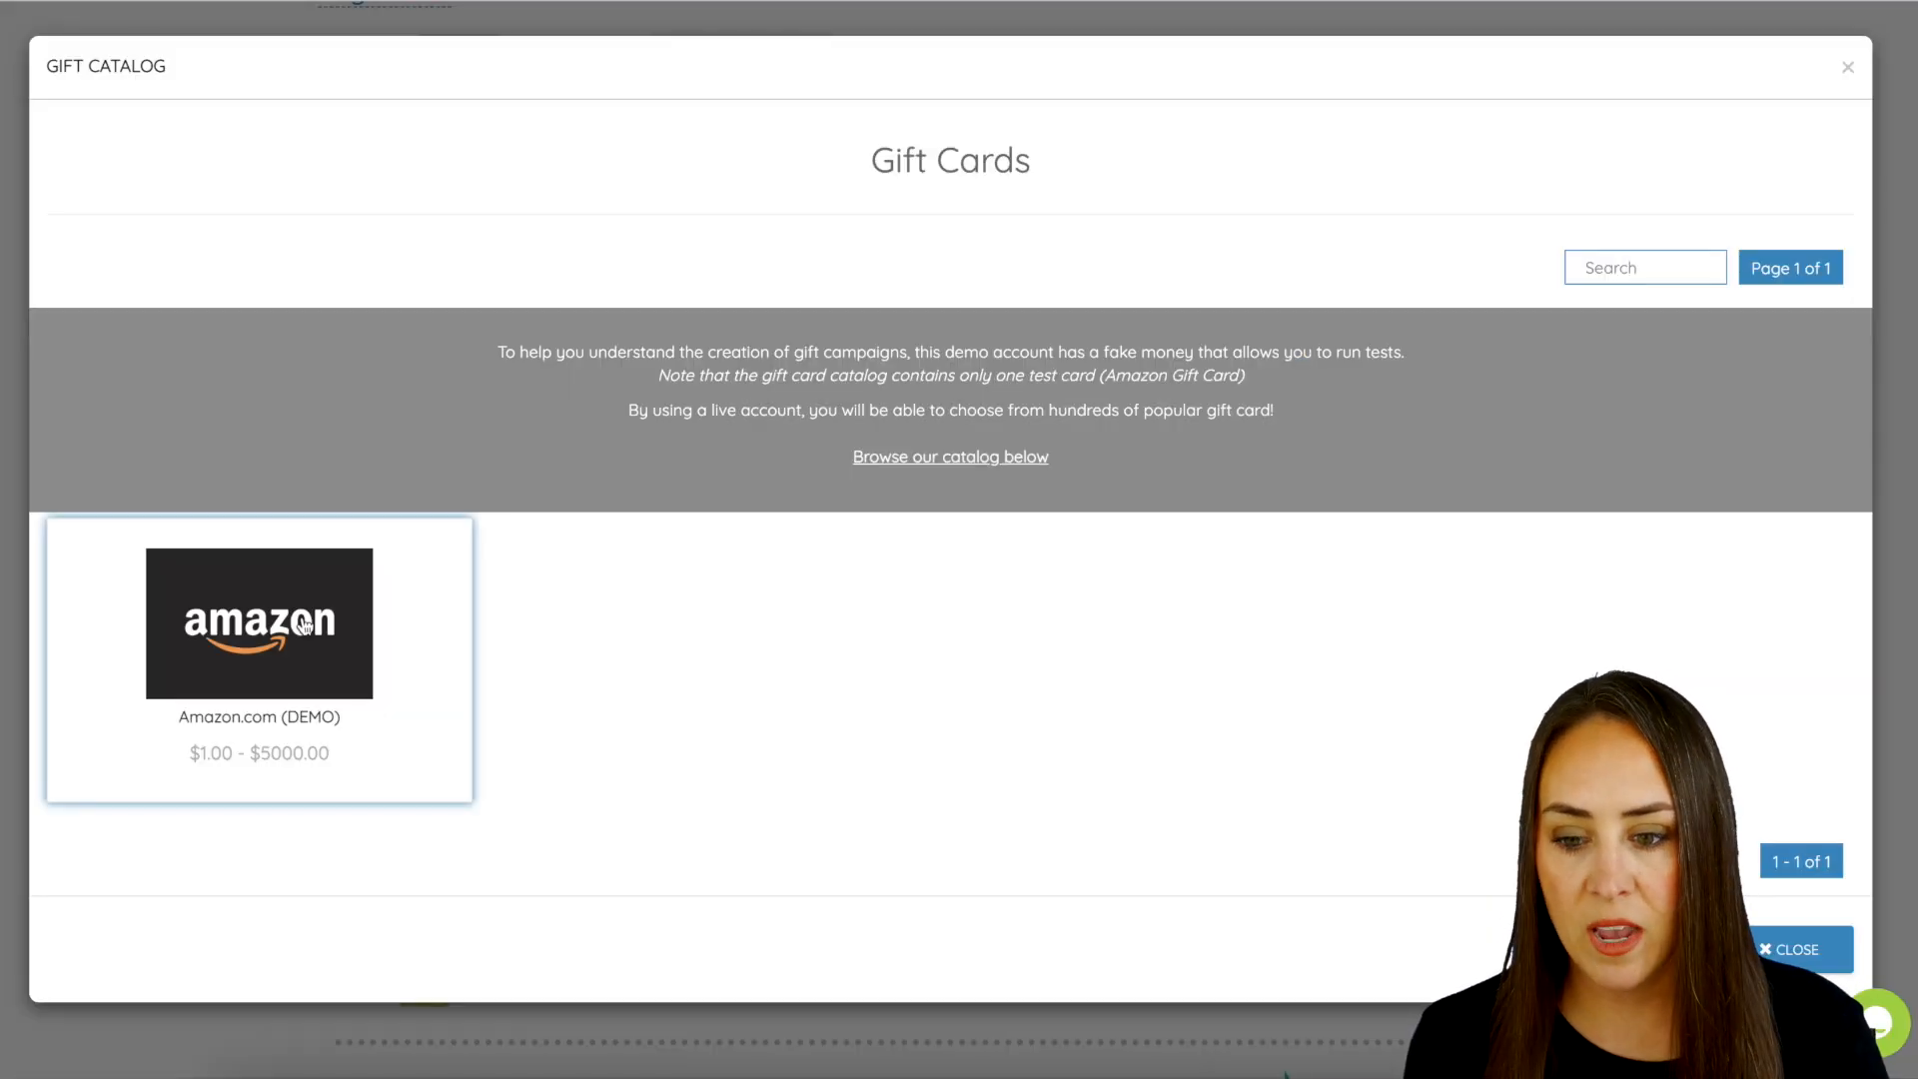
- Choose the Amazon.com (DEMO) gift card at the $1 value
left_click(258, 622)
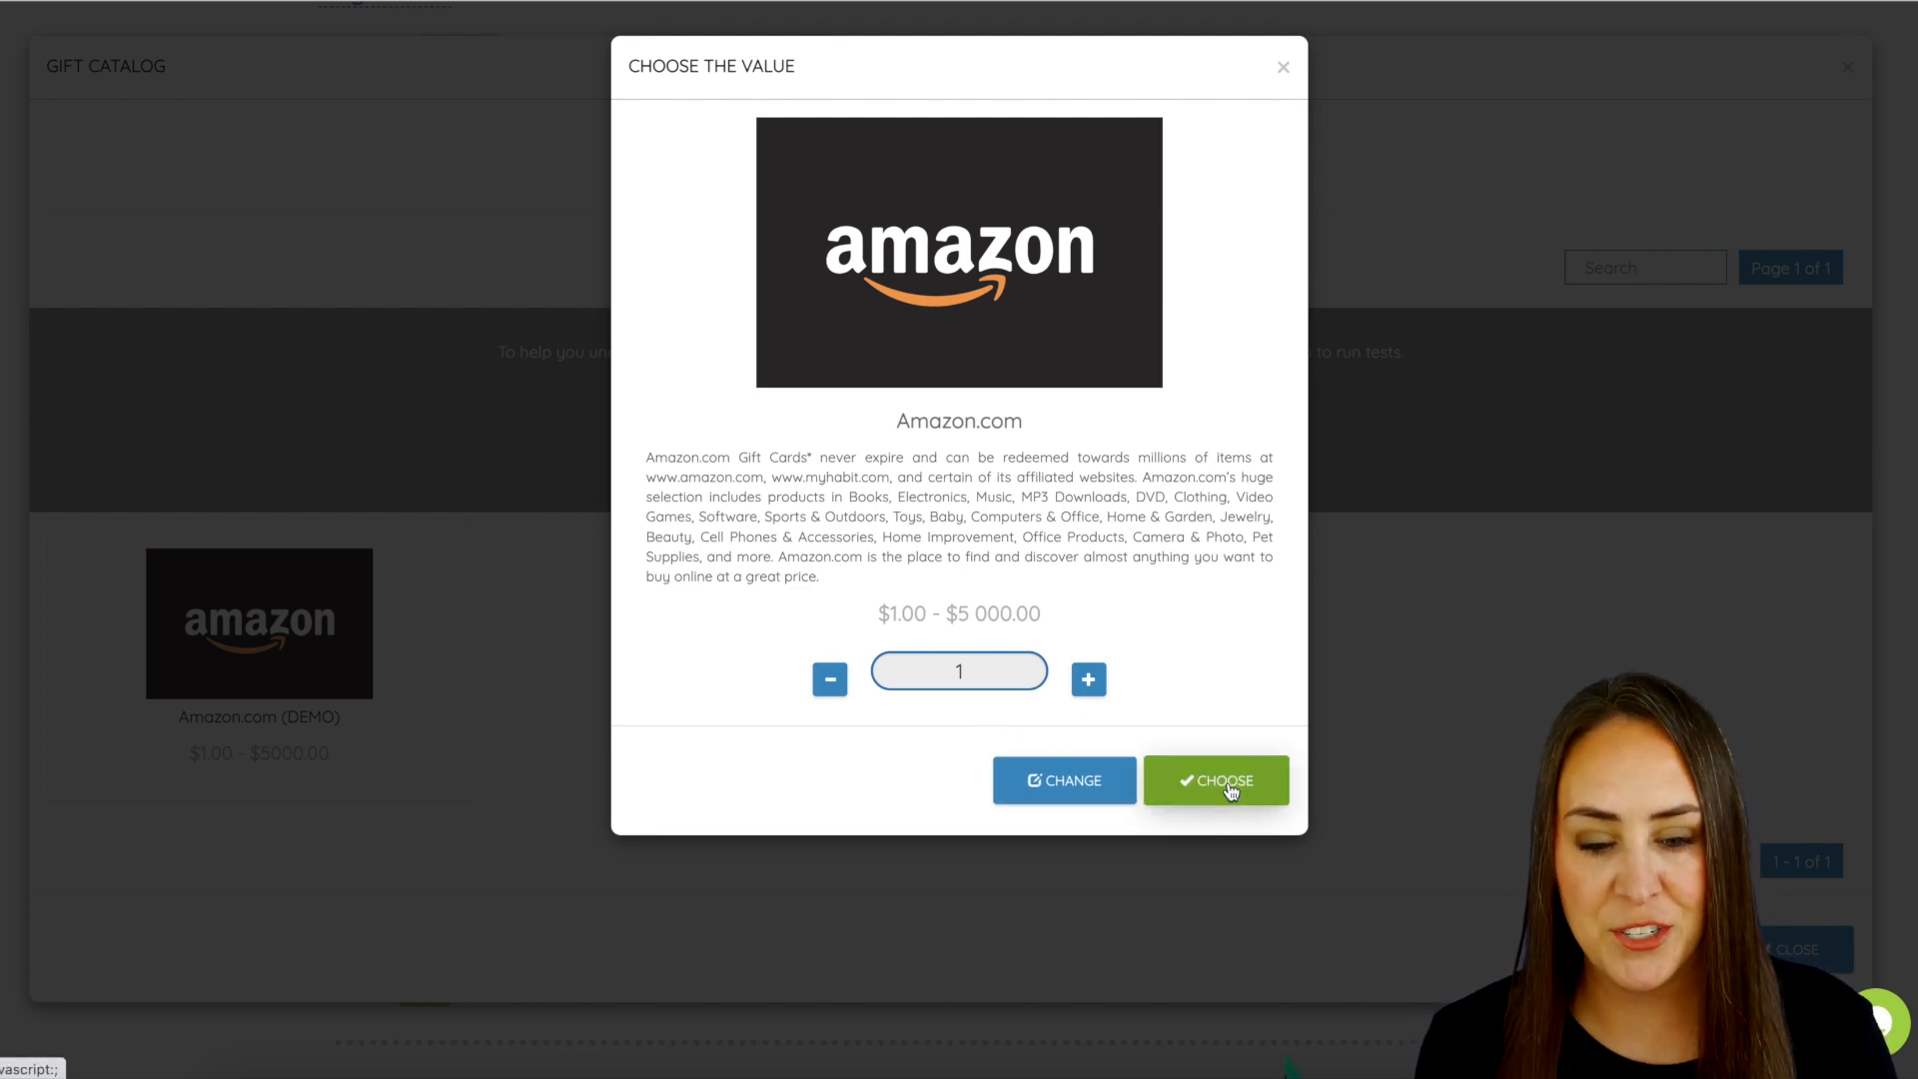
left_click(1215, 780)
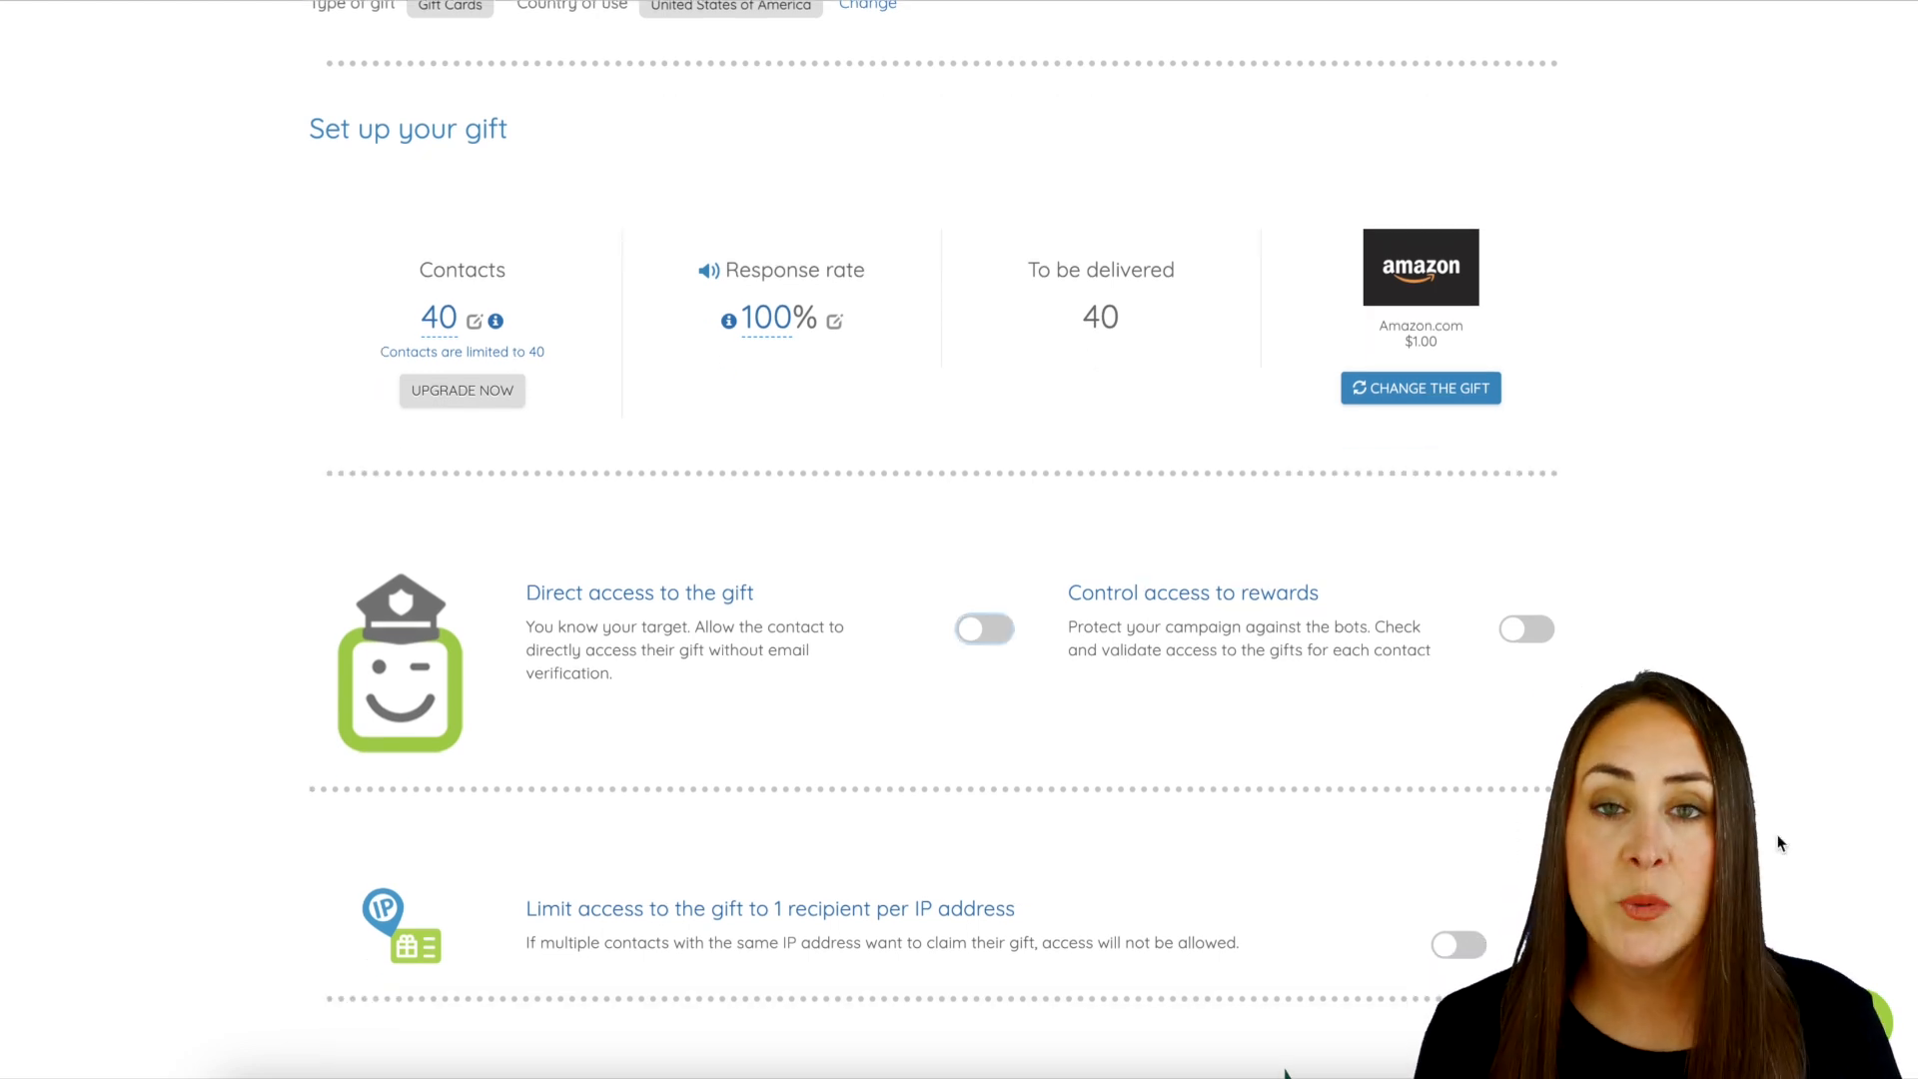
mouse_move(658, 598)
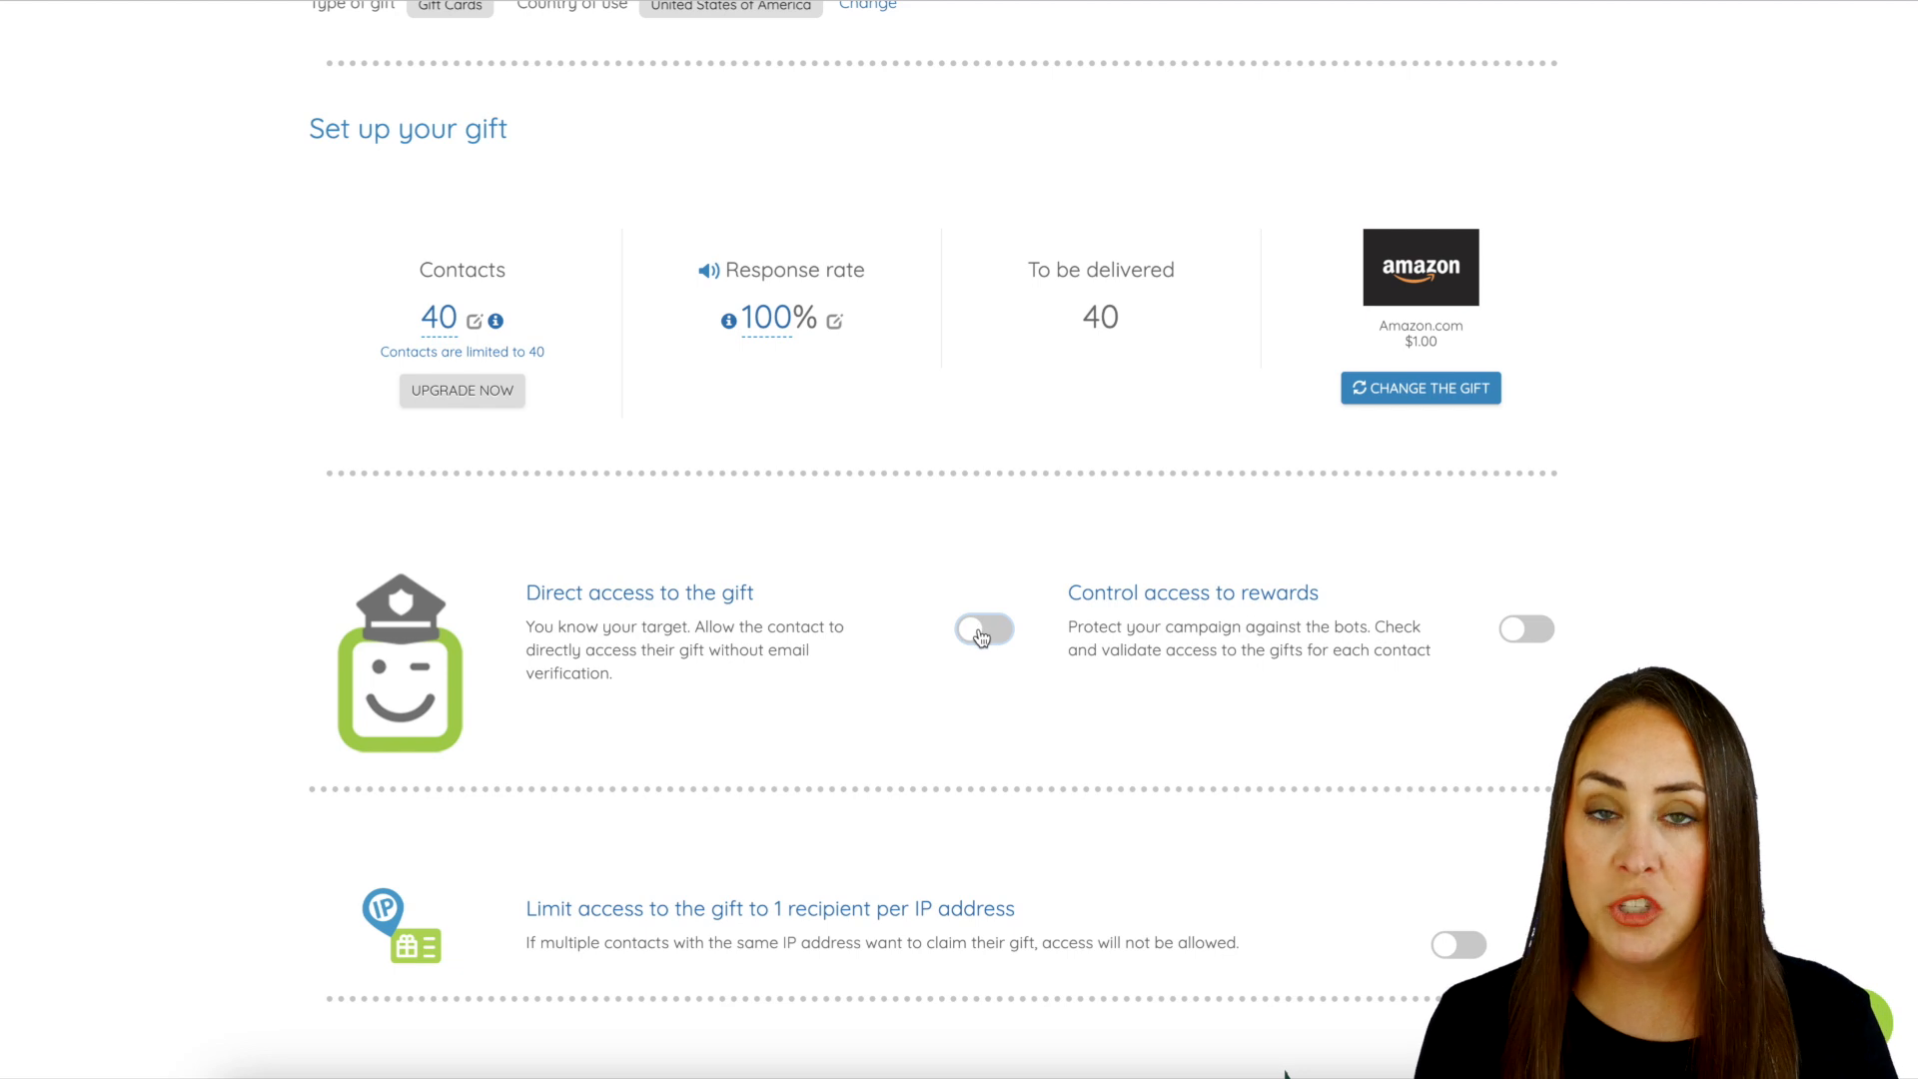
mouse_move(1297, 648)
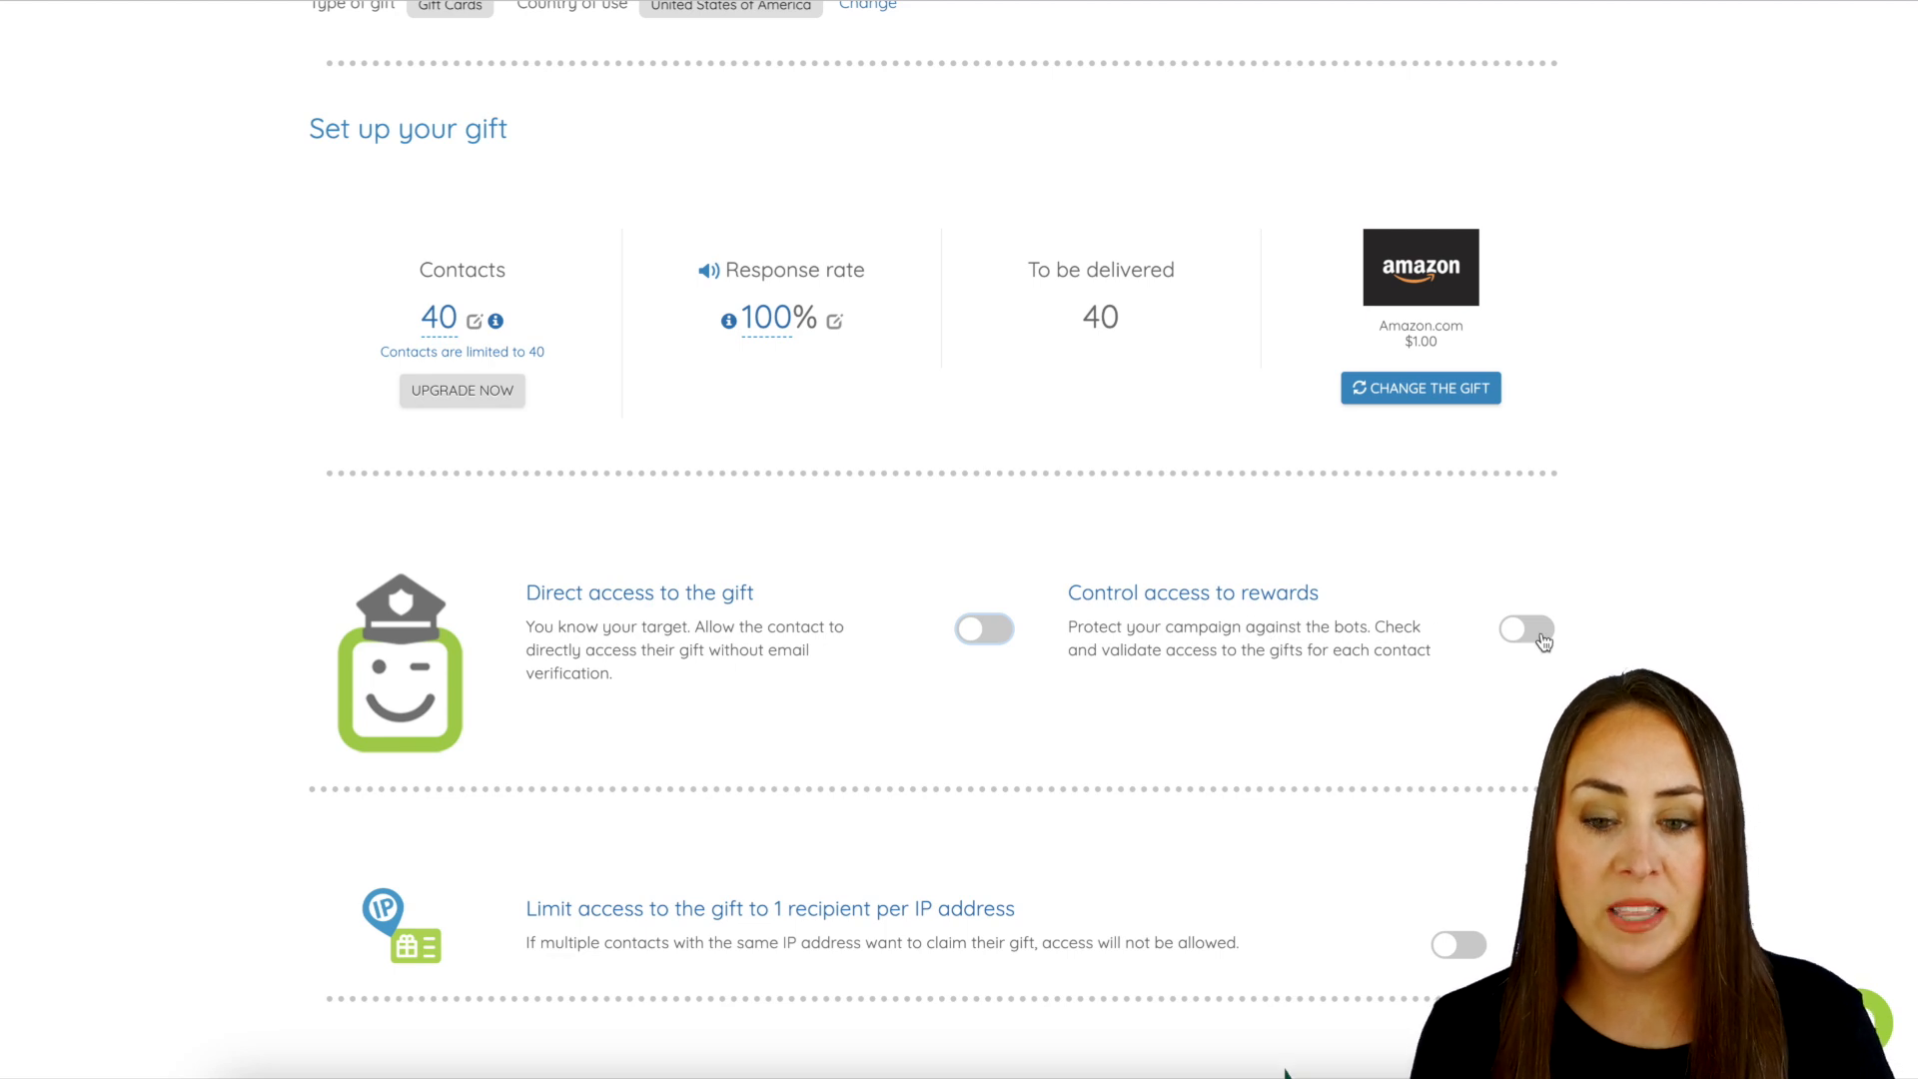
- Turn on control of access to rewards and direct access to the gift
left_click(1525, 629)
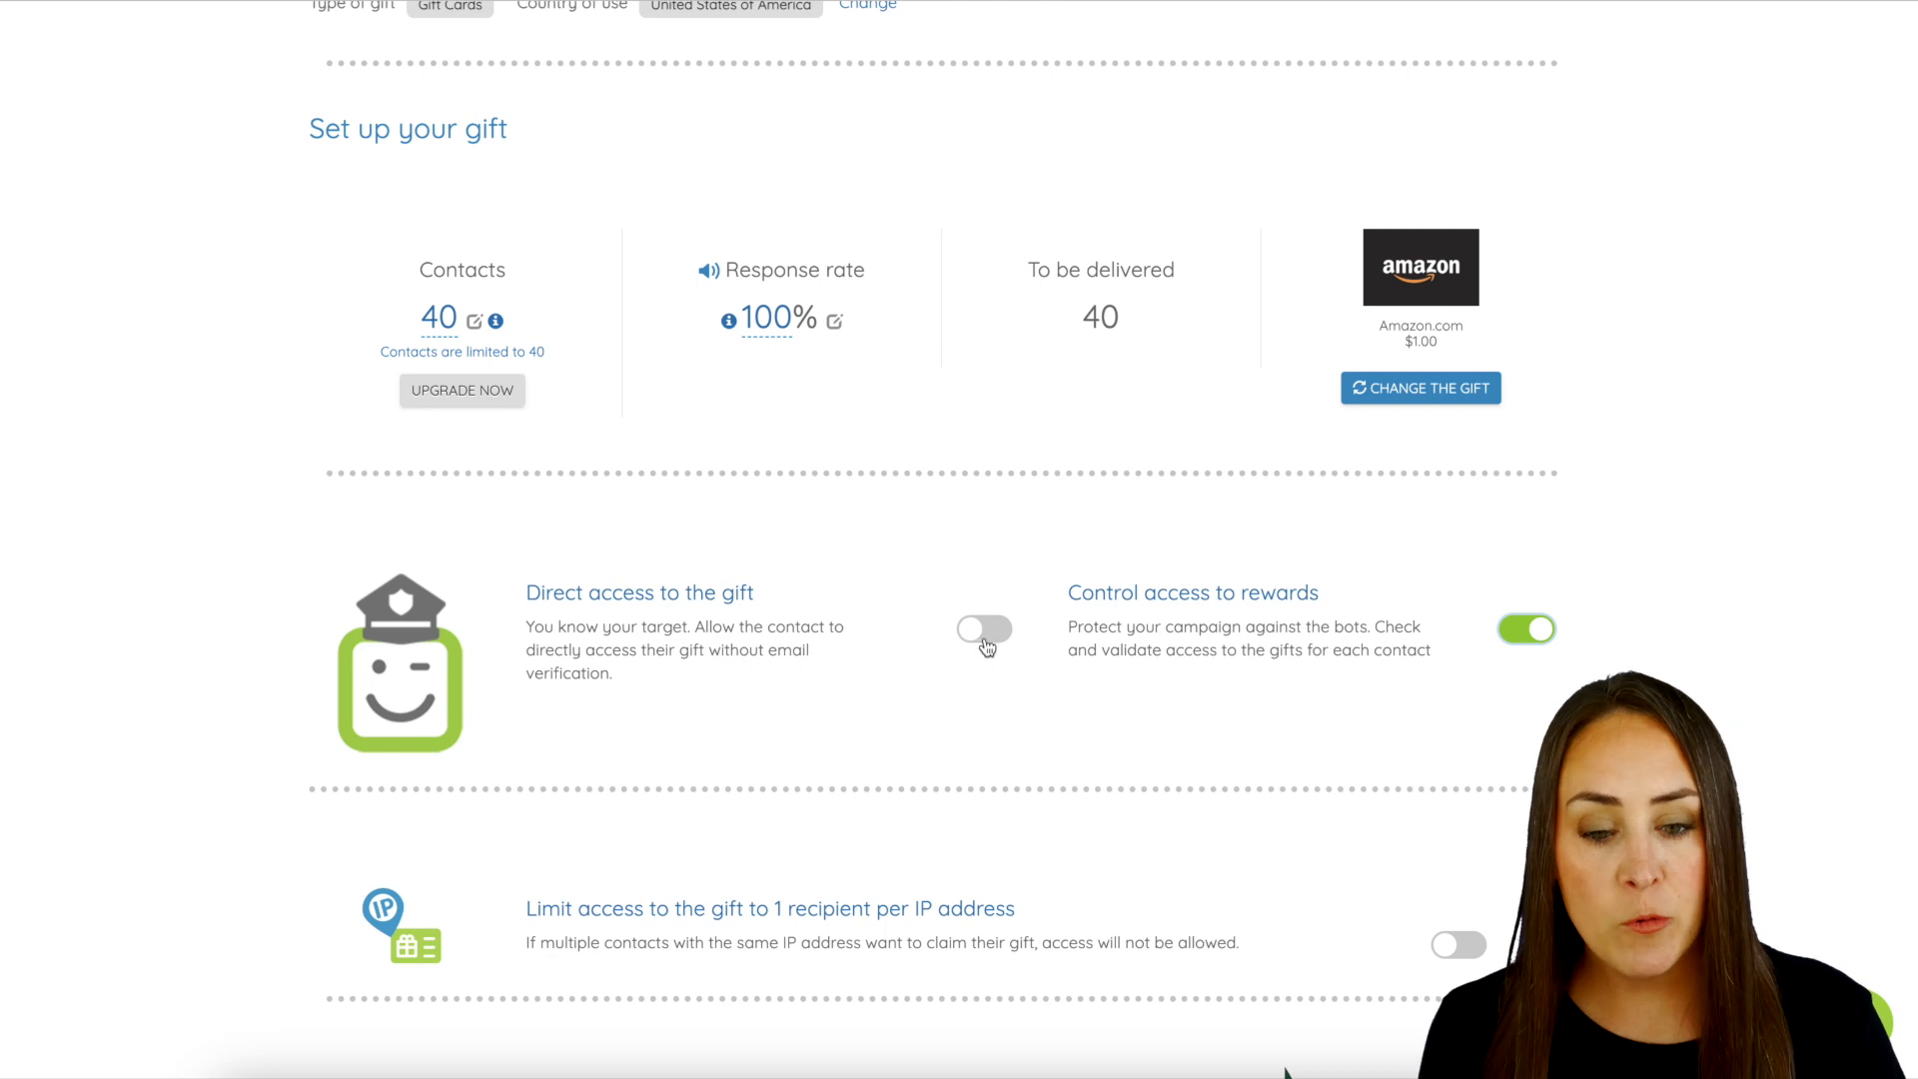
left_click(986, 629)
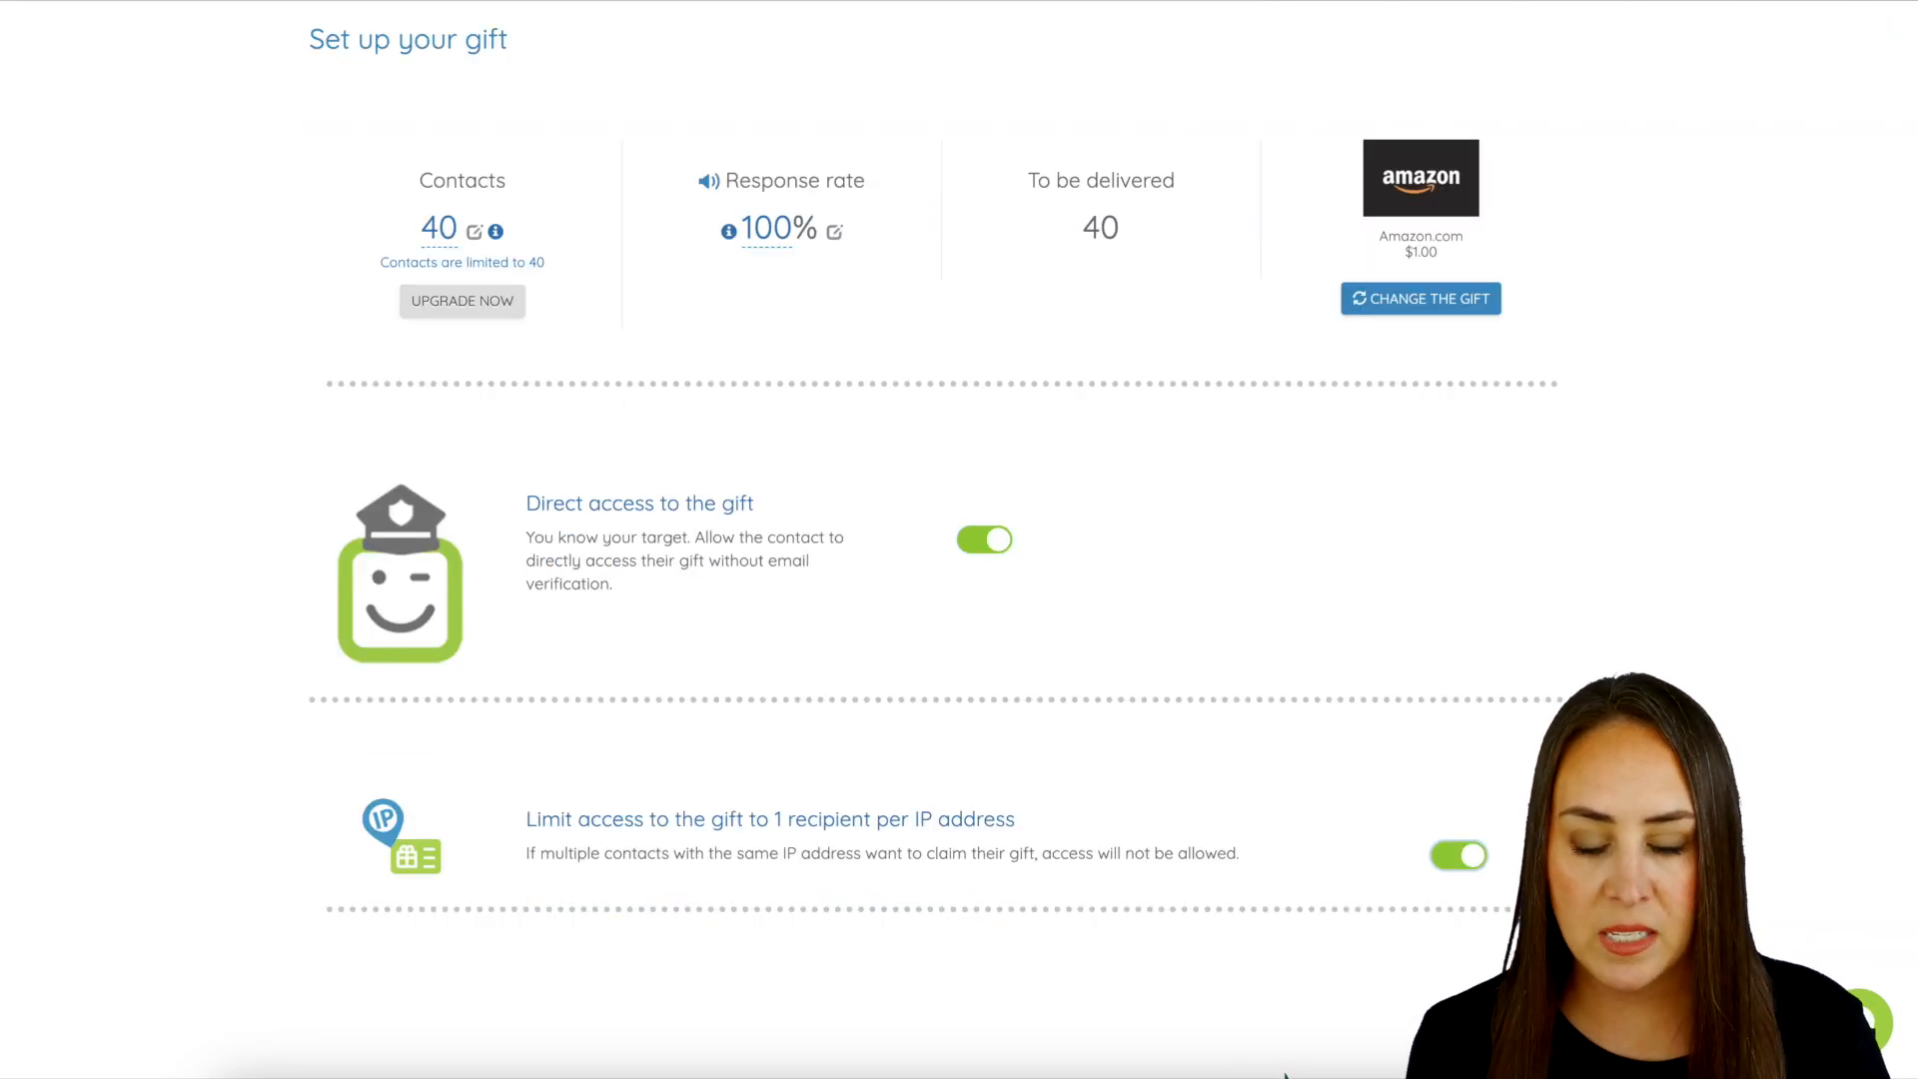
scroll("down", 3)
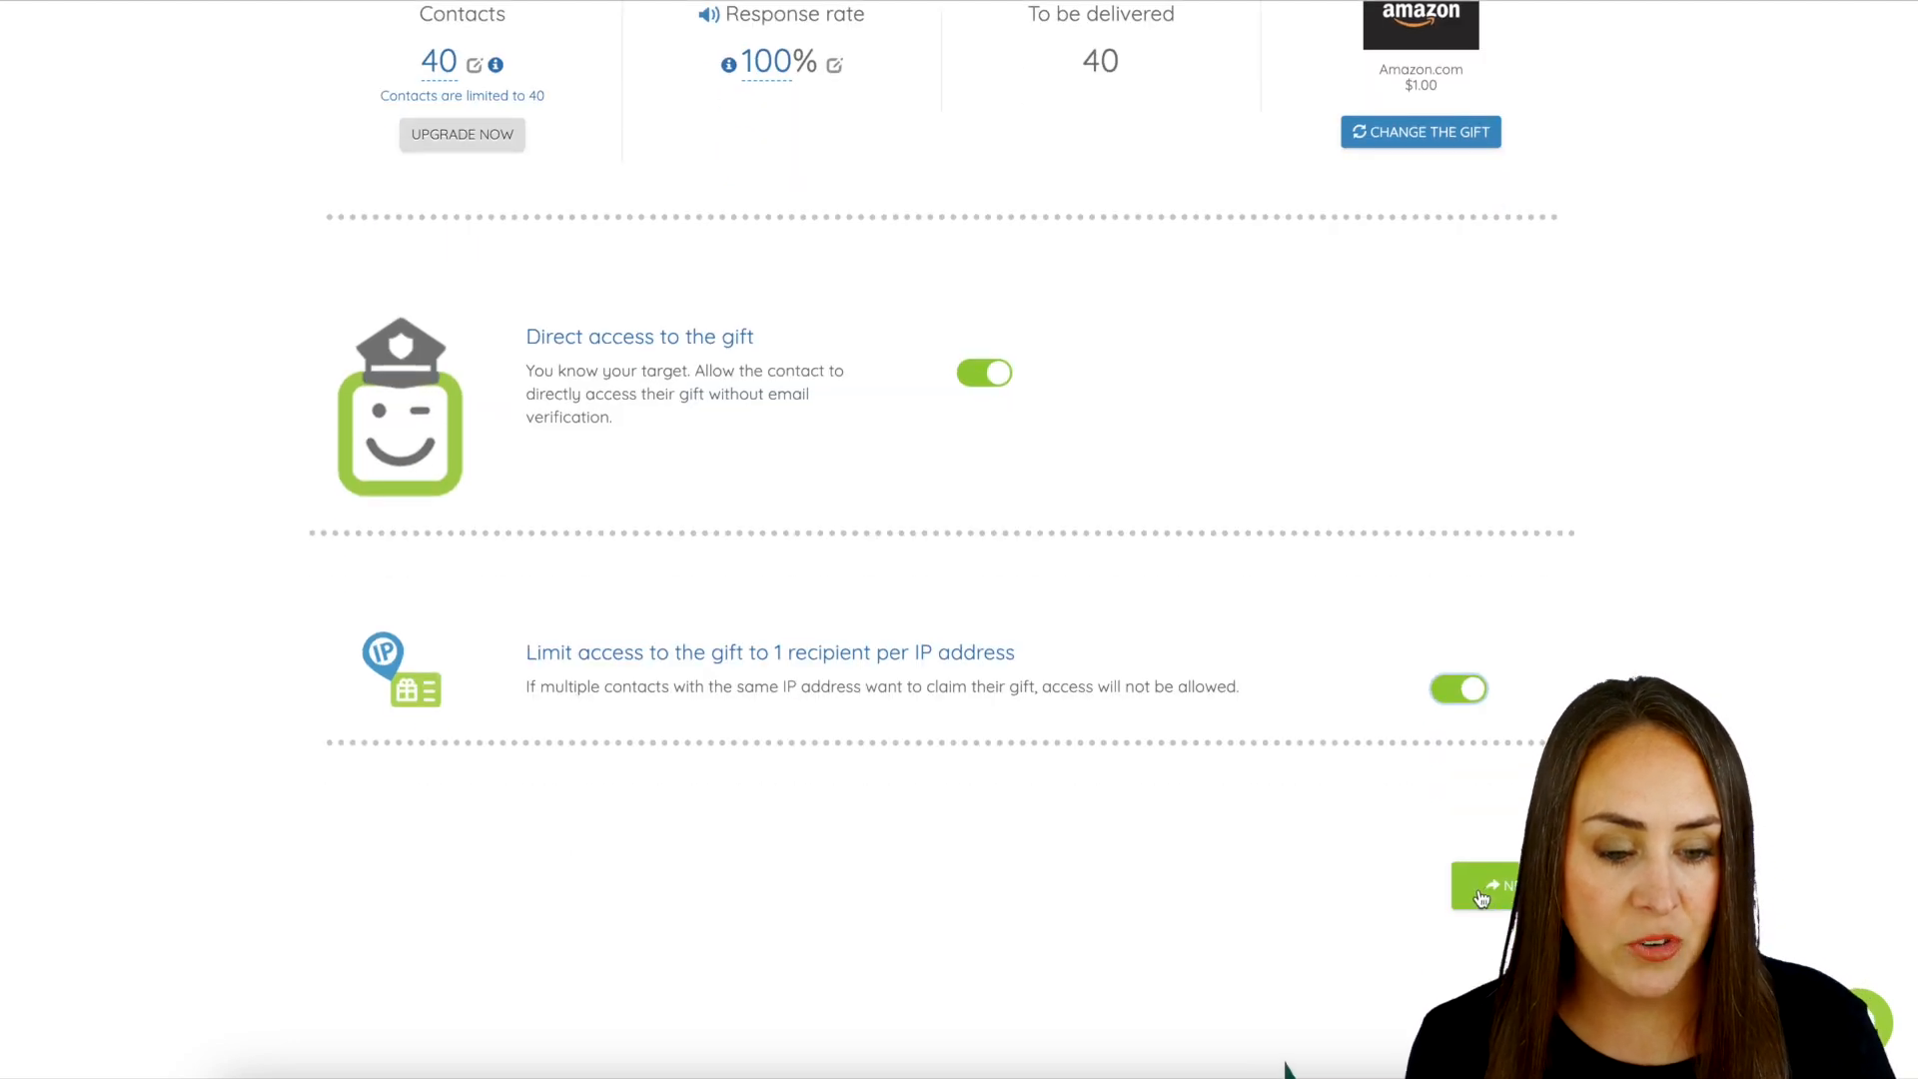
- Continue to the launch review showing 40 Amazon $1.00 gifts and a $40.00 budget
left_click(1487, 884)
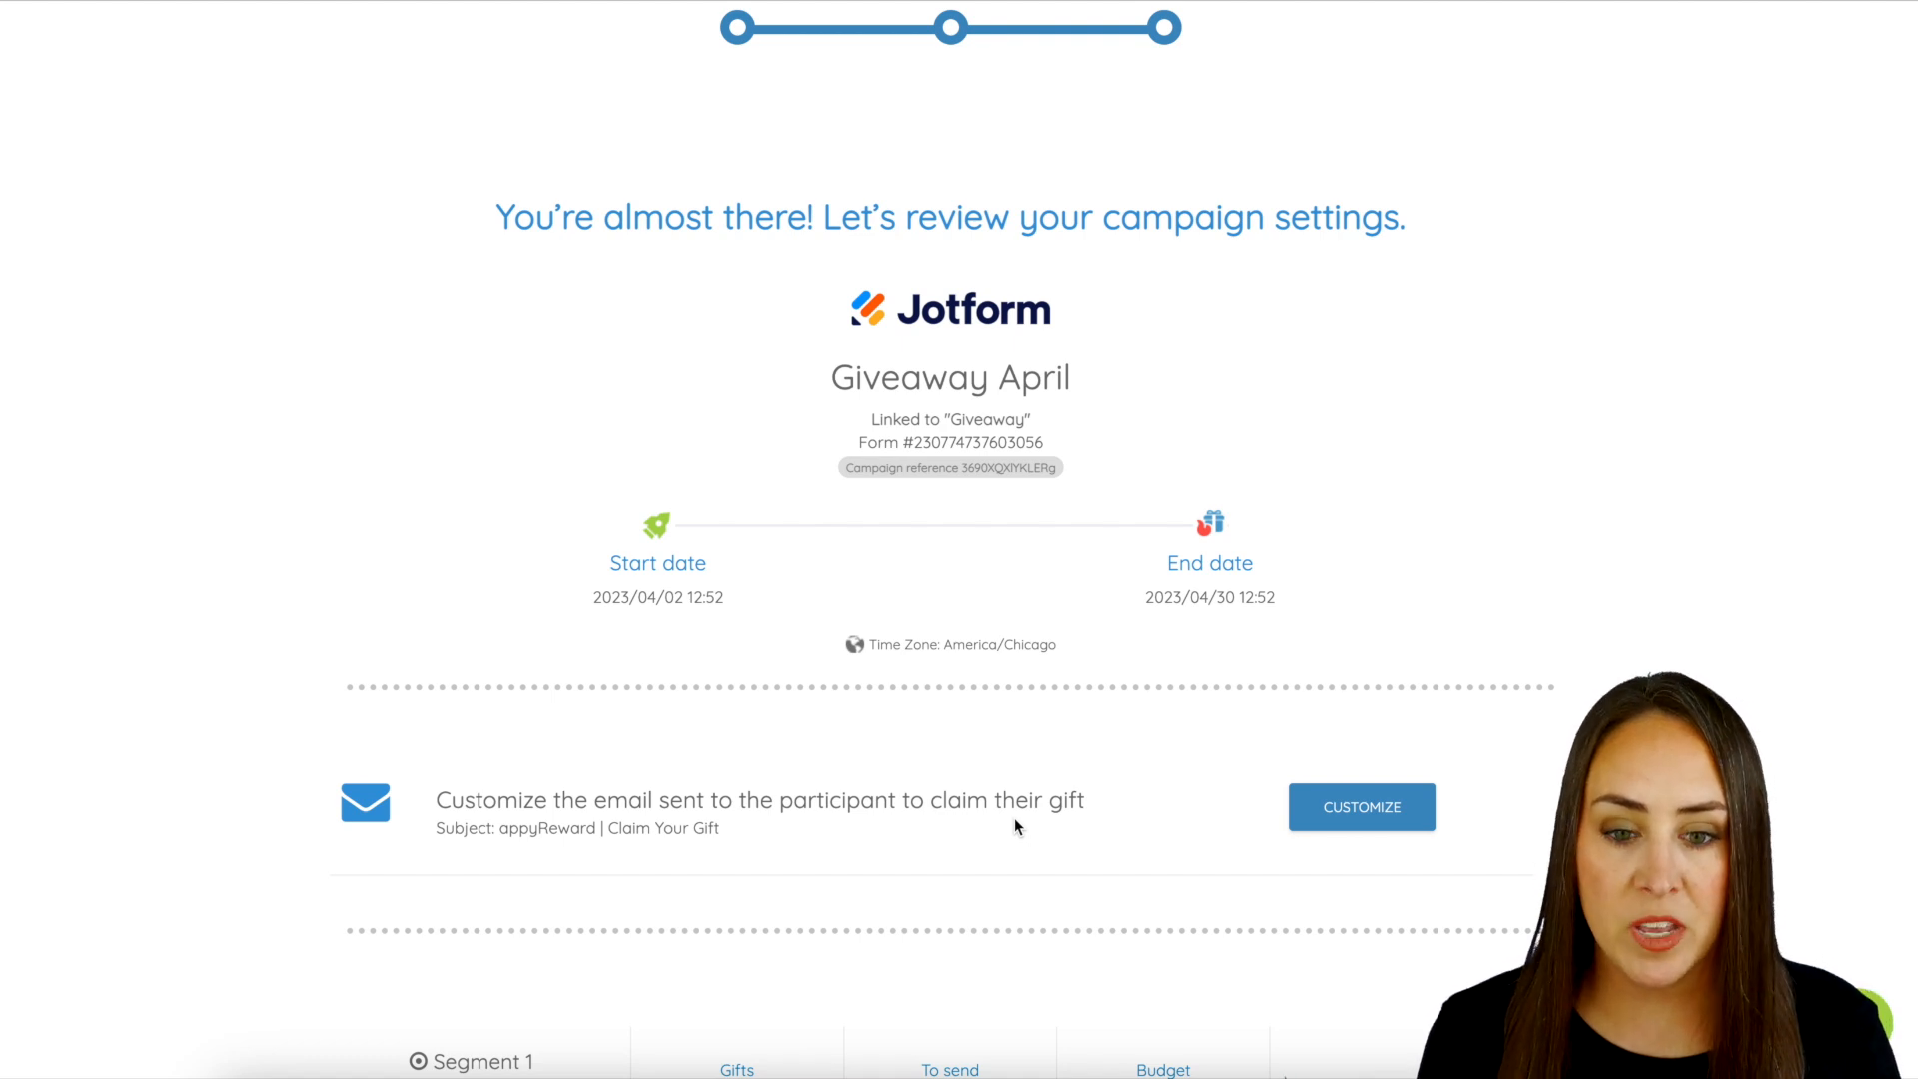
scroll("down", 3)
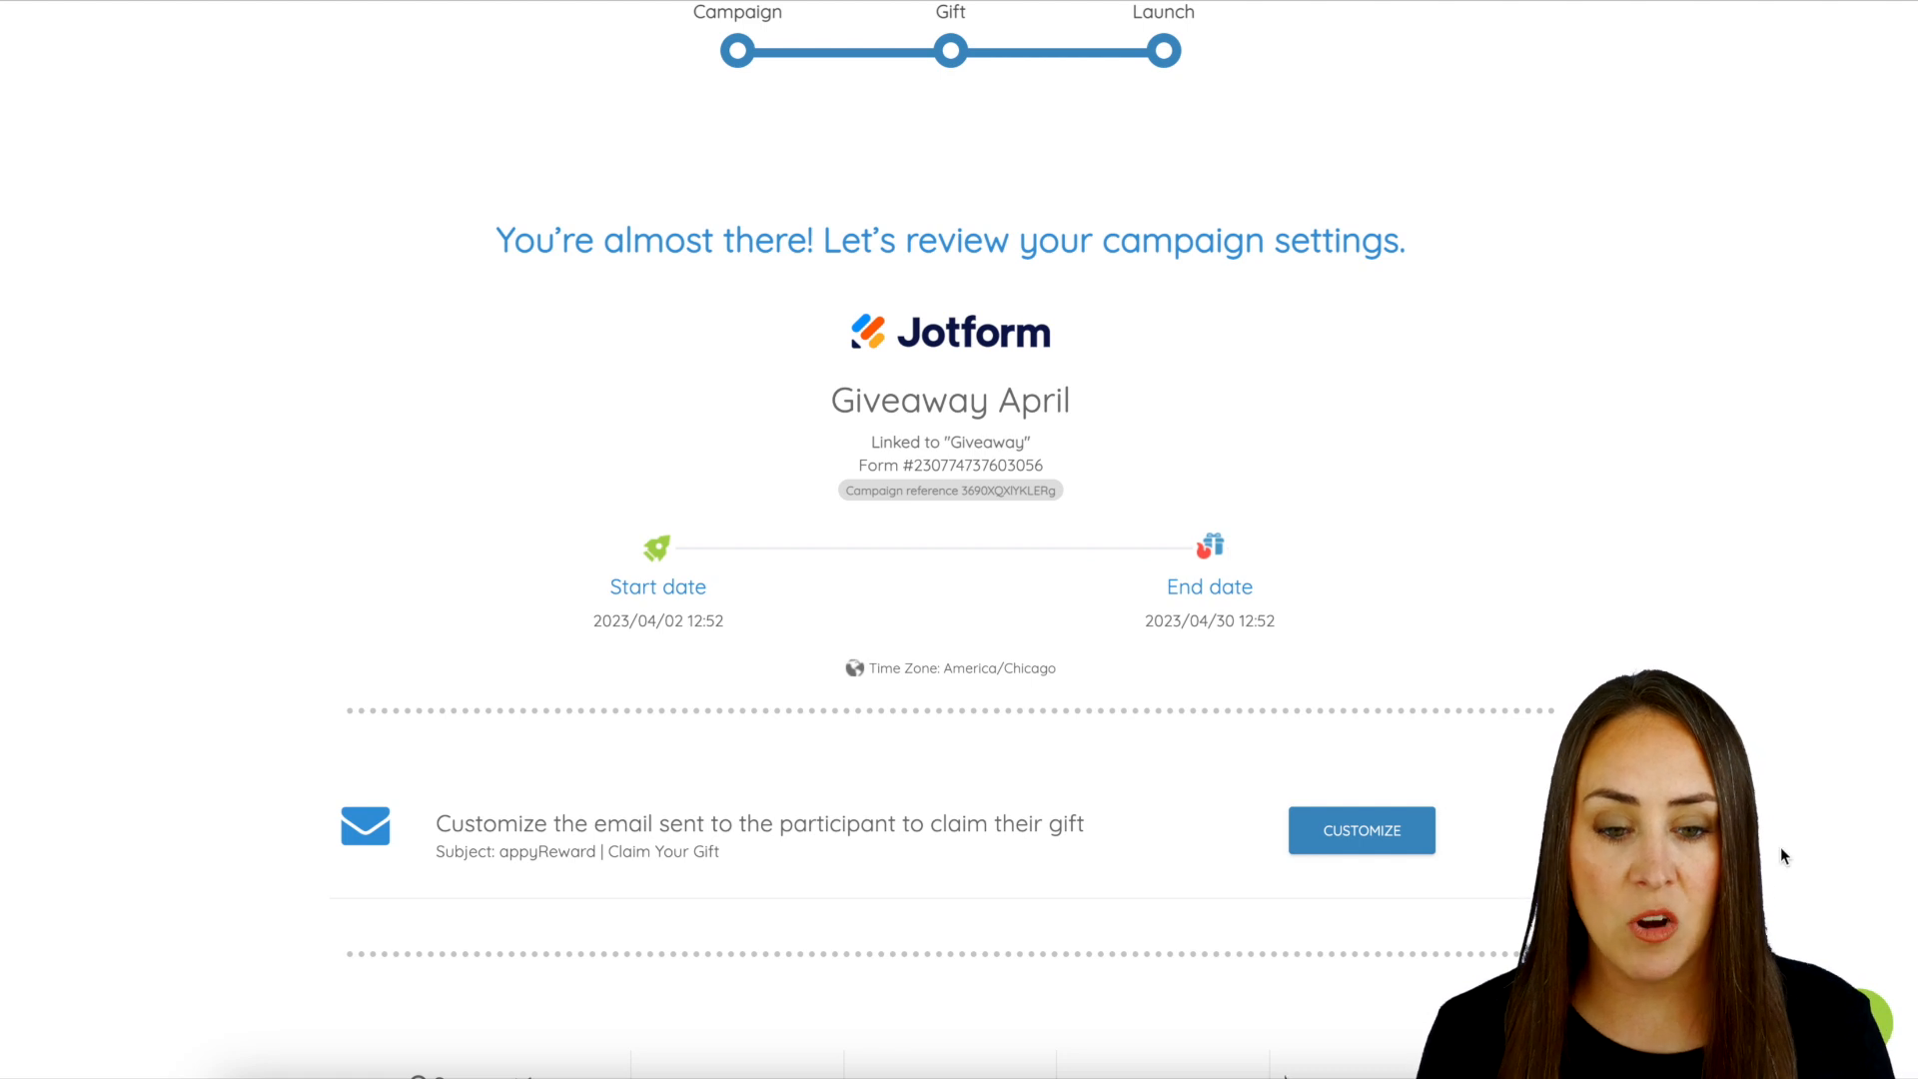
mouse_move(1220, 463)
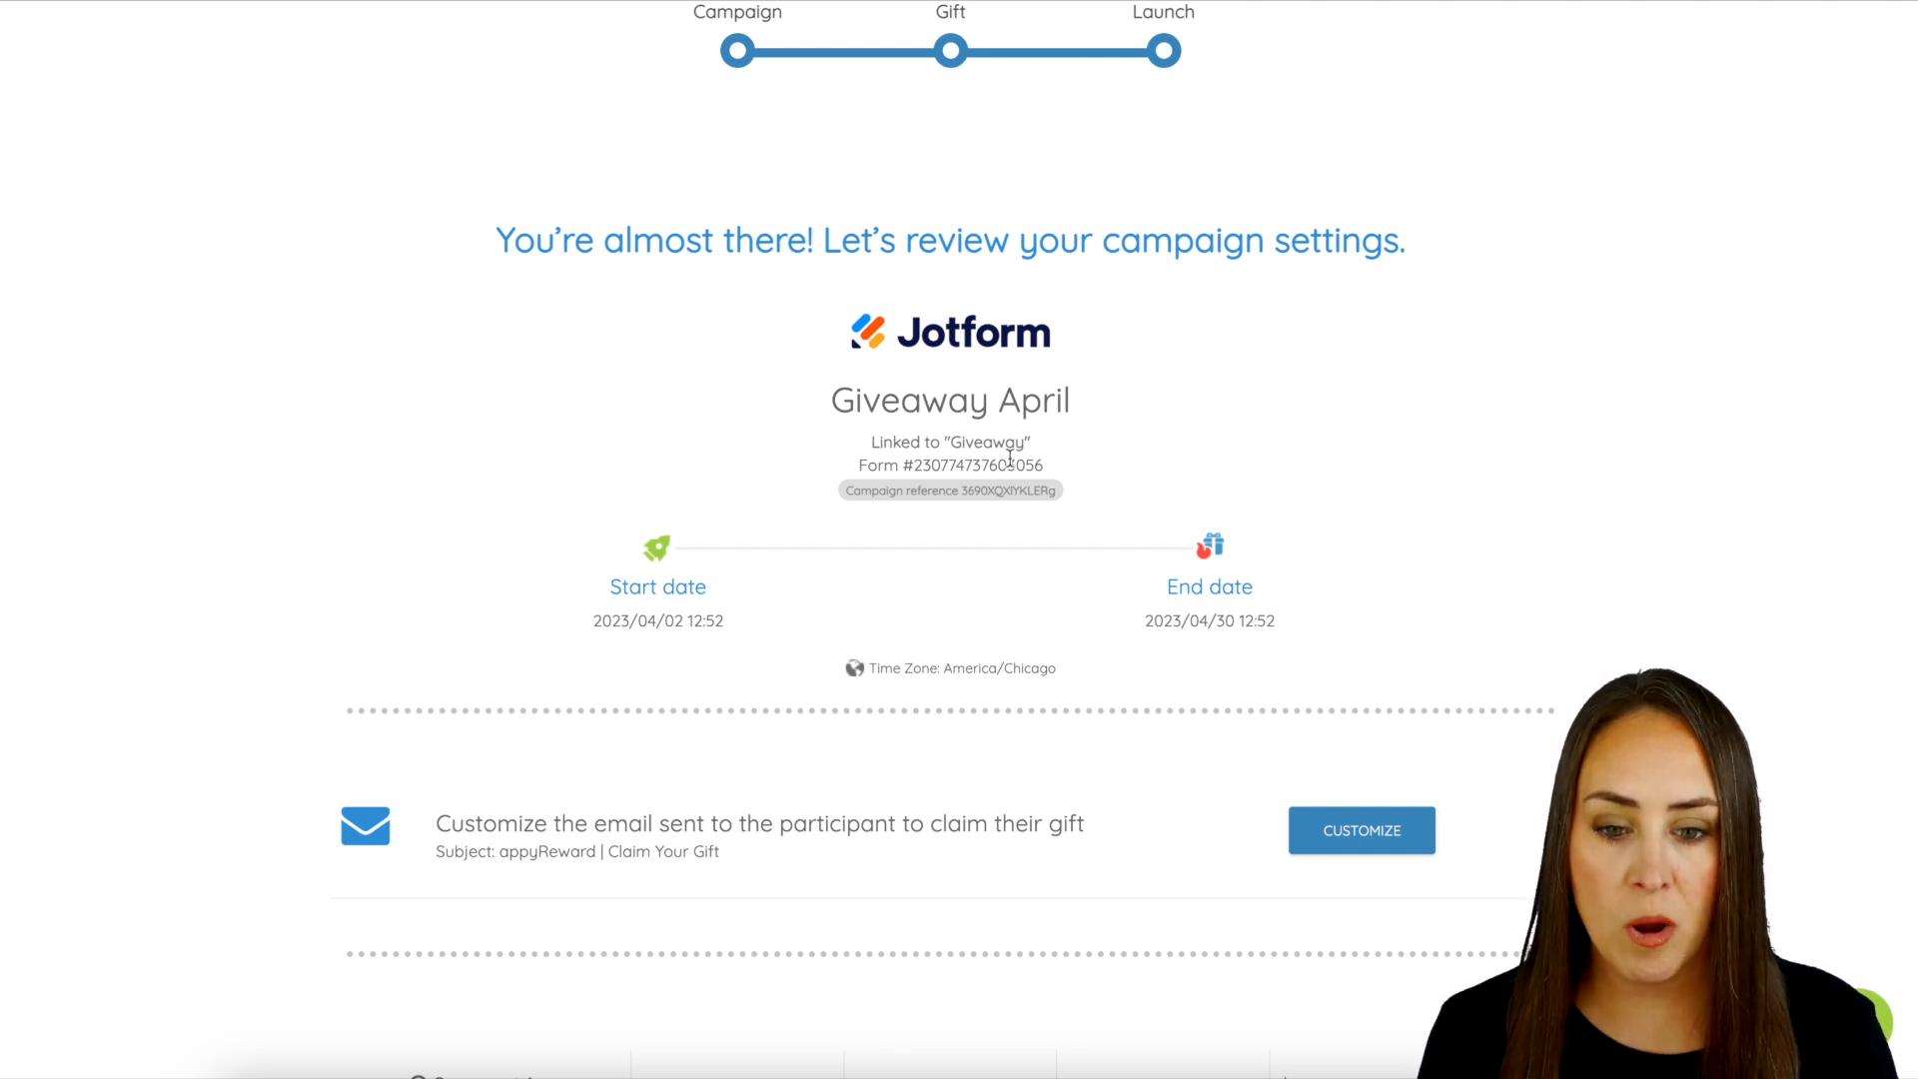
scroll("down", 3)
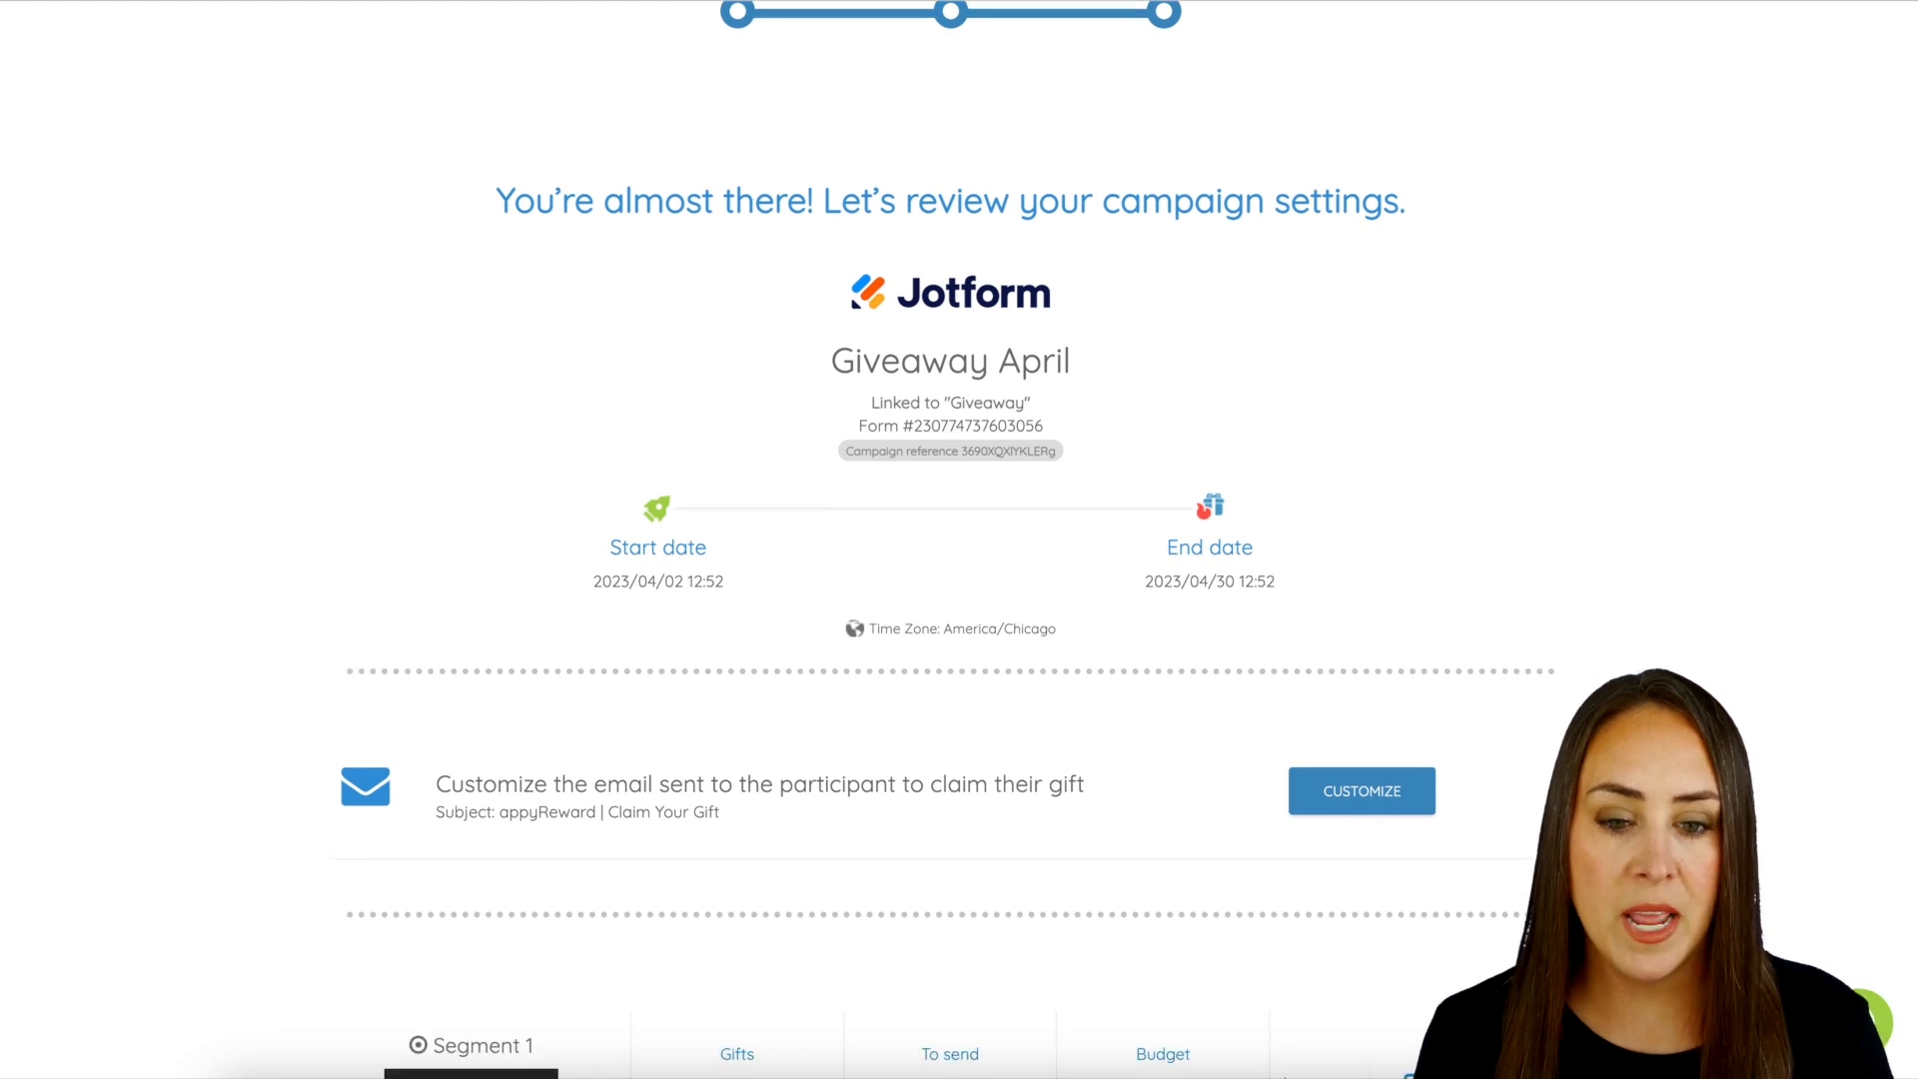
scroll("down", 3)
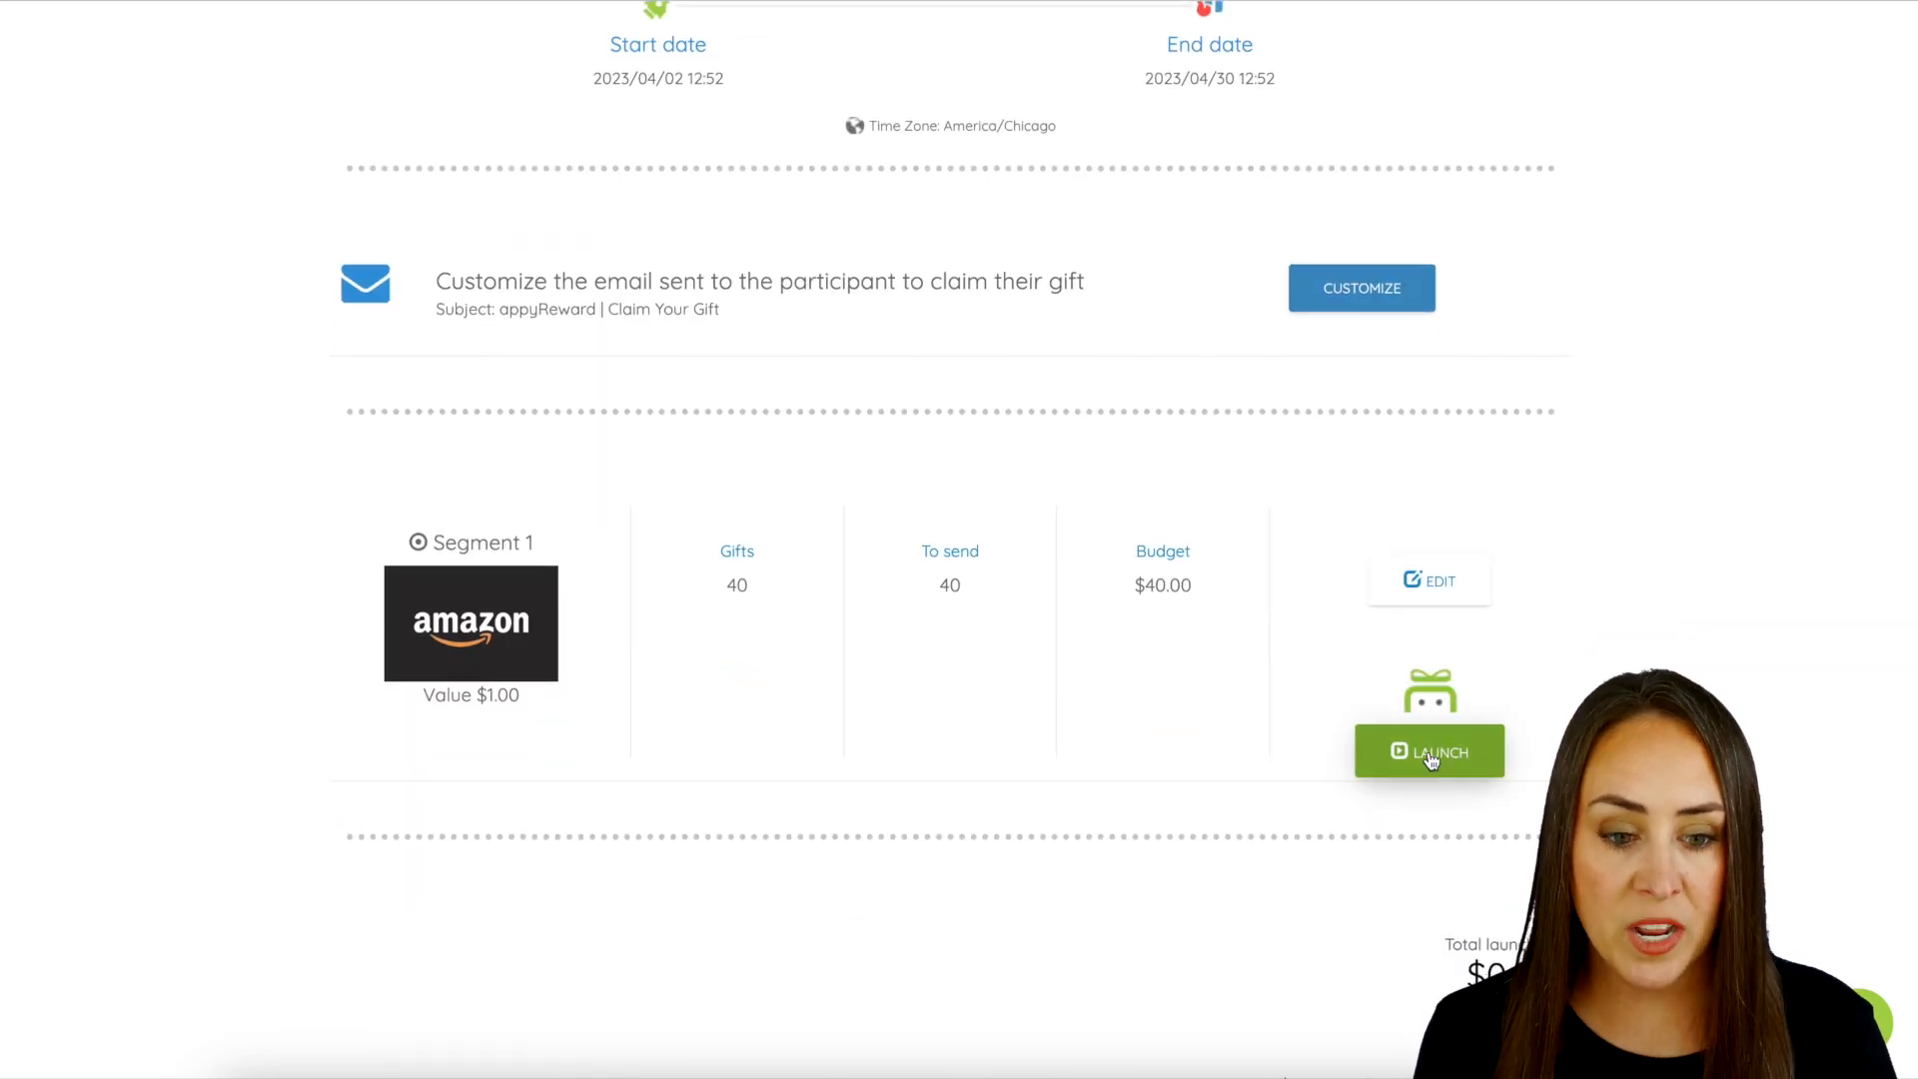
- Launch the Amazon gift segment so it is marked activated
left_click(1429, 751)
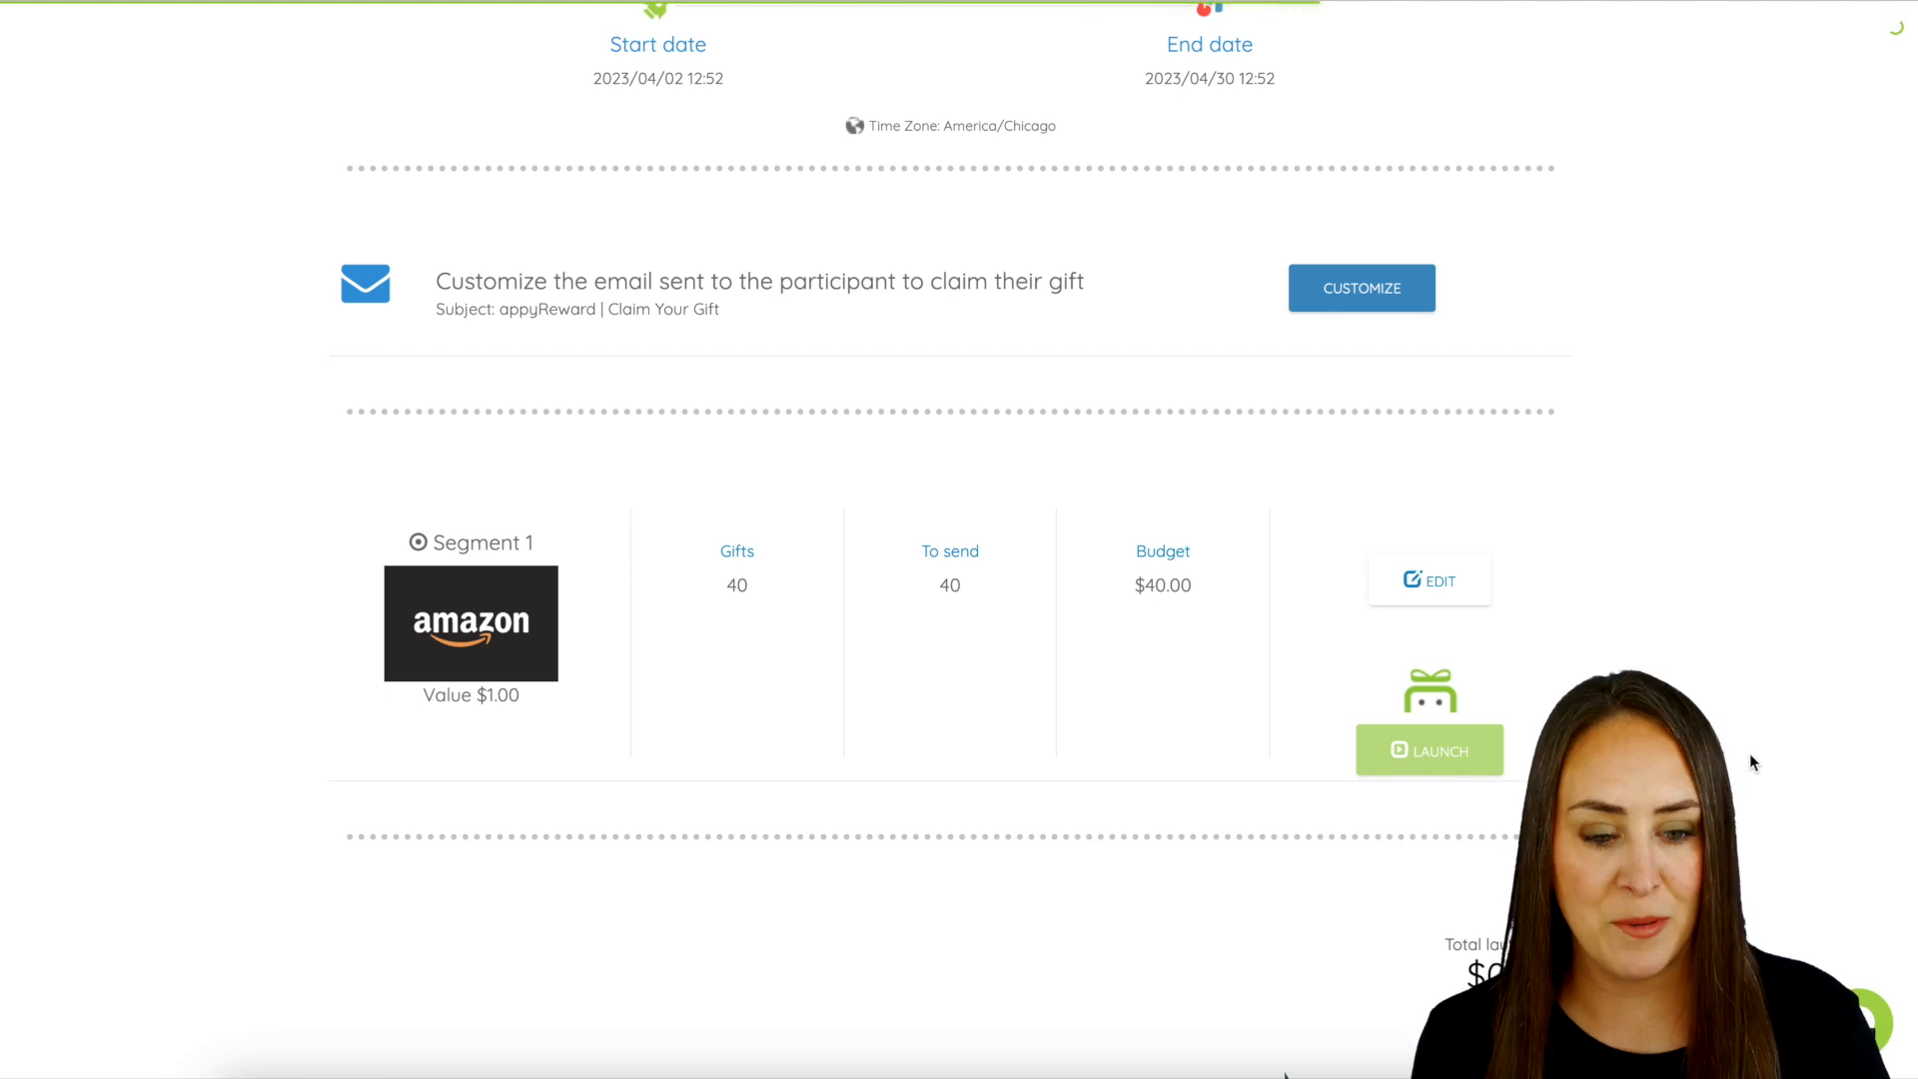
left_click(1429, 751)
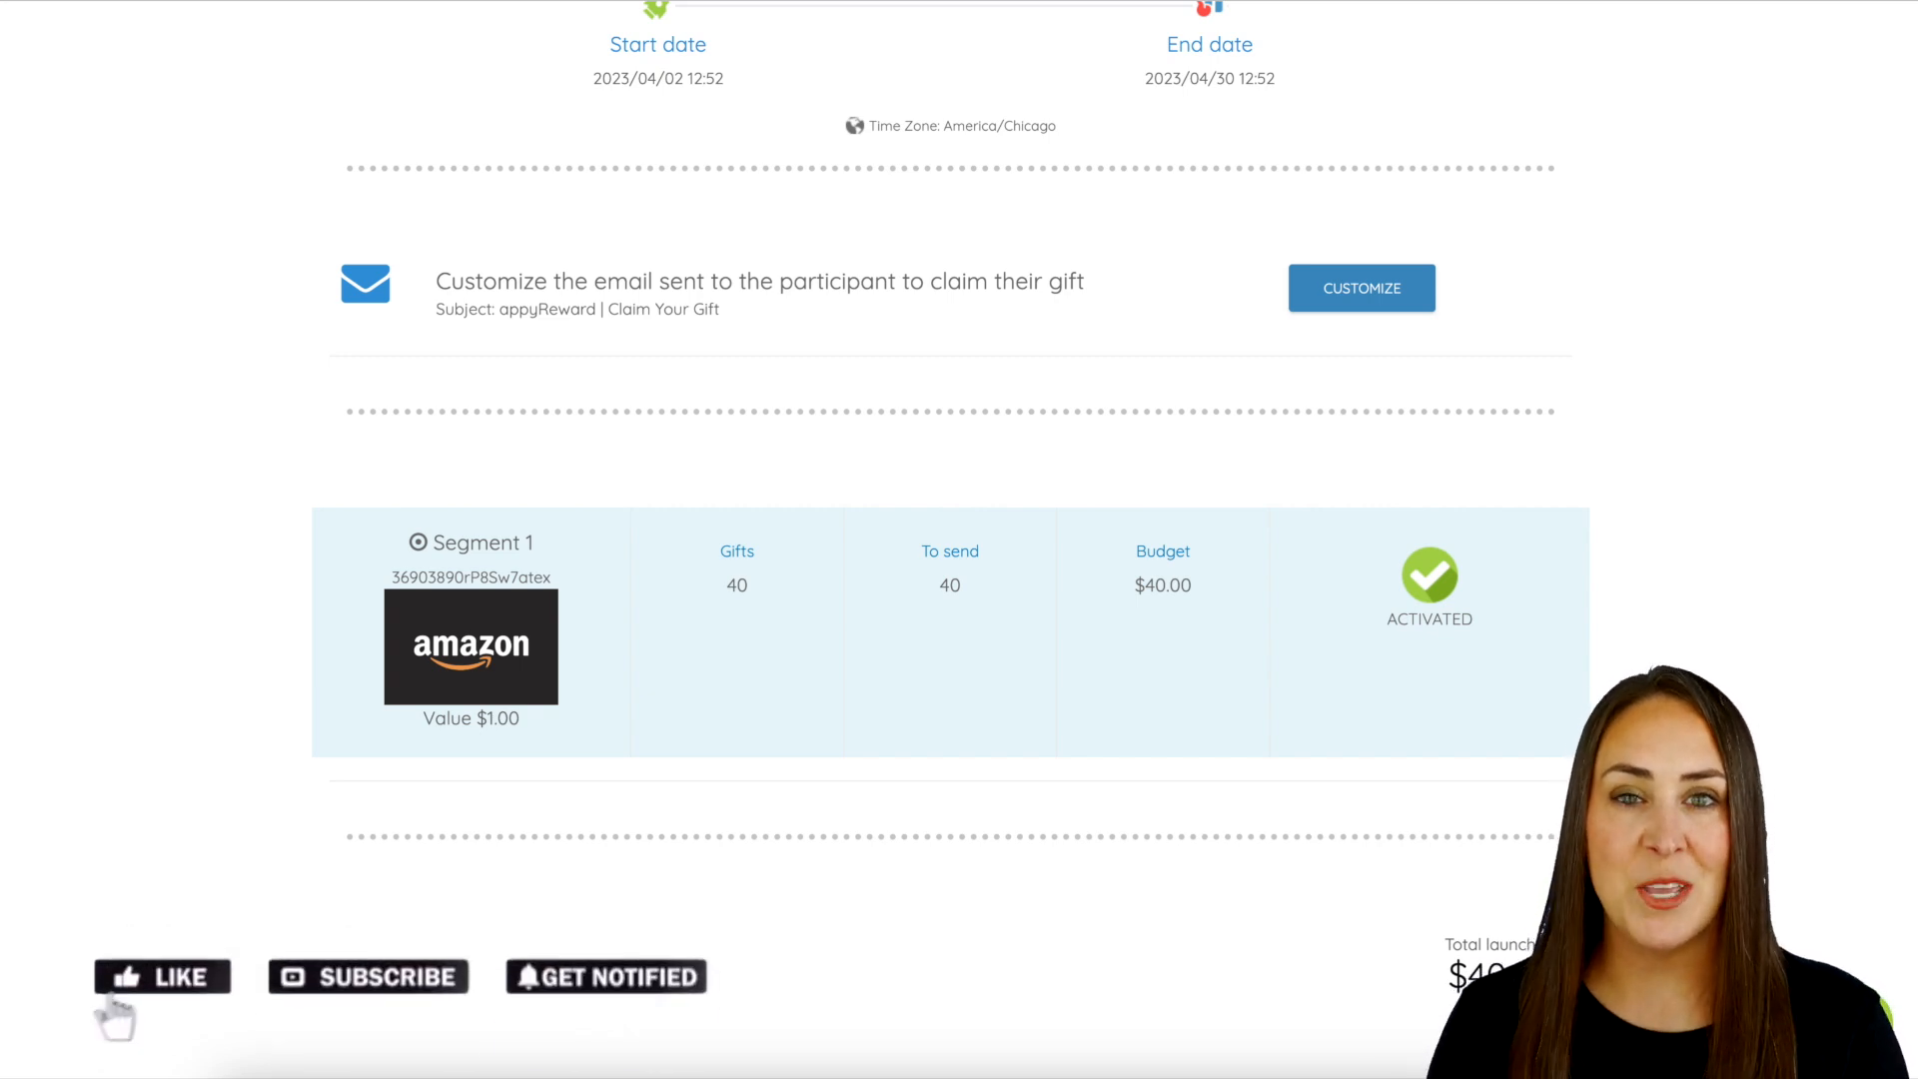
left_click(162, 975)
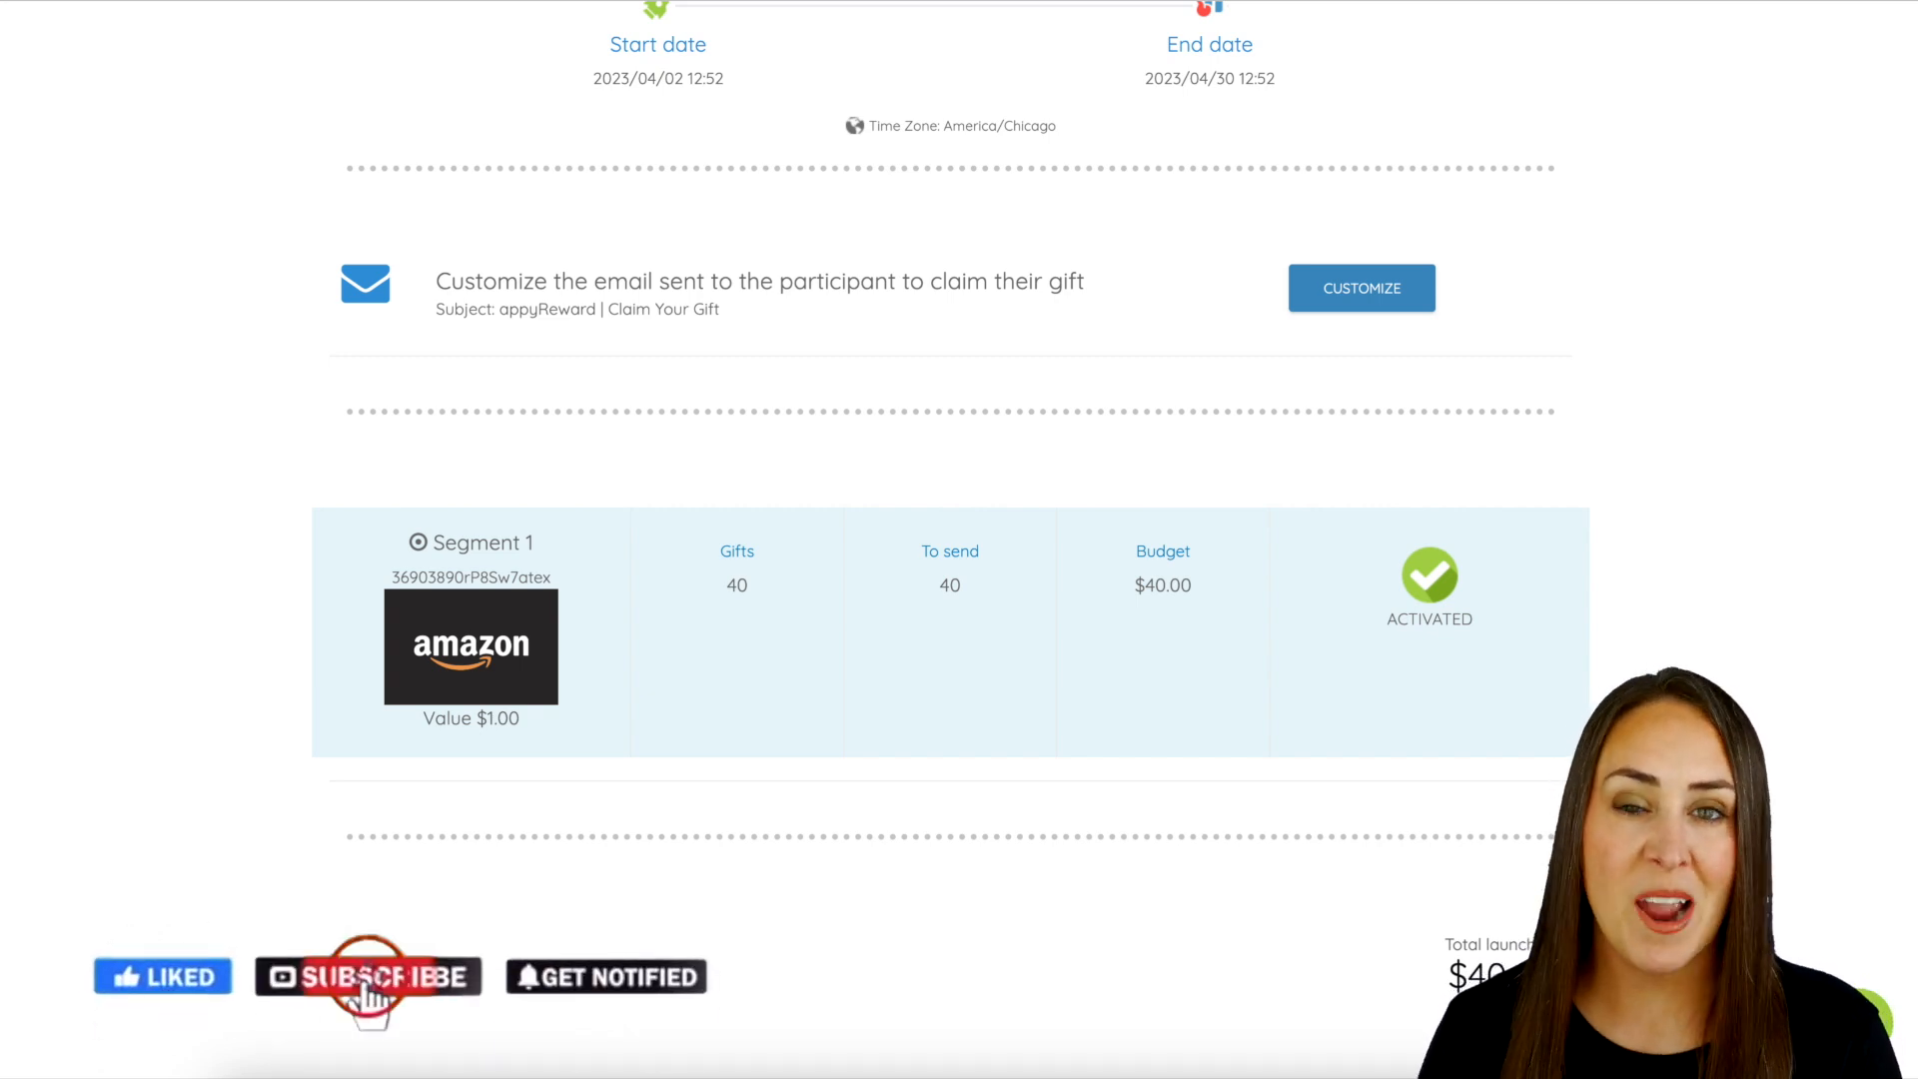
left_click(369, 975)
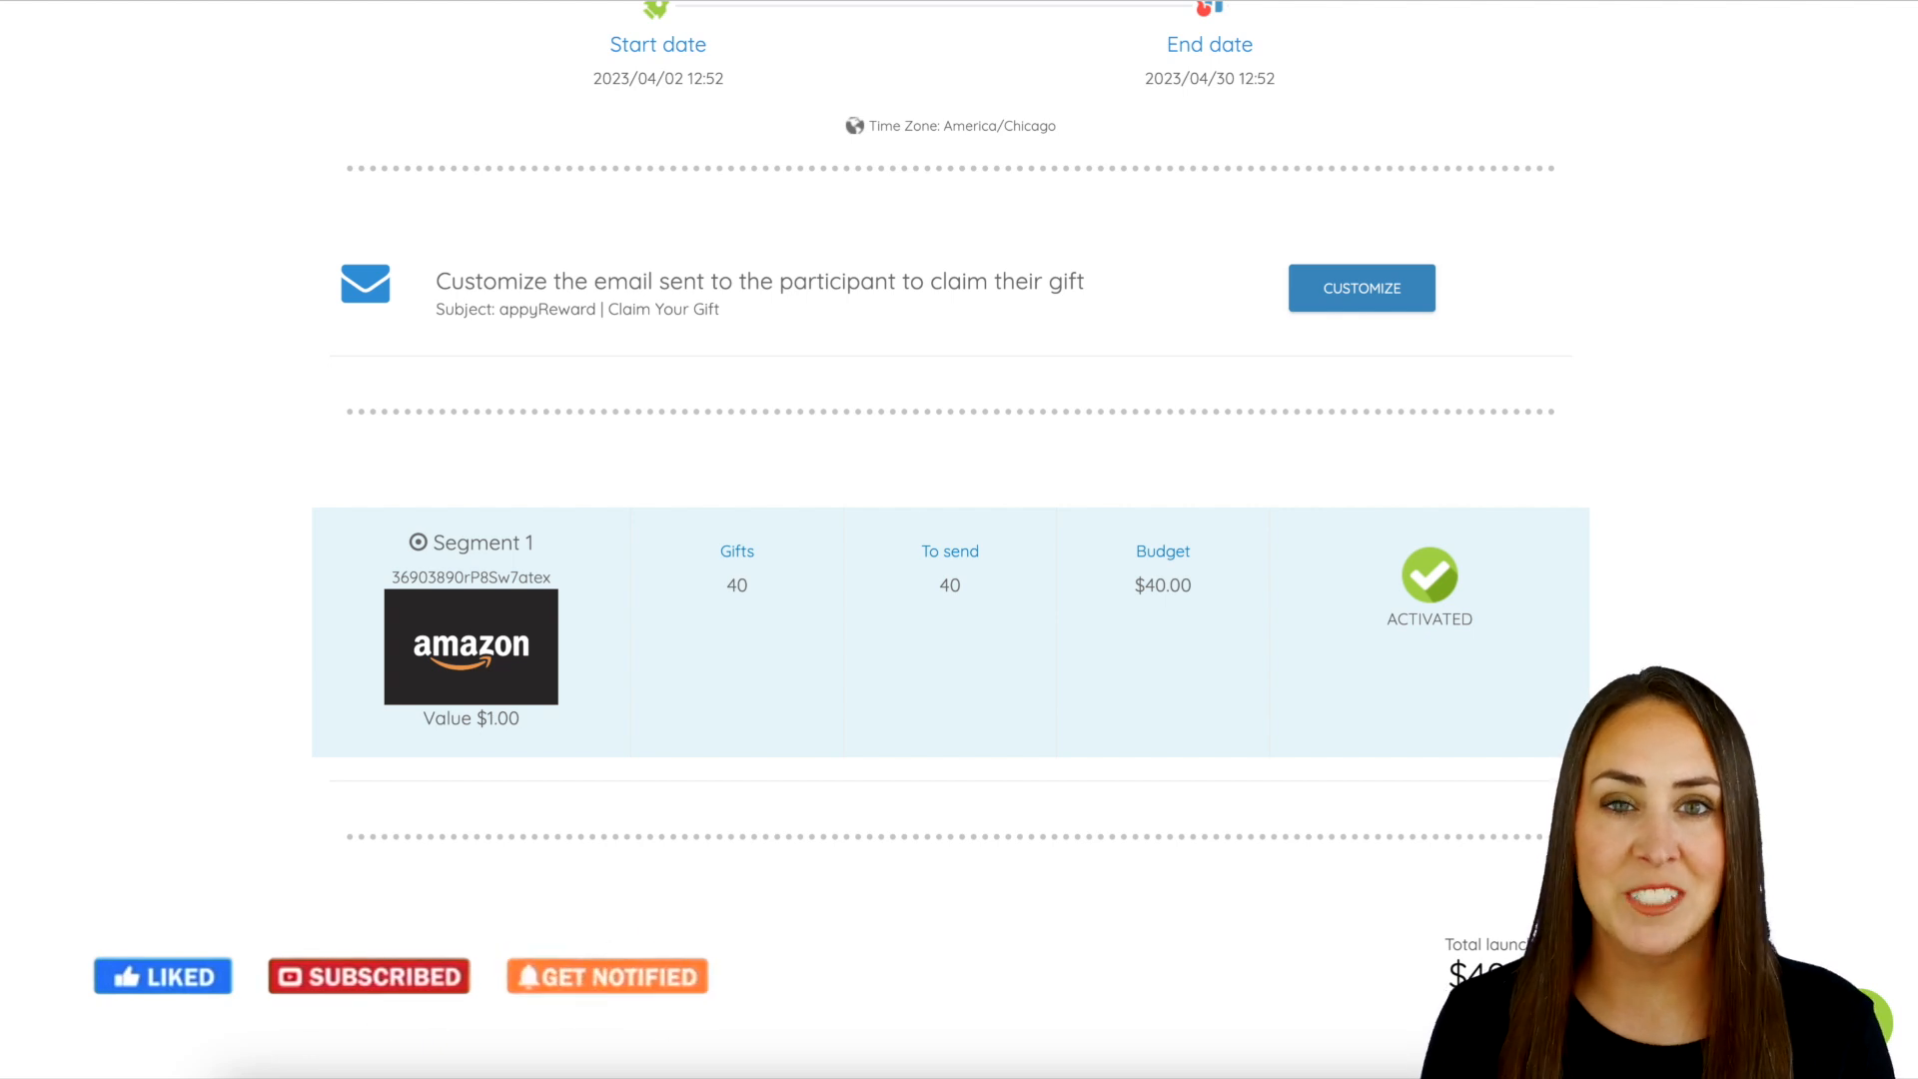